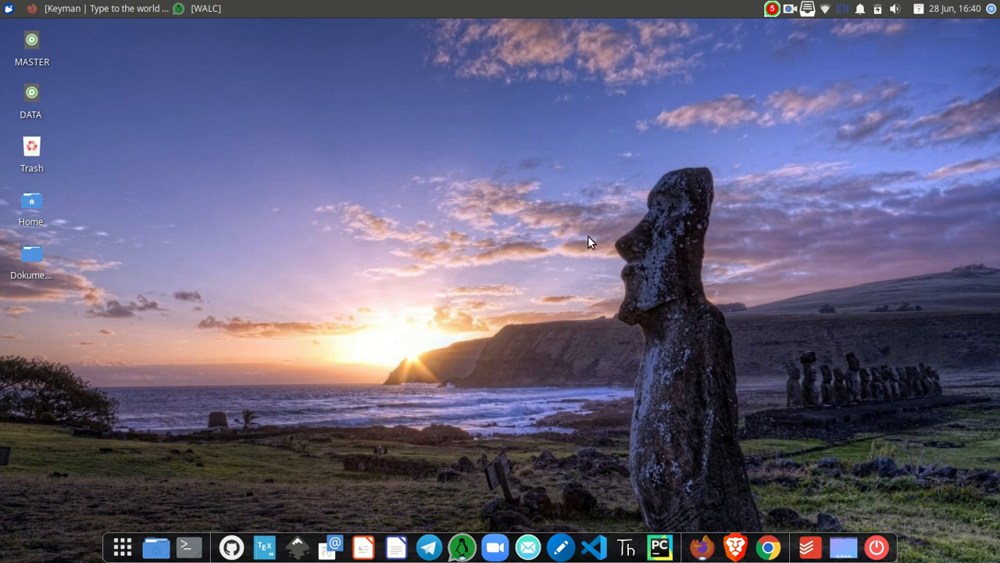
mouse_move(488, 231)
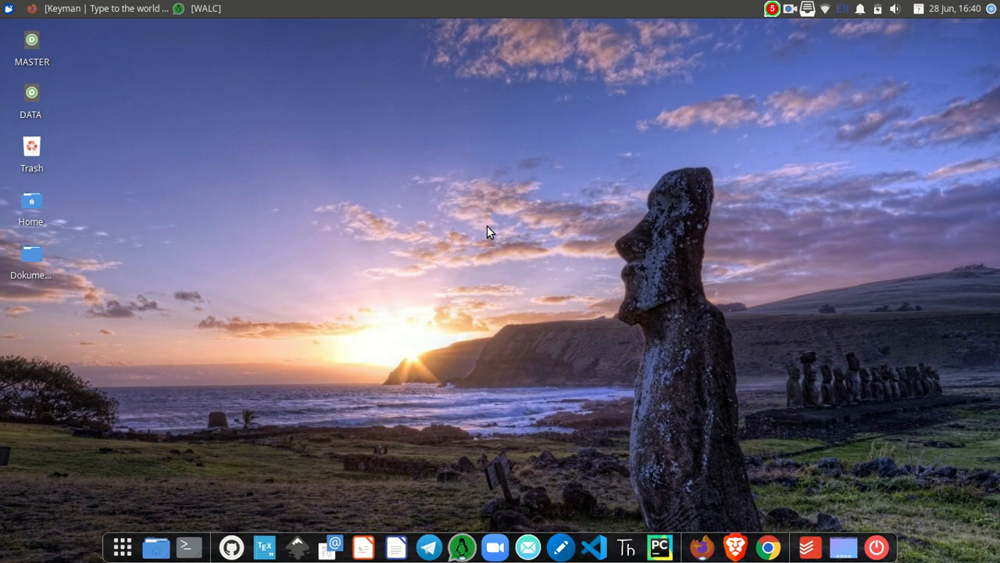
mouse_move(551, 247)
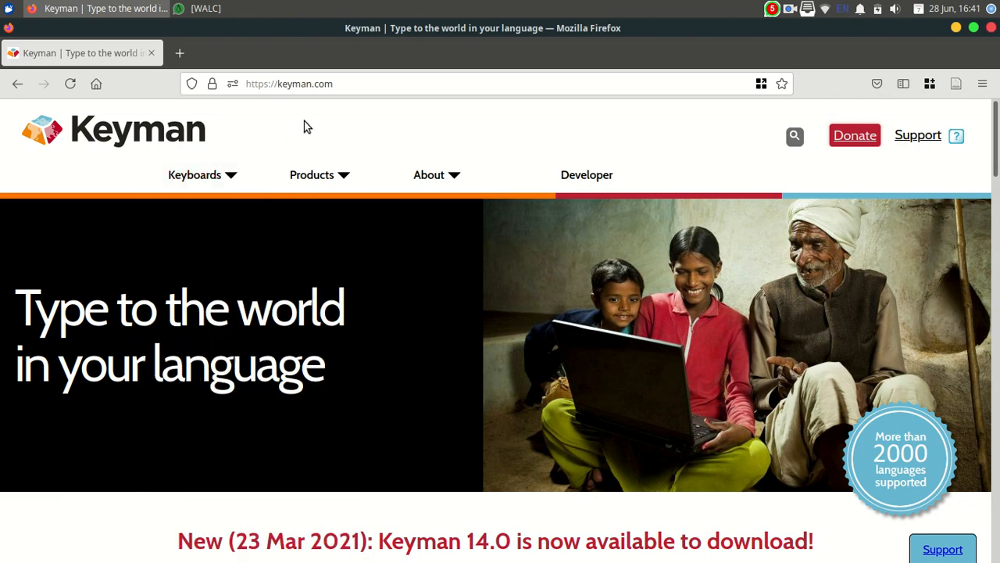
mouse_move(340, 86)
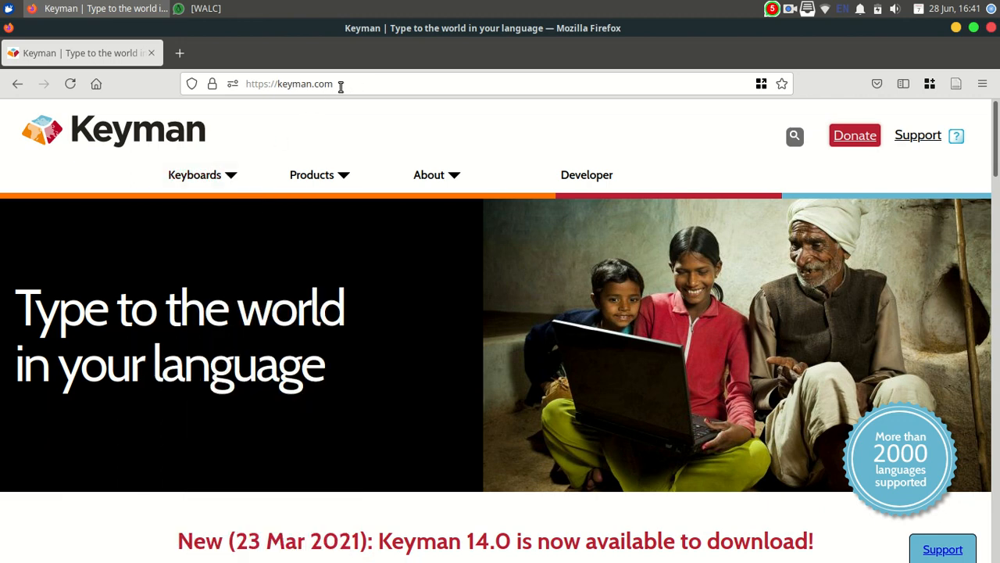
- Search the Keyman keyboard catalogue by language for 'baybayin'
click(312, 84)
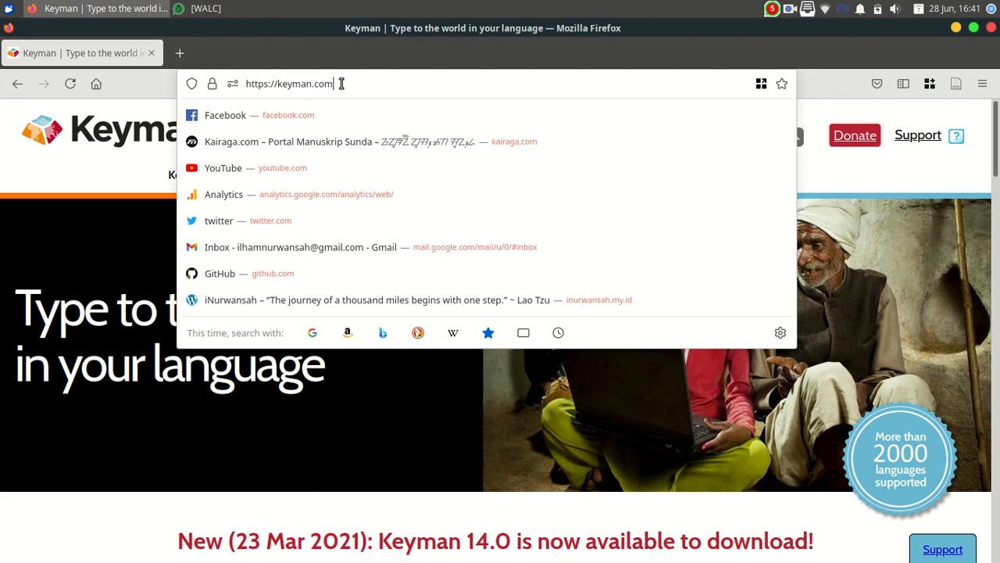
click(193, 175)
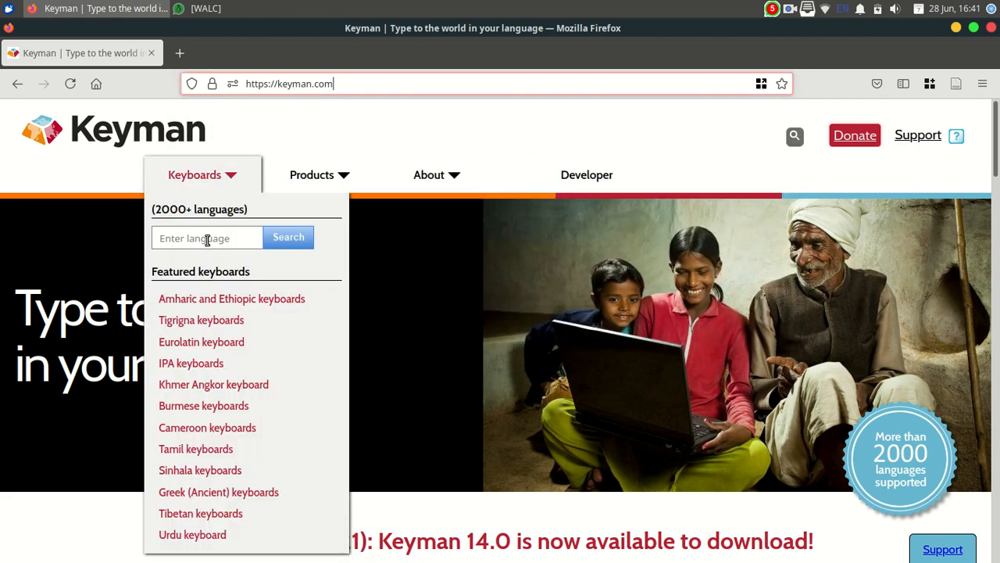
click(207, 238)
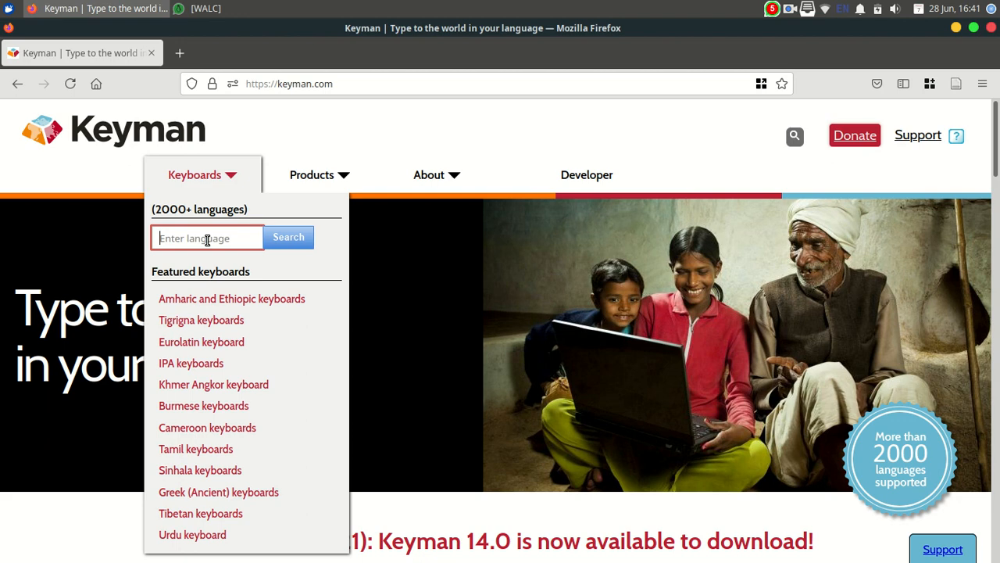
text(tagal)
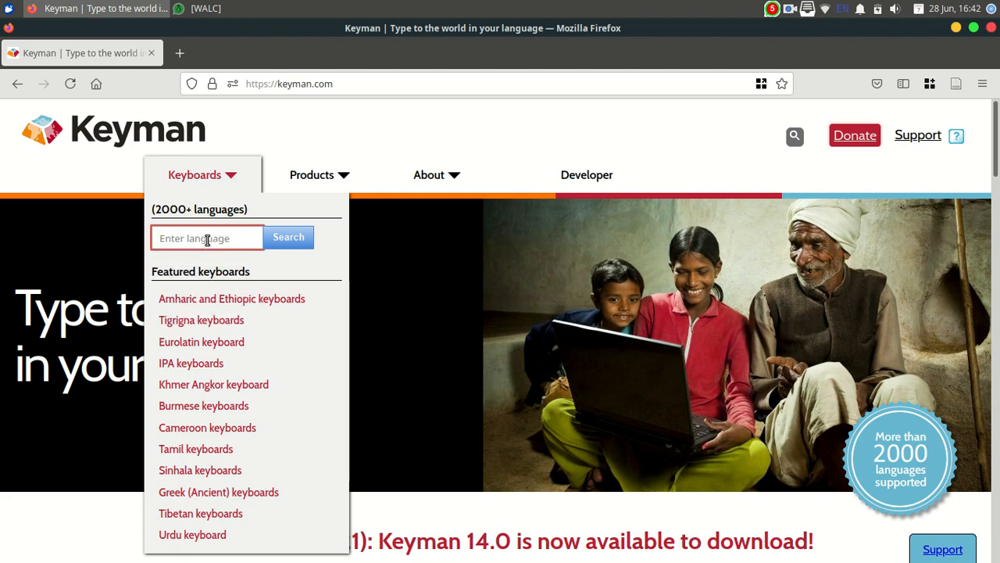
text(baybayin)
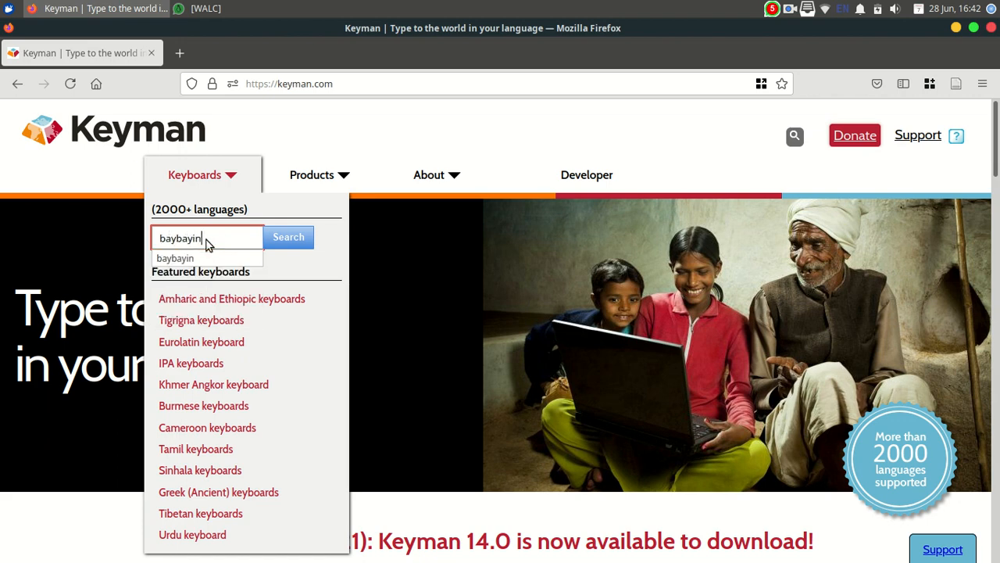
click(288, 238)
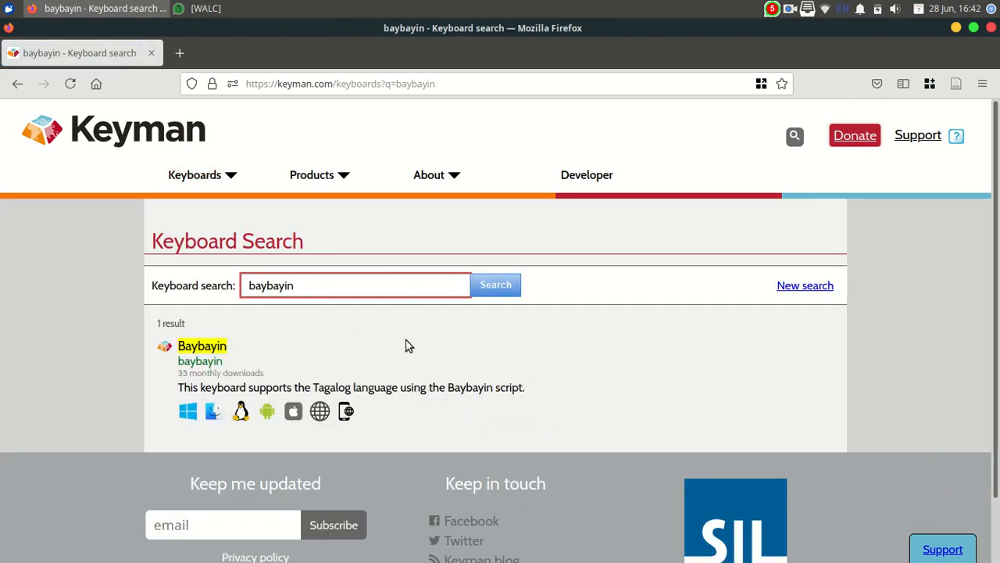
- Open the Baybayin (Tagalog) result and read through its Keyboard Details section
scroll(down, 3)
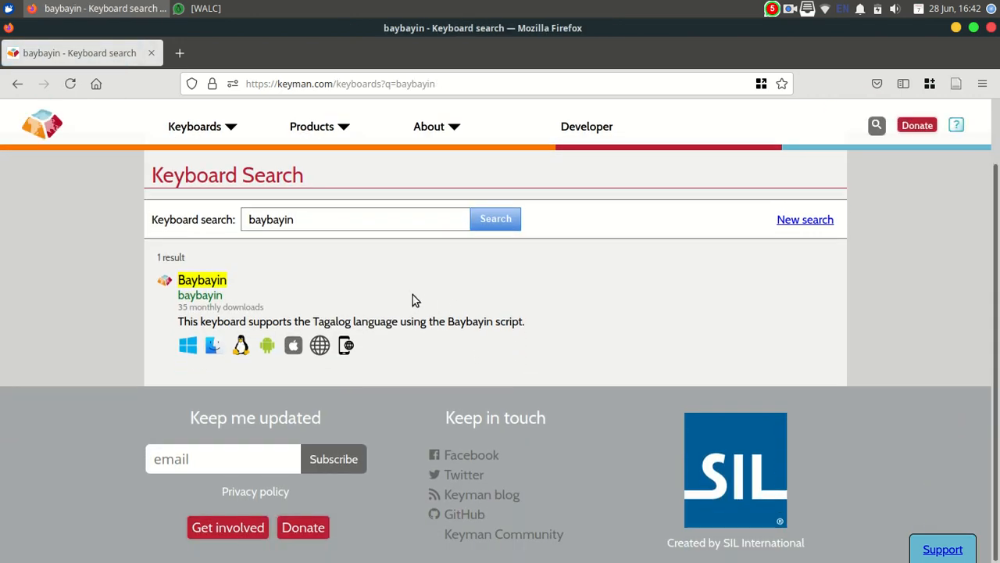
mouse_move(398, 288)
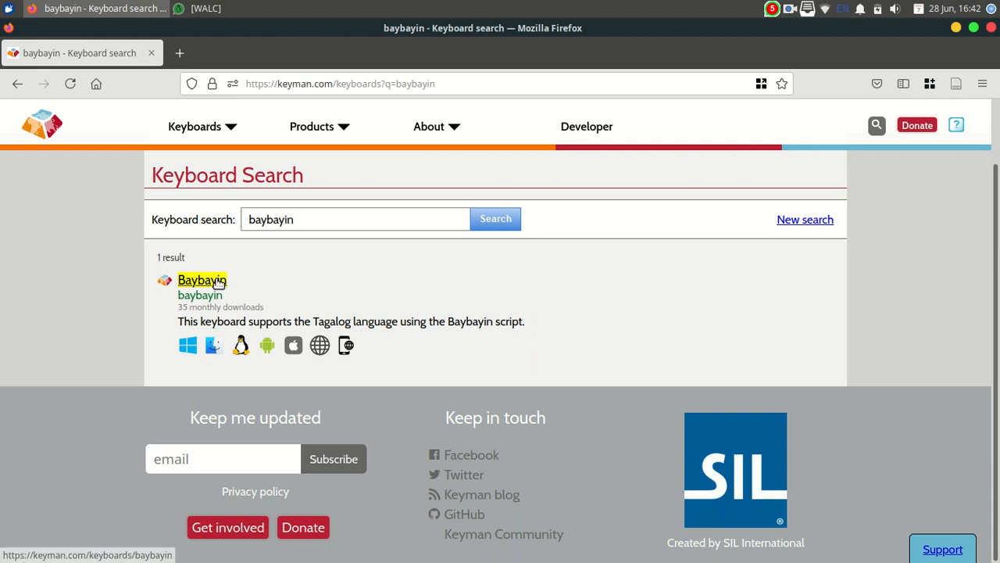
click(201, 280)
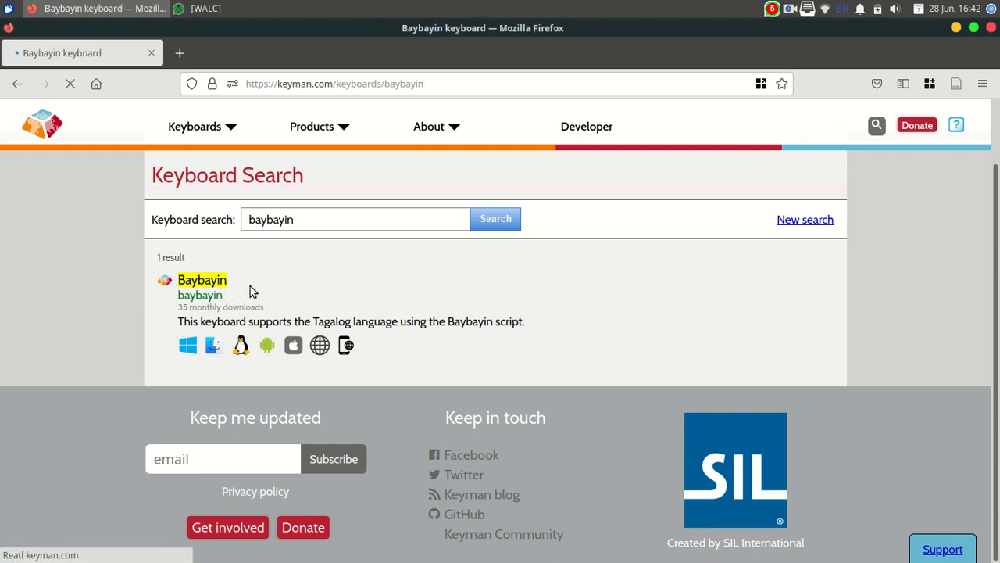
click(201, 280)
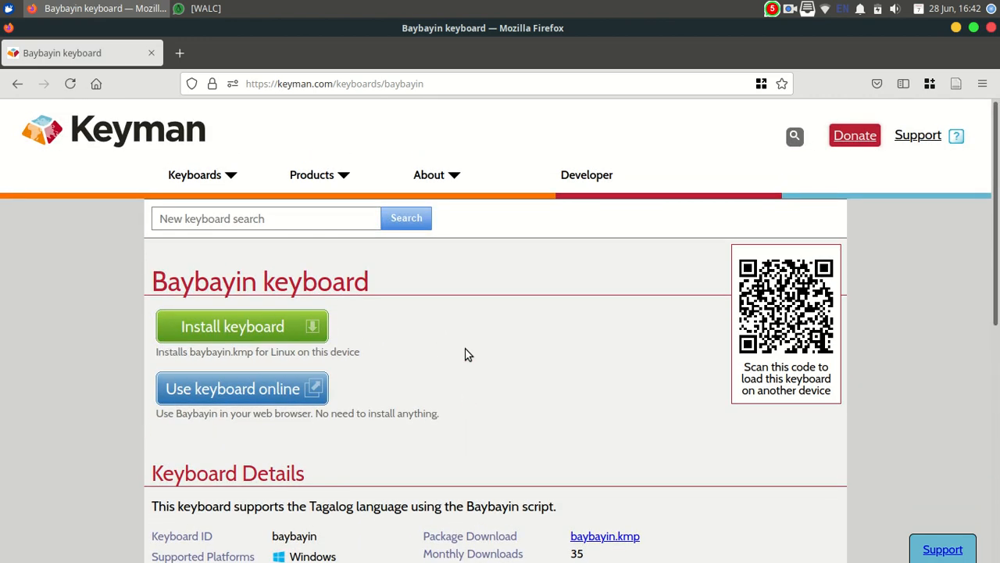
scroll(down, 3)
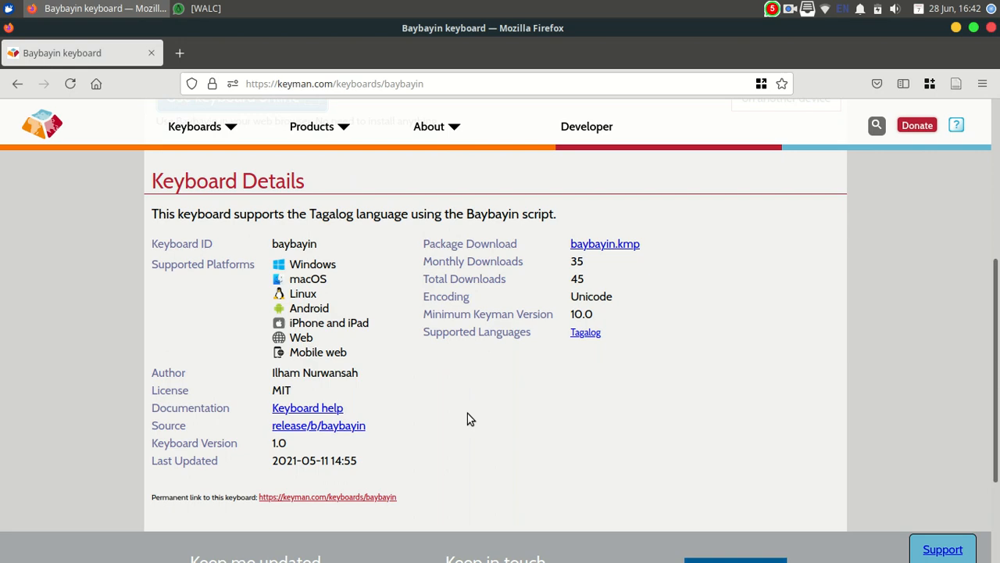
mouse_move(398, 478)
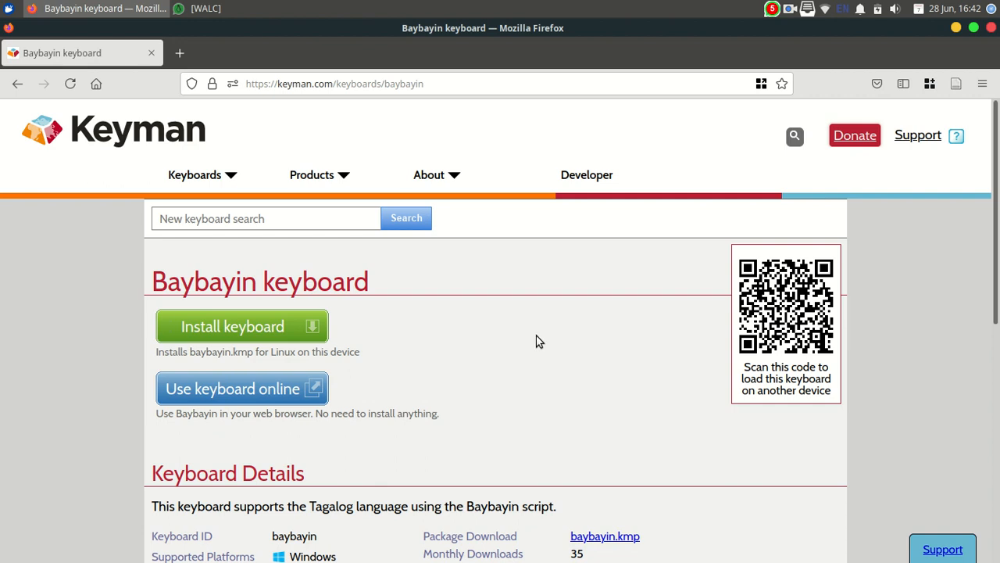
mouse_move(263, 316)
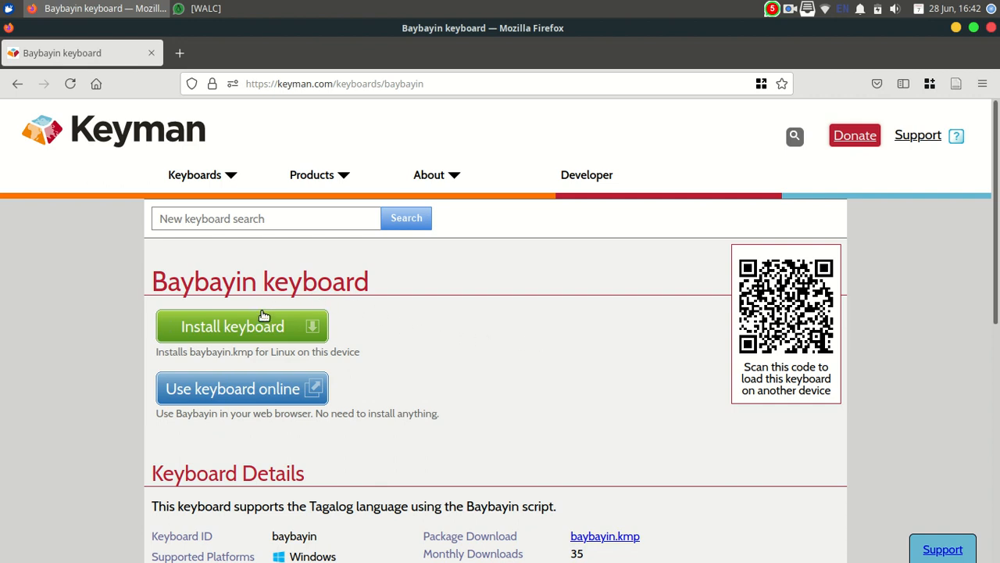
mouse_move(510, 431)
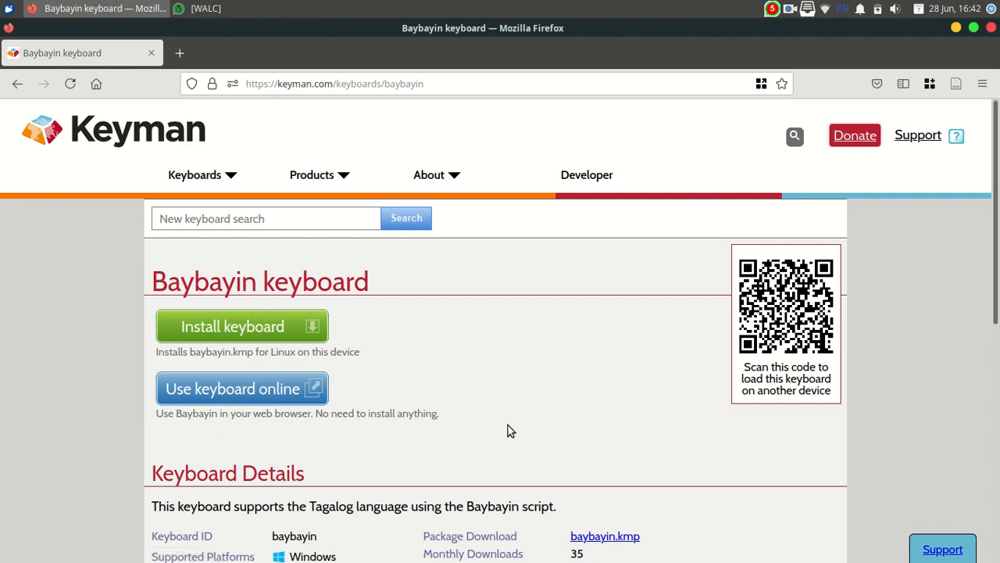
scroll(down, 3)
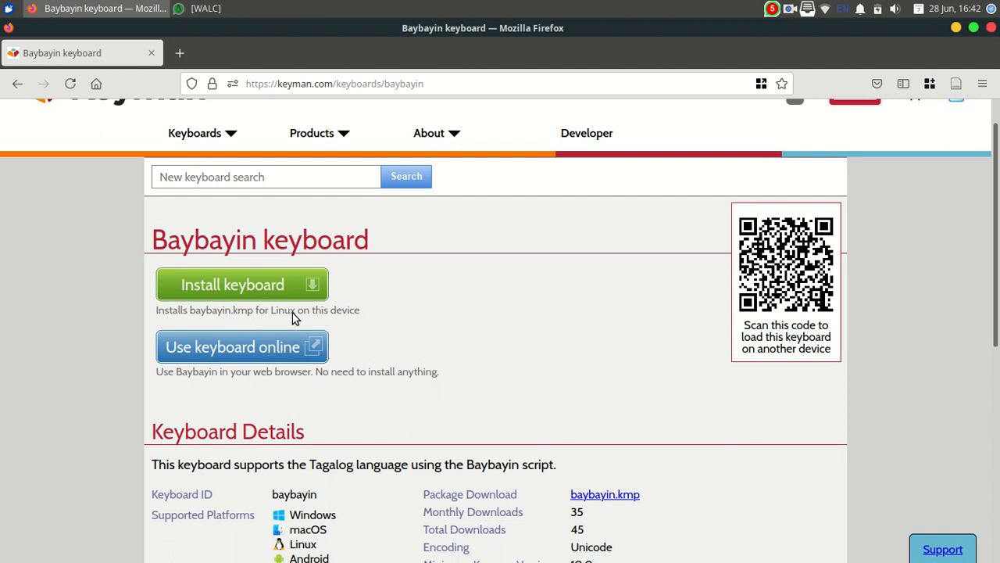
mouse_move(284, 319)
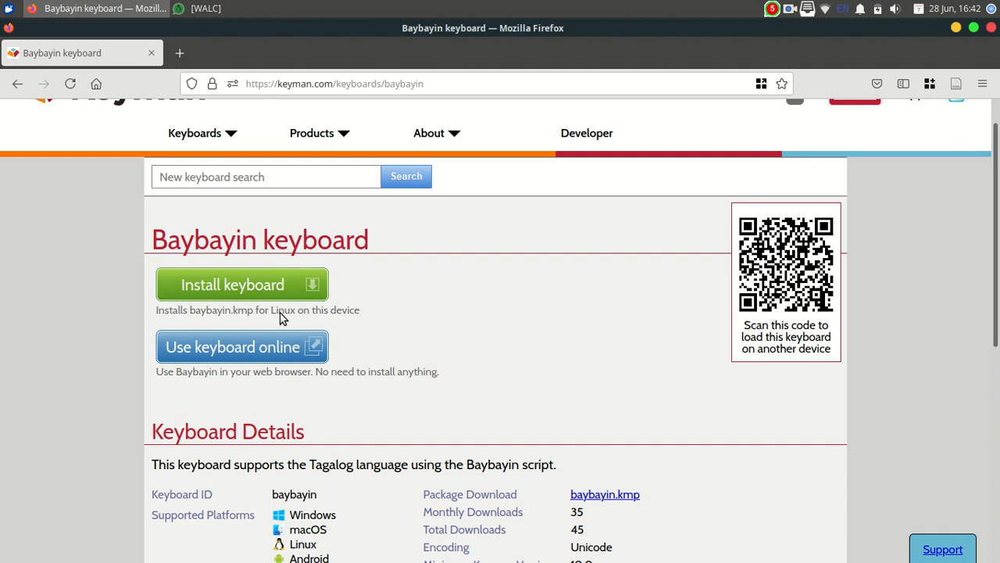
mouse_move(459, 340)
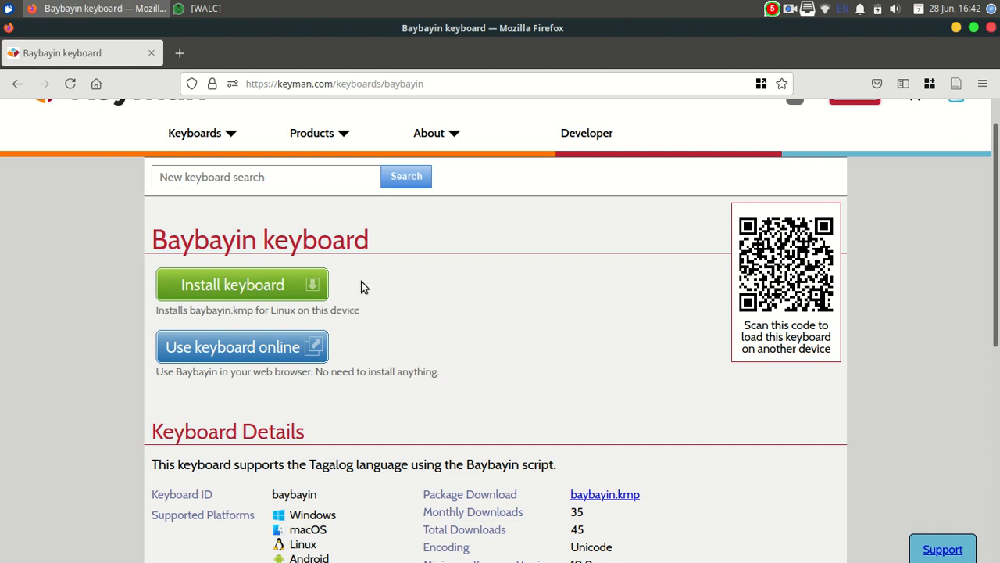
mouse_move(289, 321)
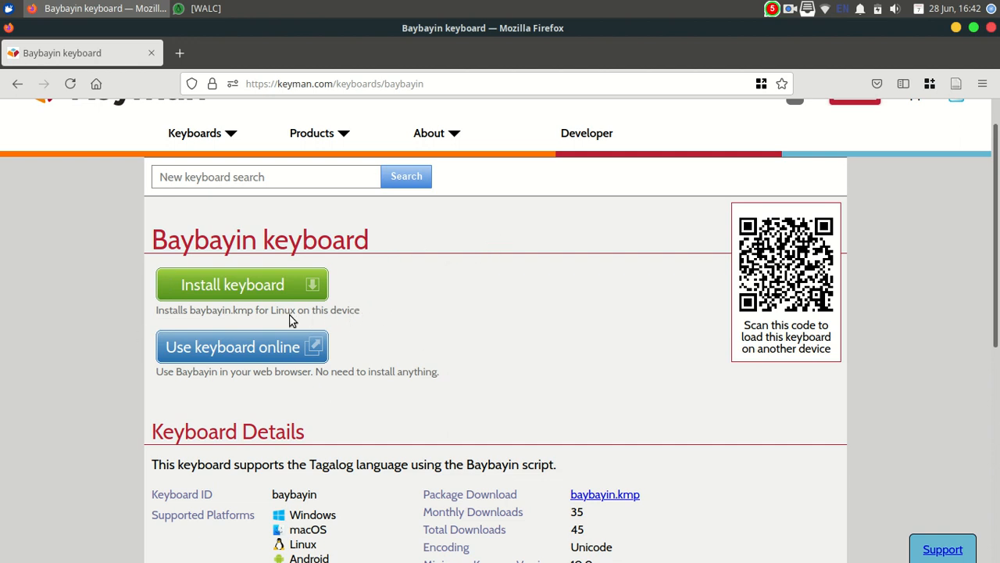
mouse_move(589, 335)
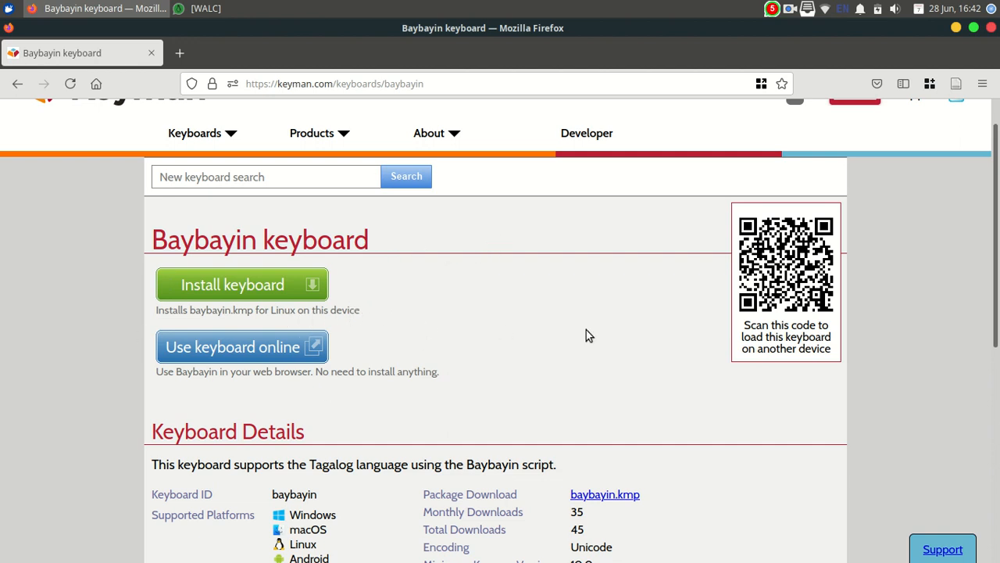
mouse_move(481, 316)
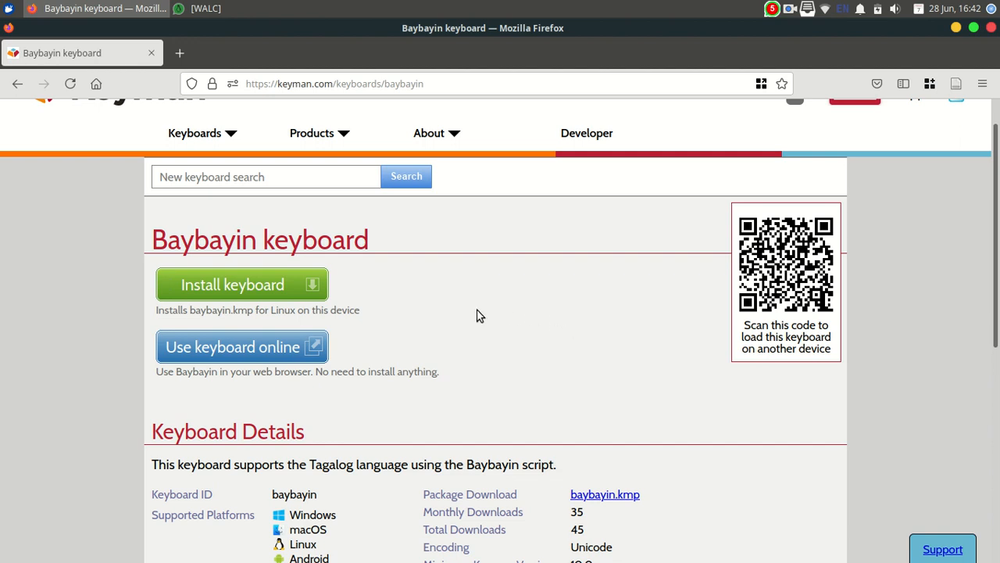
mouse_move(282, 324)
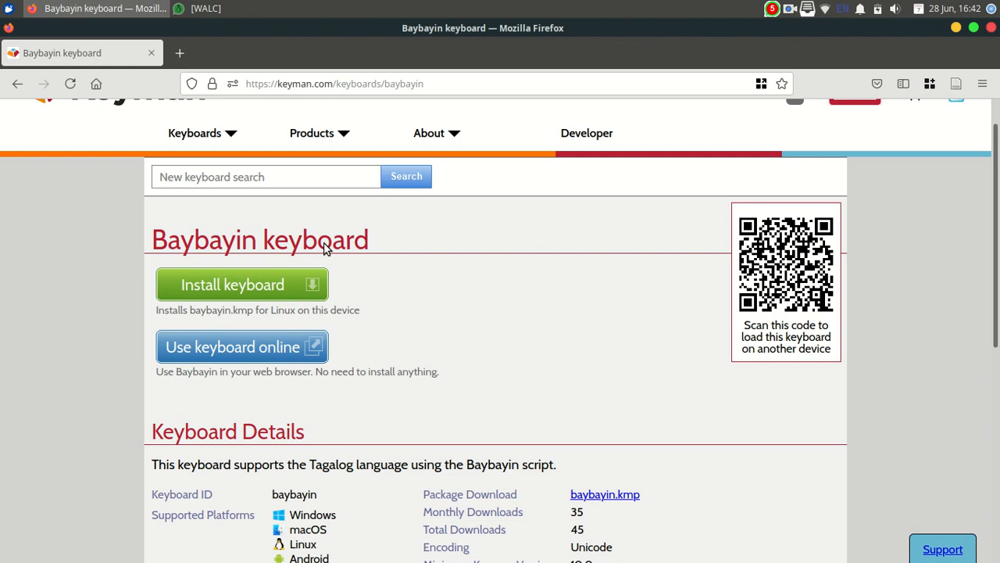
mouse_move(247, 288)
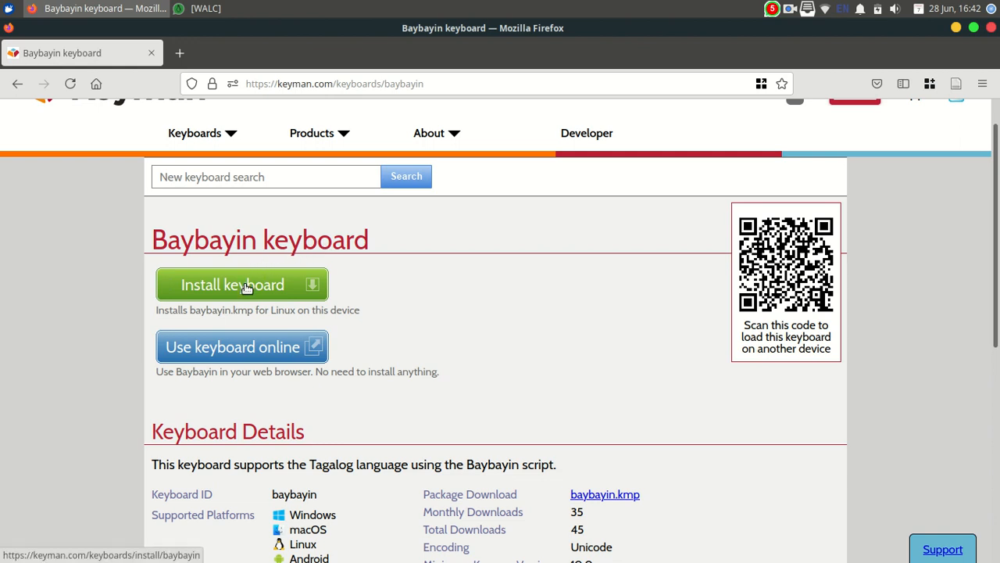
- Start the Baybayin install so Keyman for Linux shows the package details with Noto Sans Tagalog, version 1.0
click(242, 284)
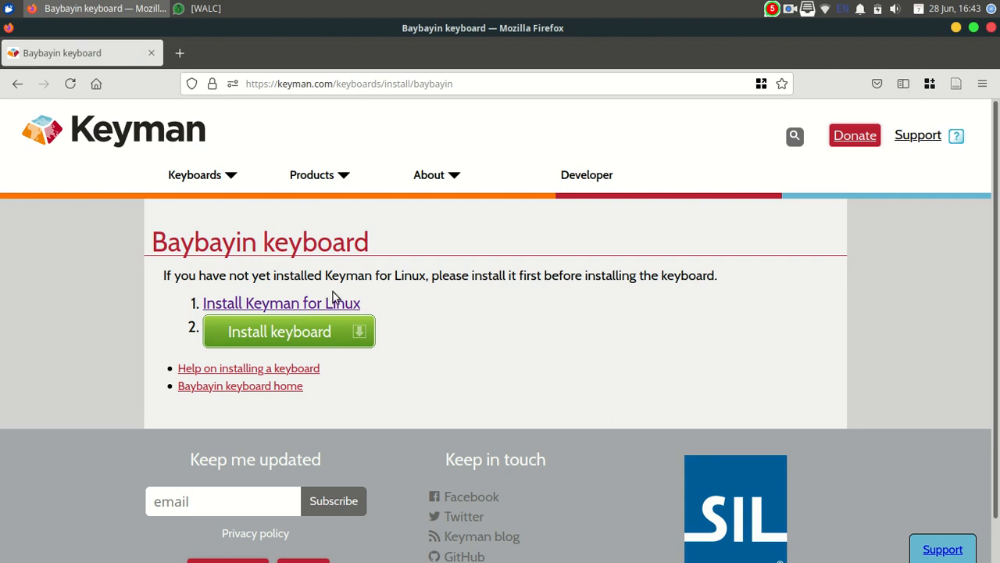
click(278, 331)
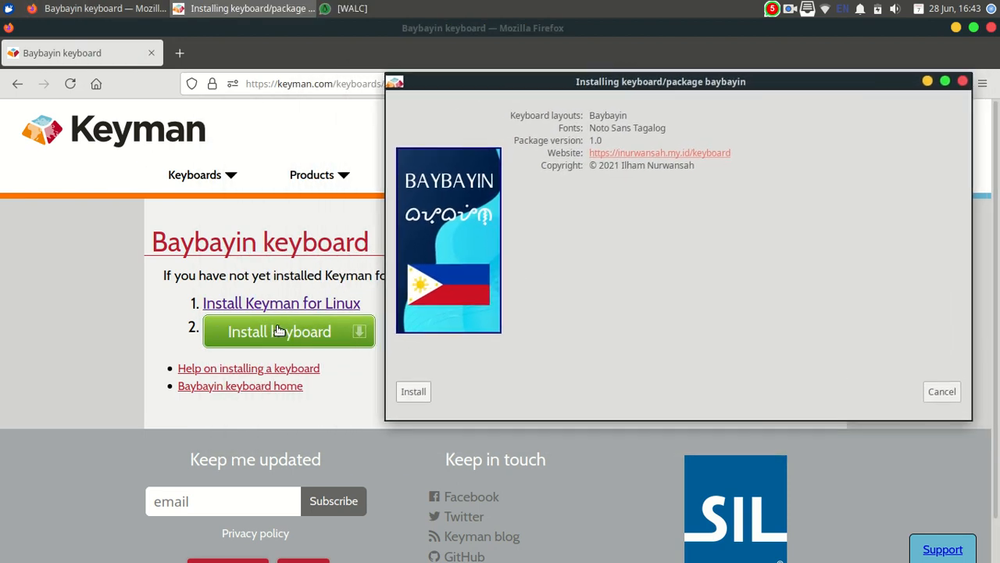
mouse_move(294, 344)
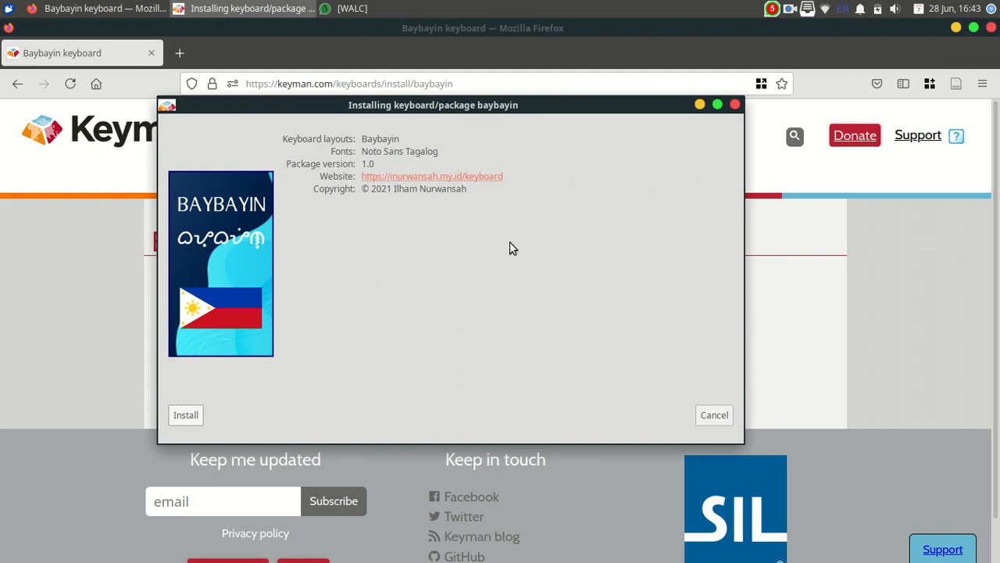
mouse_move(287, 142)
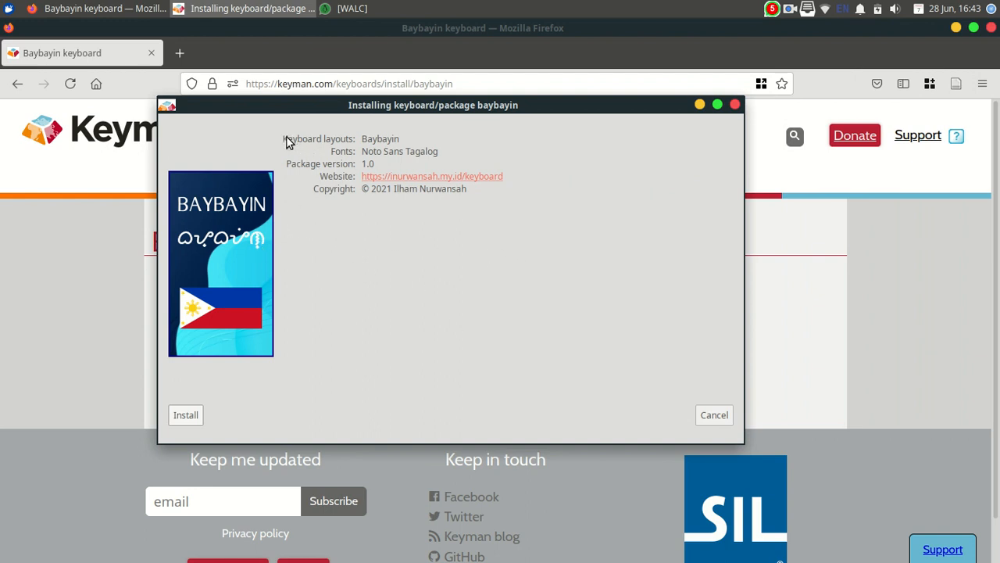
mouse_move(456, 303)
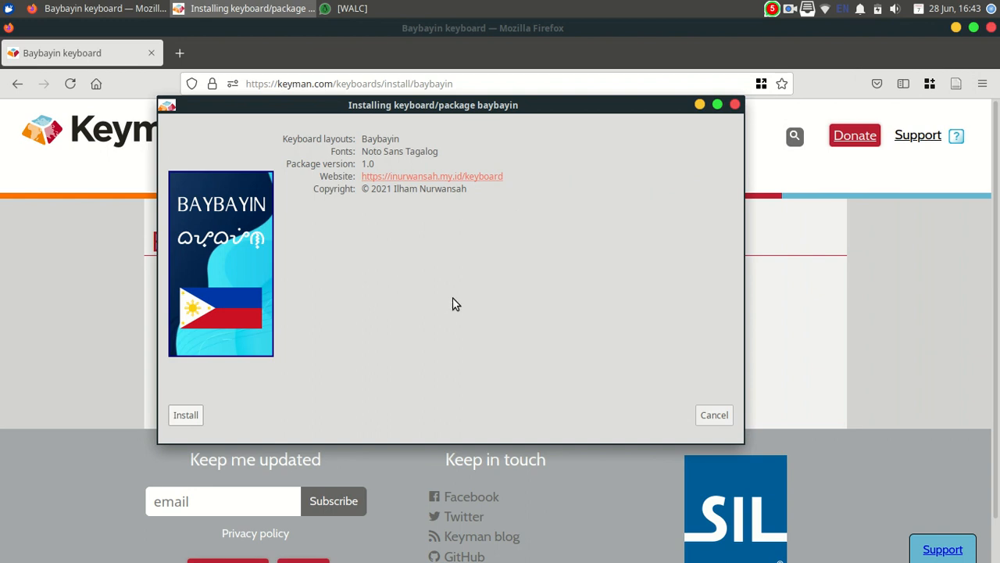
mouse_move(184, 416)
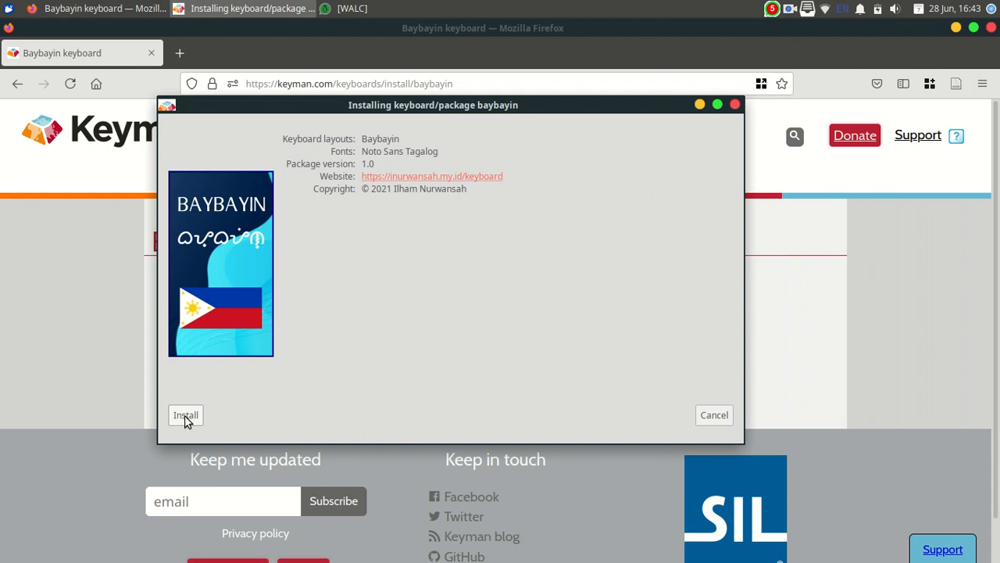
- Install the Baybayin package and read its help page covering the normal and shifted key layouts
click(184, 416)
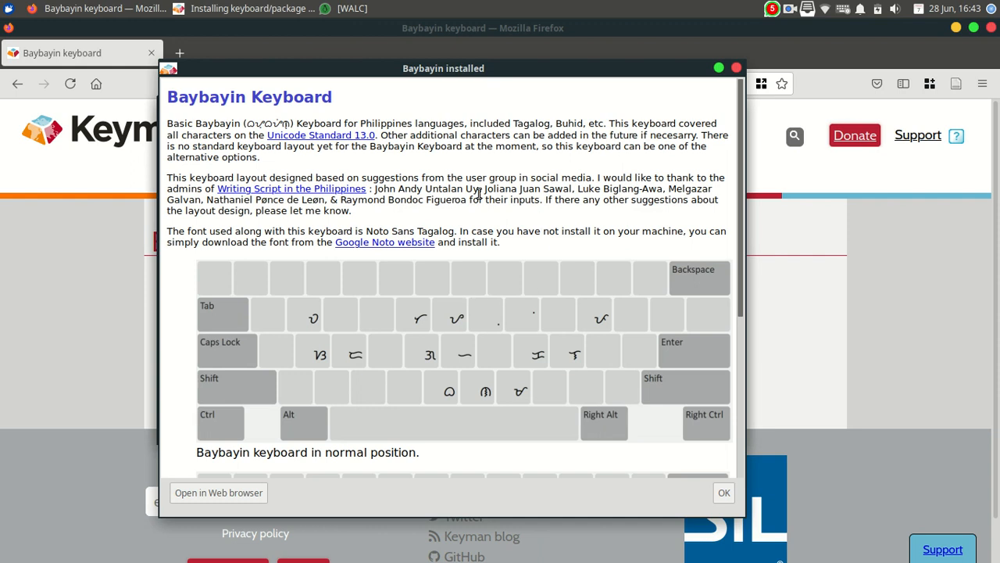
mouse_move(488, 200)
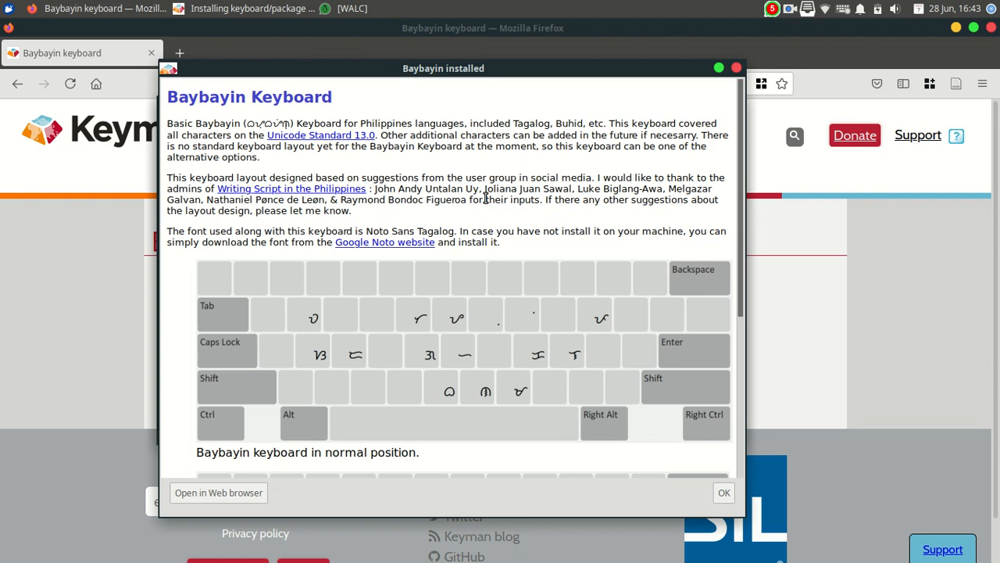
mouse_move(452, 283)
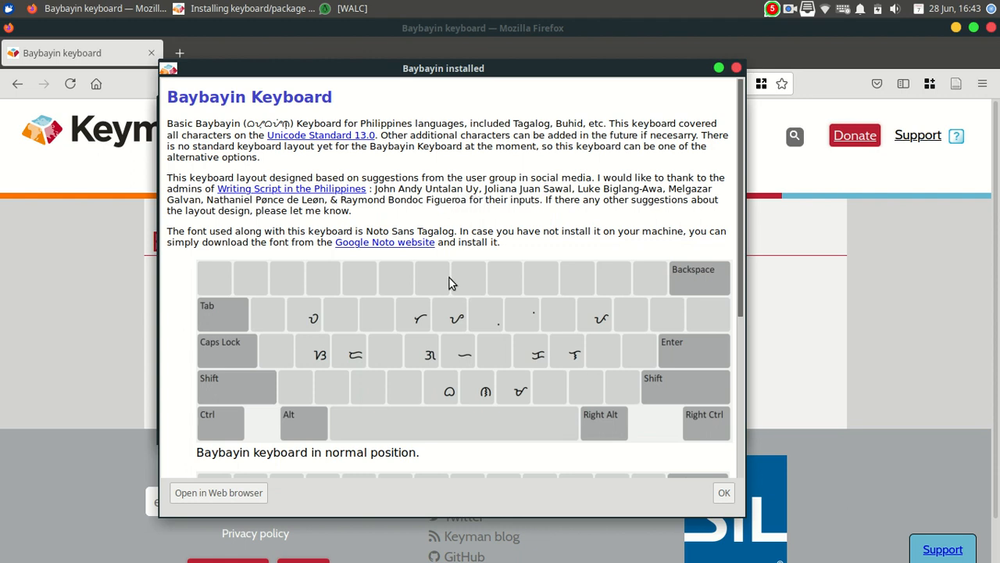
scroll(down, 3)
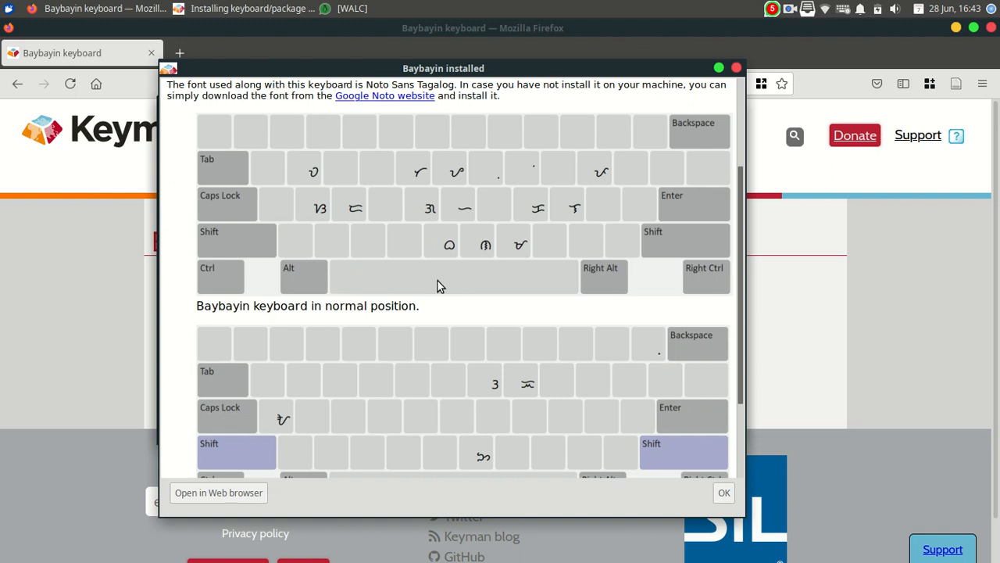
mouse_move(447, 273)
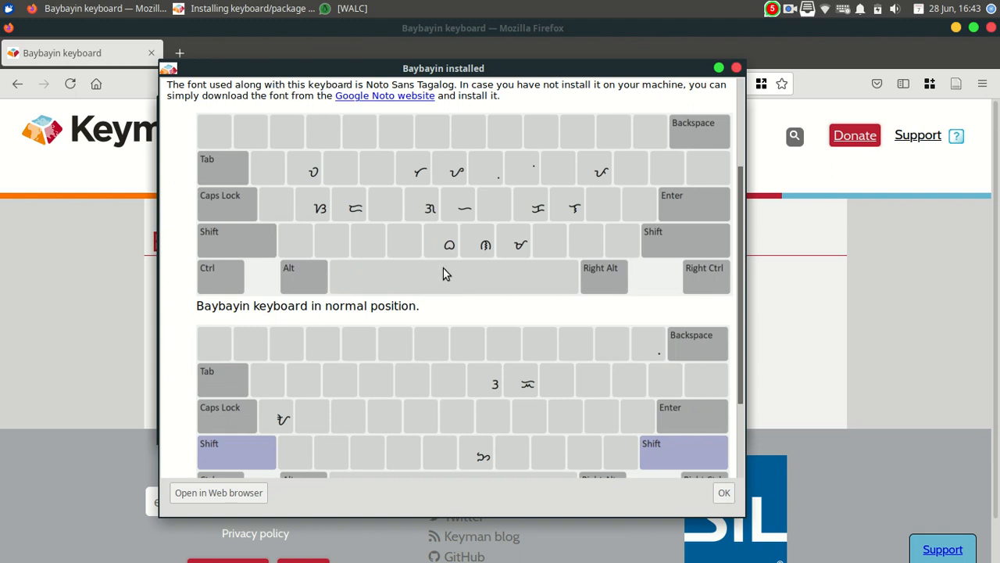
double_click(238, 305)
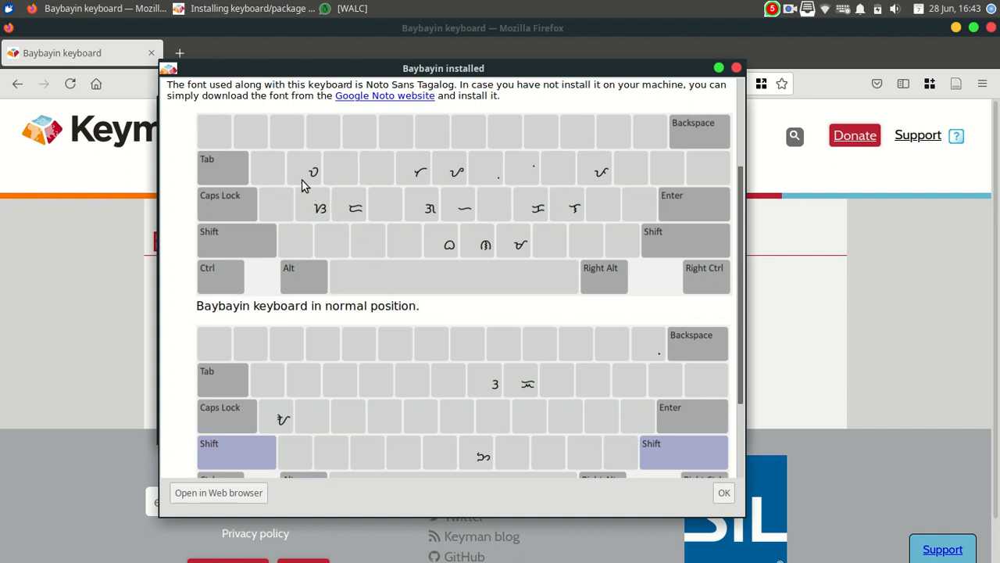
mouse_move(358, 191)
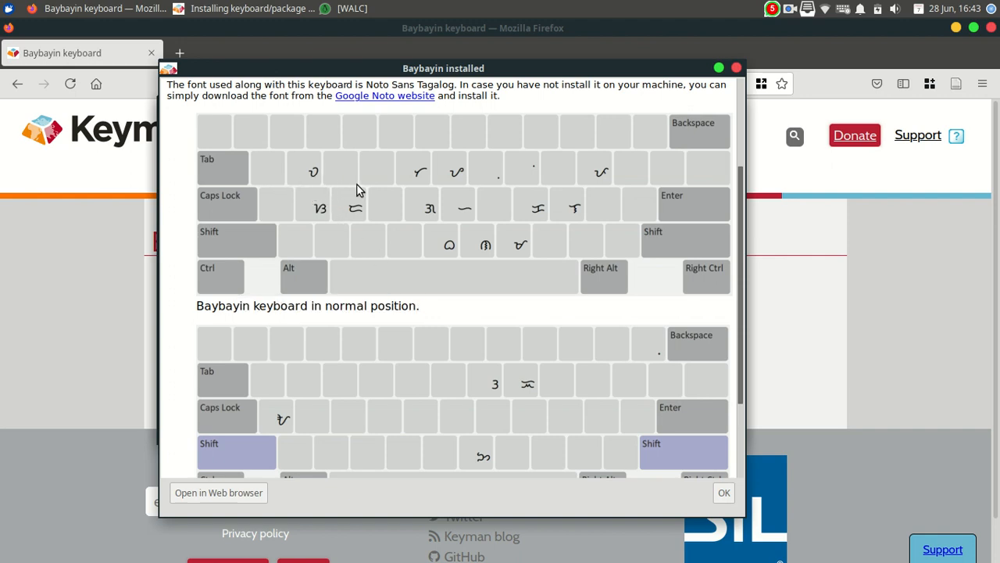
mouse_move(327, 185)
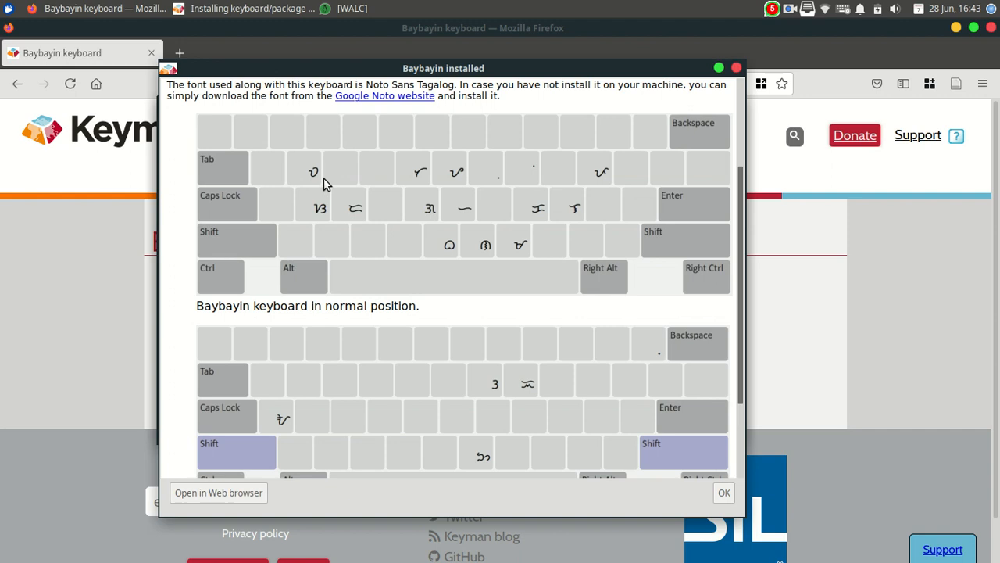
mouse_move(315, 236)
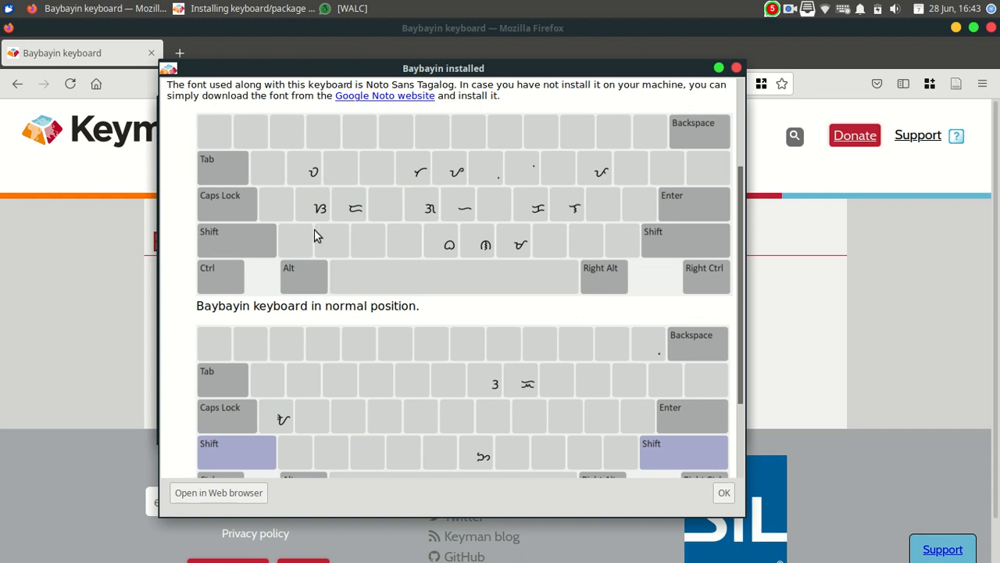
mouse_move(311, 180)
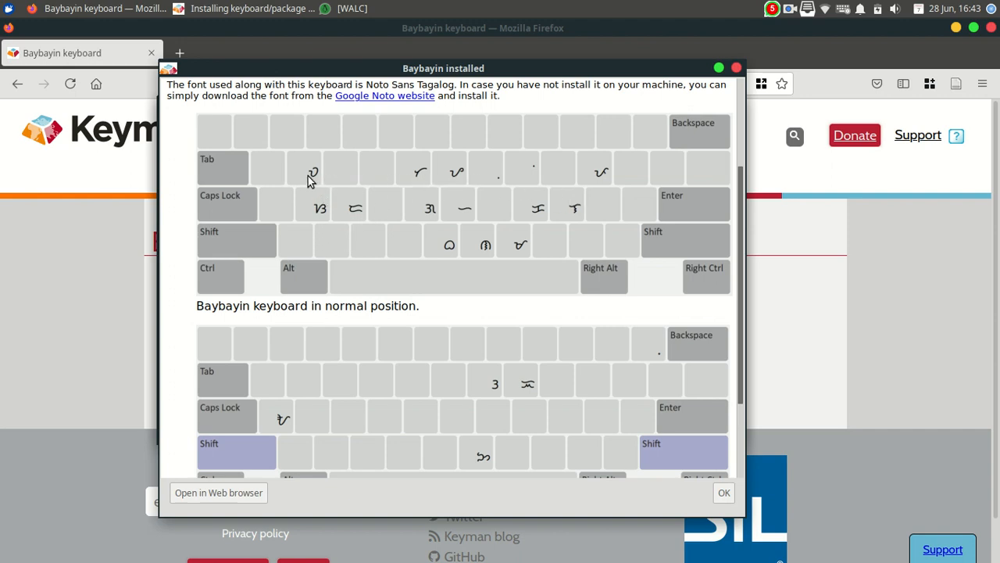
mouse_move(392, 187)
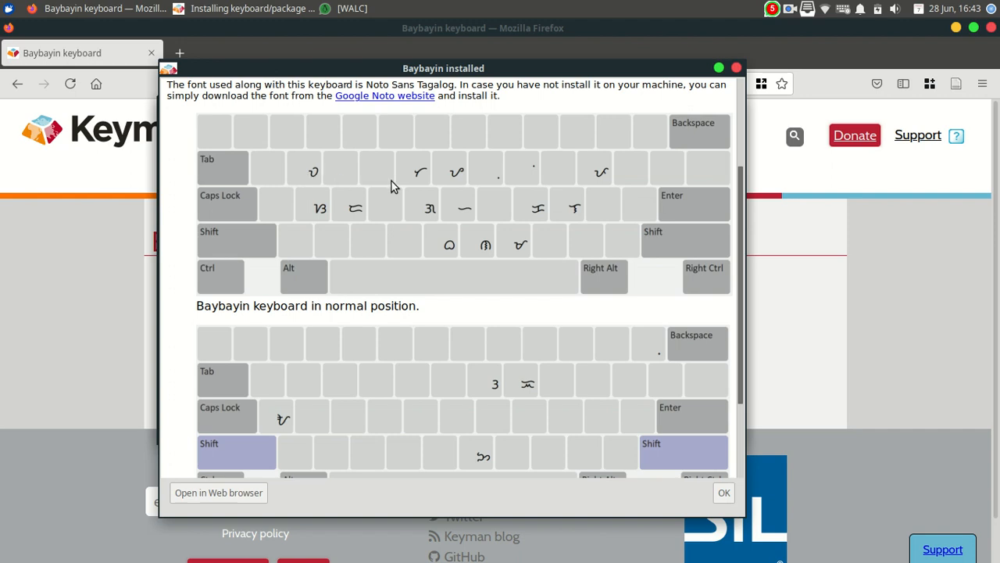
mouse_move(413, 181)
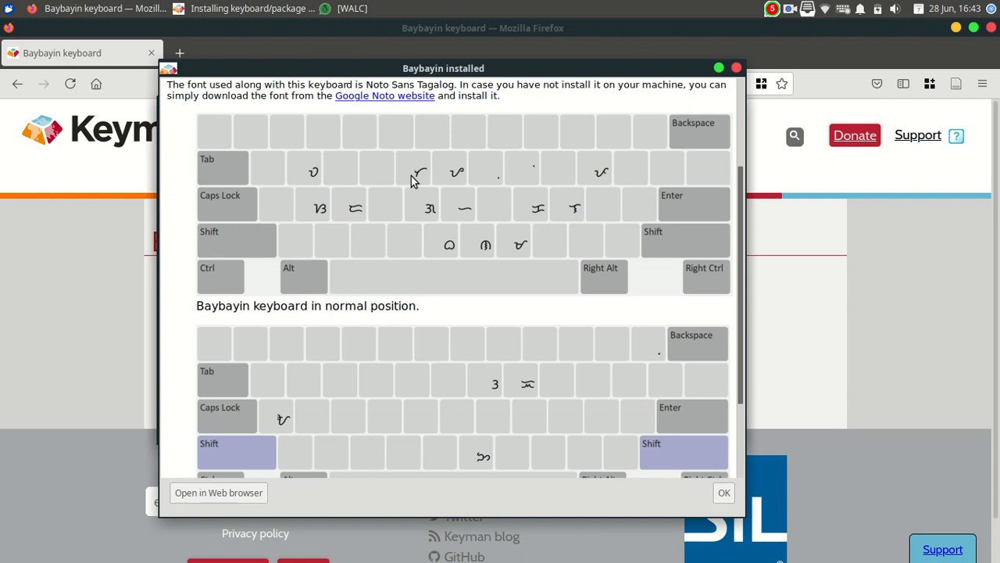
mouse_move(416, 275)
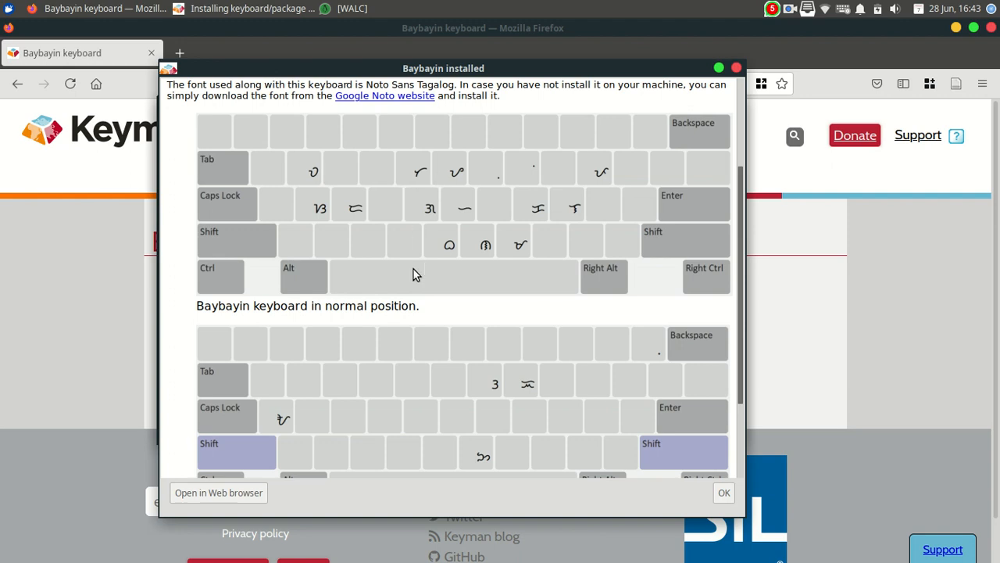
scroll(down, 3)
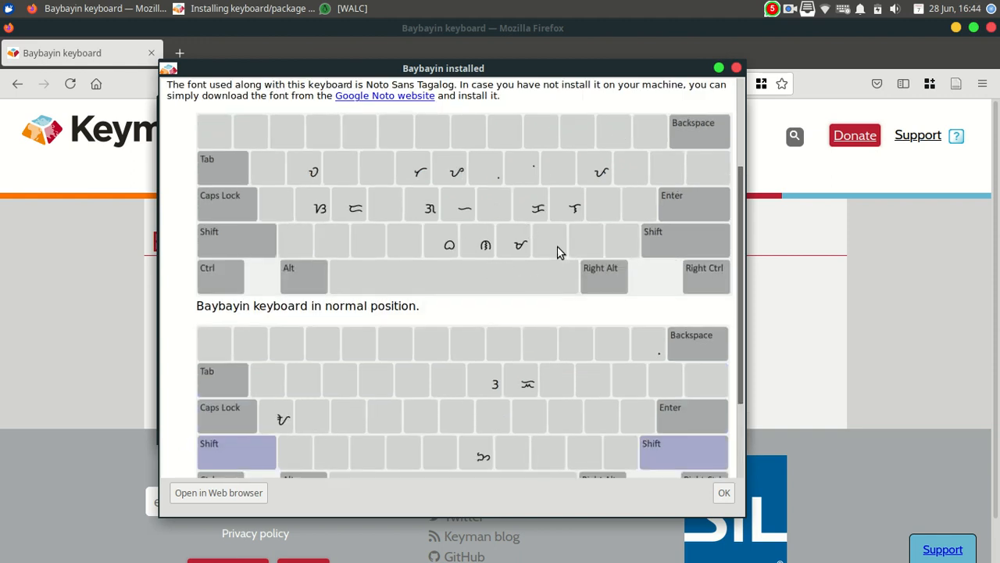
mouse_move(578, 219)
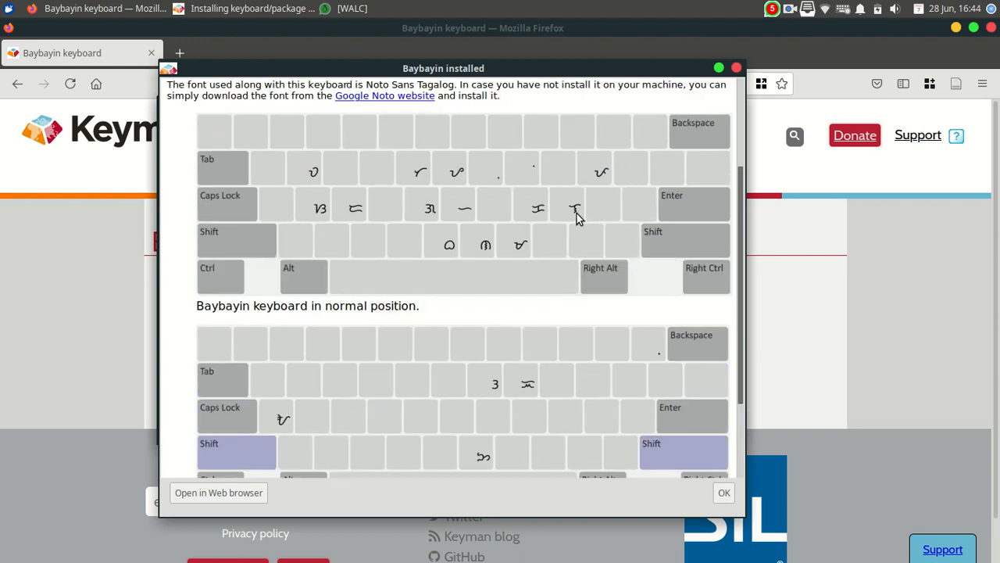
mouse_move(539, 216)
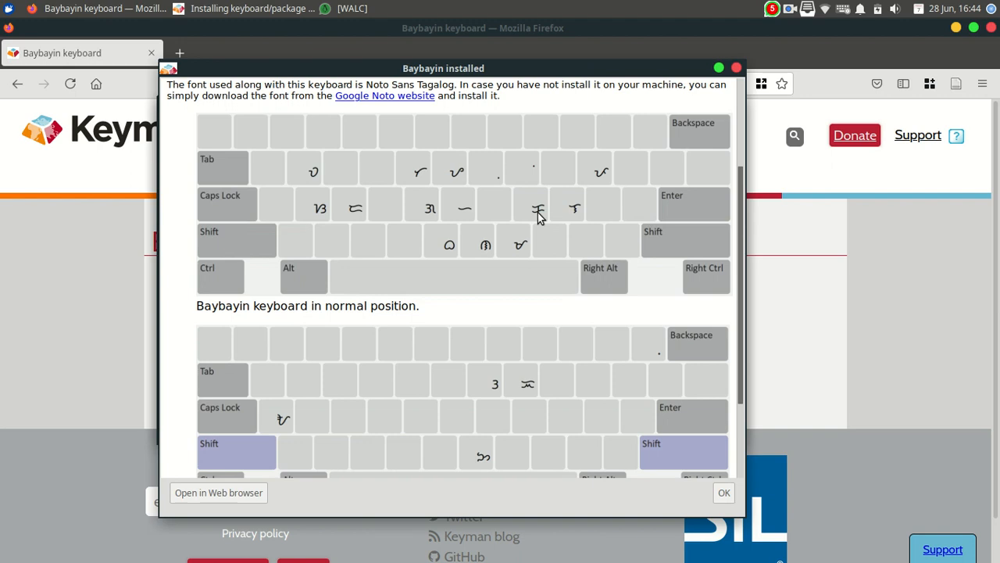
scroll(down, 3)
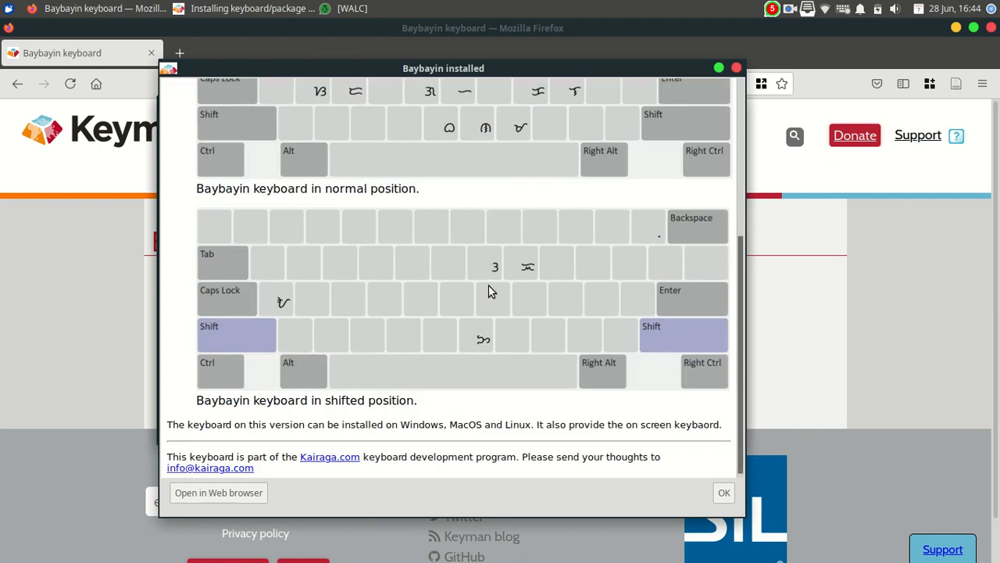
mouse_move(281, 367)
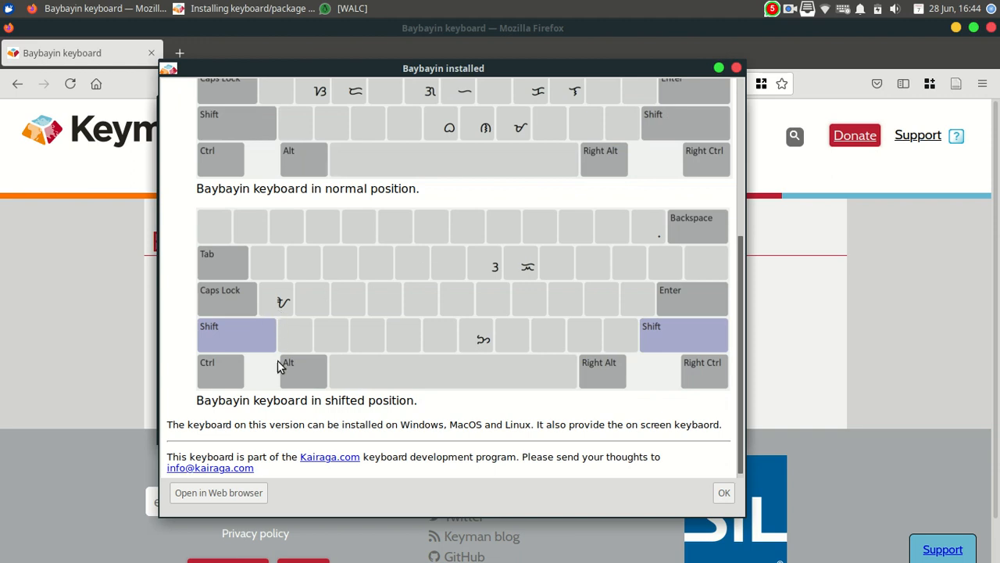
drag(233, 400, 425, 400)
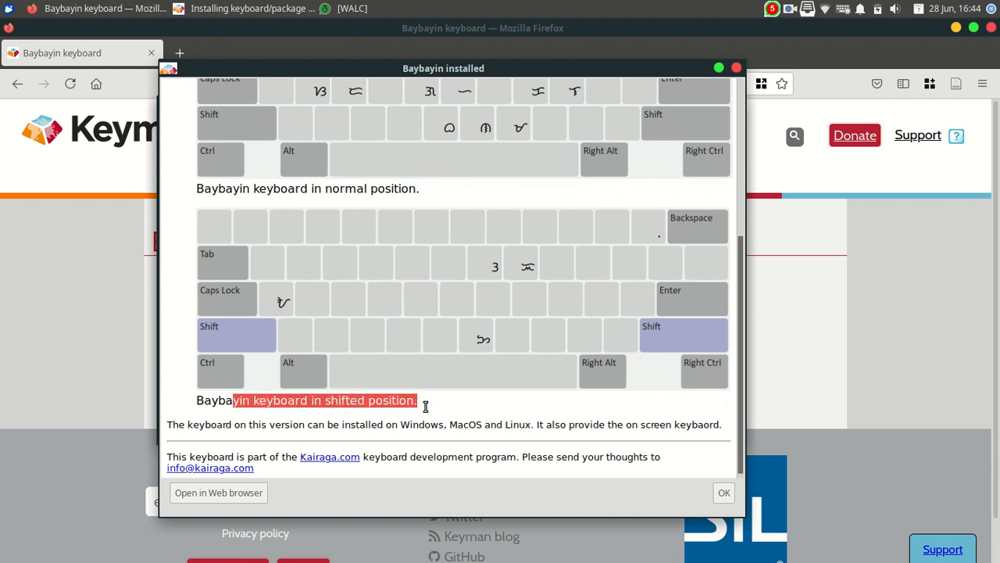
click(279, 305)
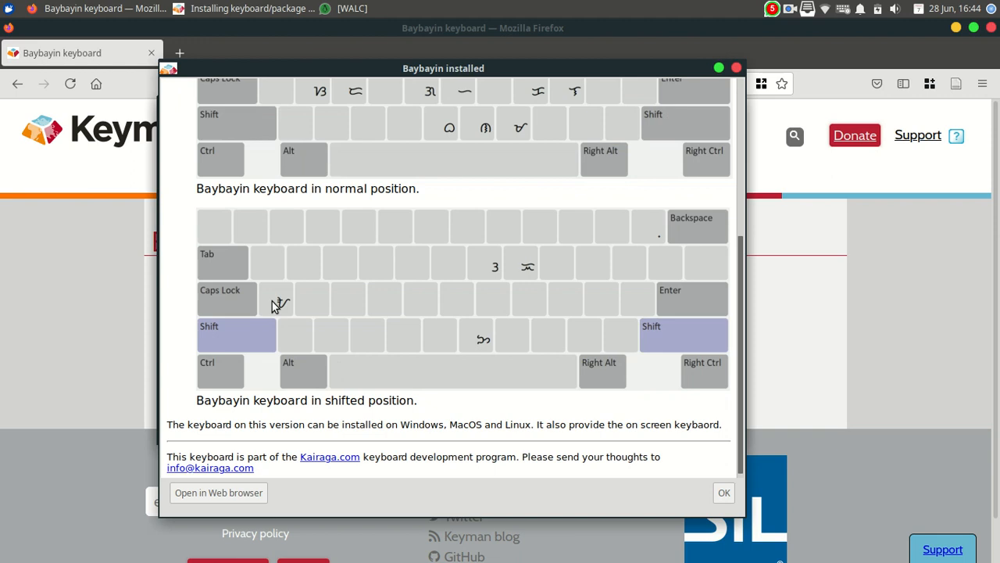
mouse_move(496, 296)
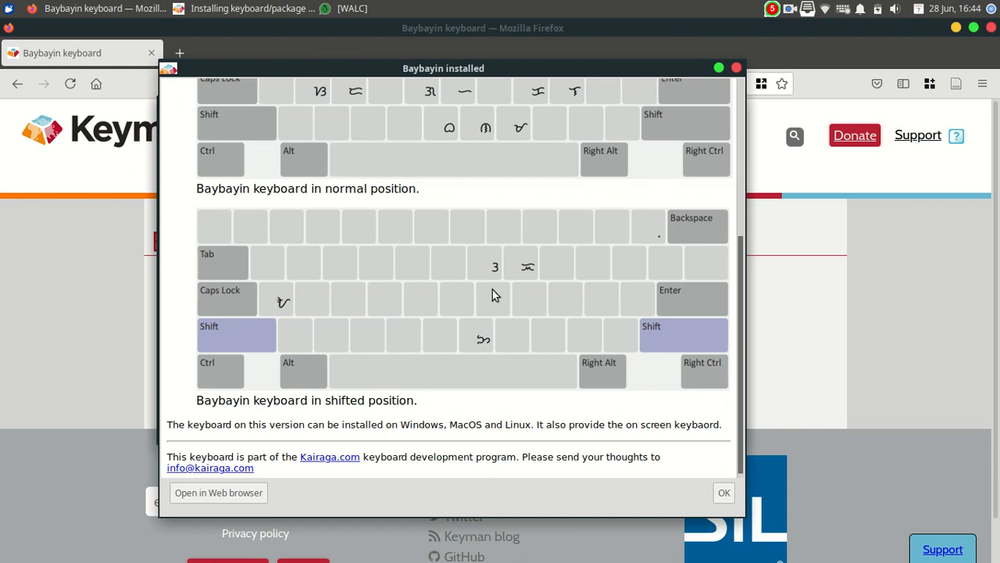
mouse_move(528, 275)
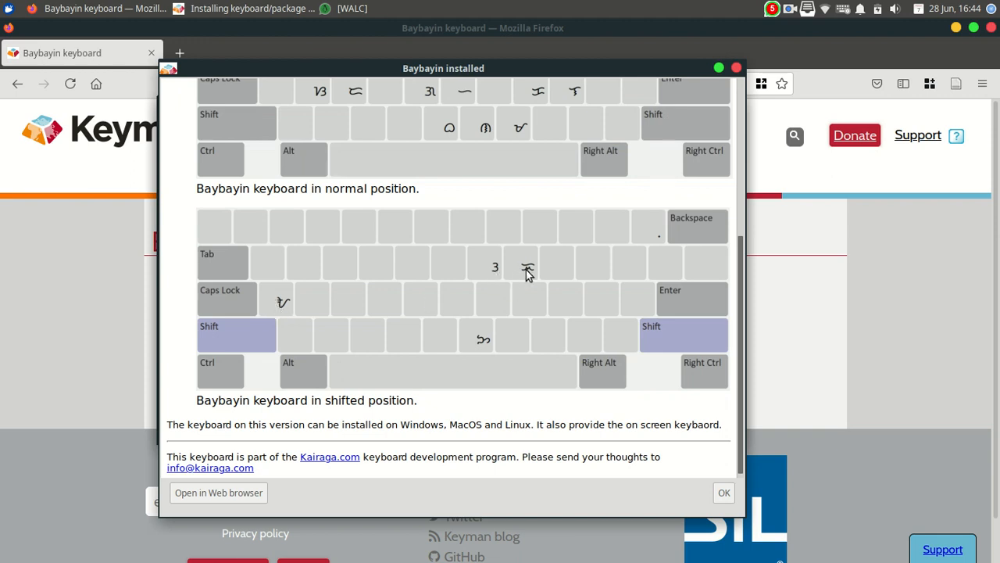
mouse_move(481, 347)
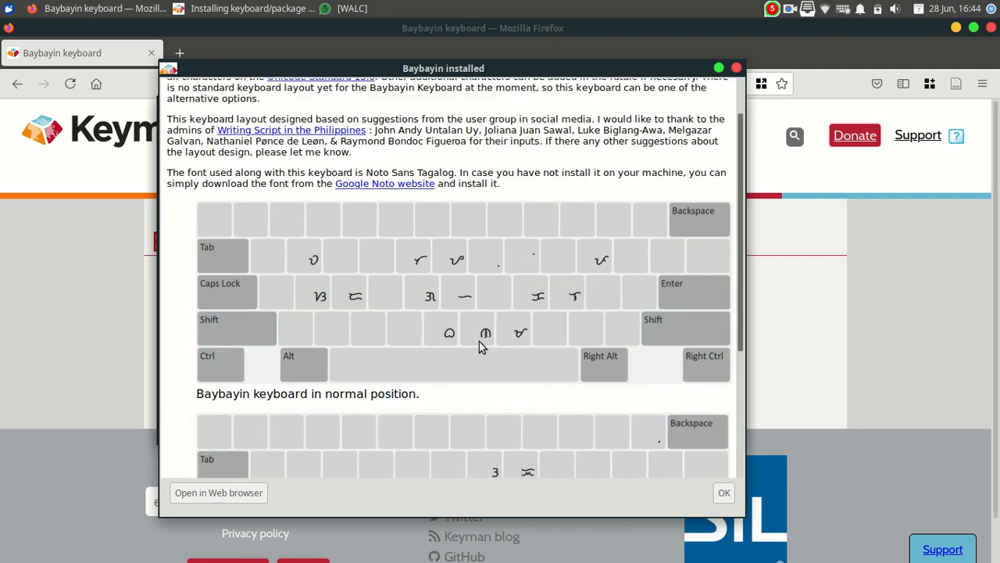
scroll(down, 3)
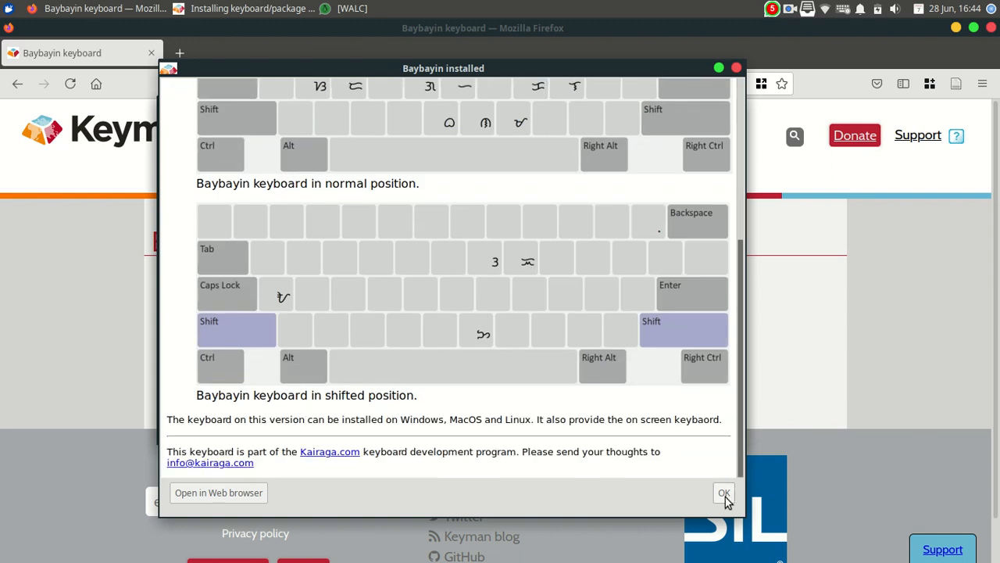
- Close the Baybayin notes, focus a new blank Writer document, then return to the Firefox keyboard page
click(722, 494)
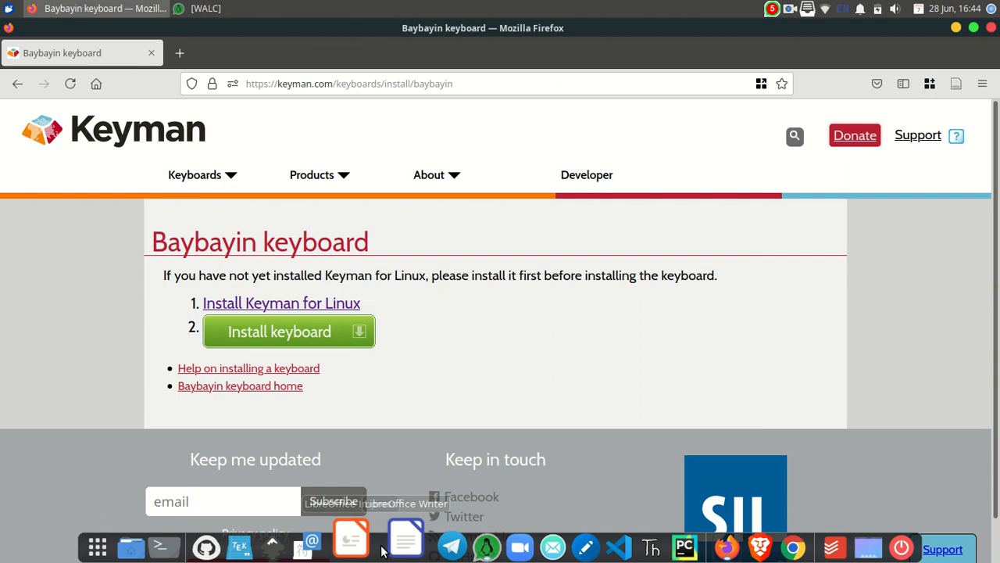
mouse_move(460, 373)
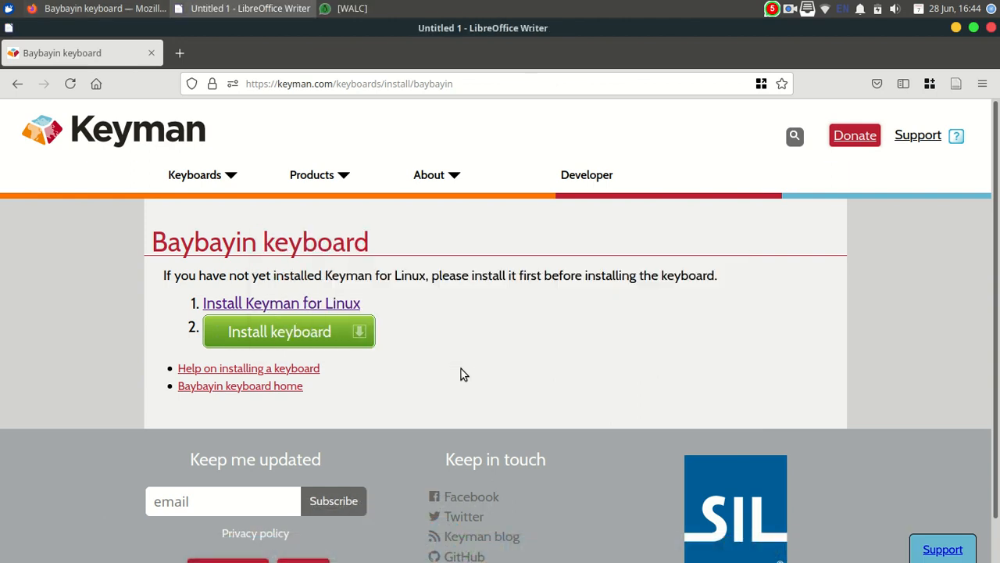
click(242, 8)
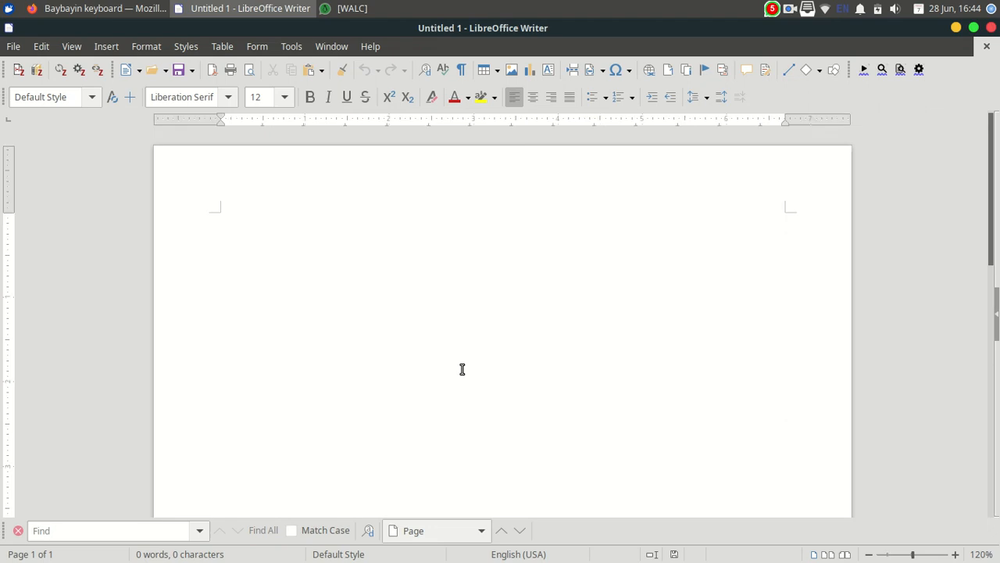
mouse_move(393, 356)
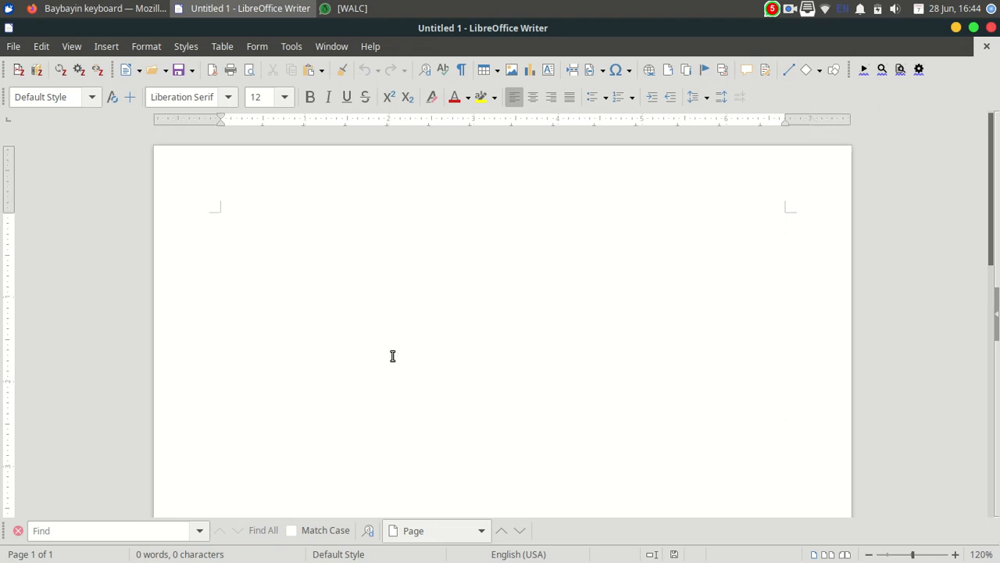
click(86, 8)
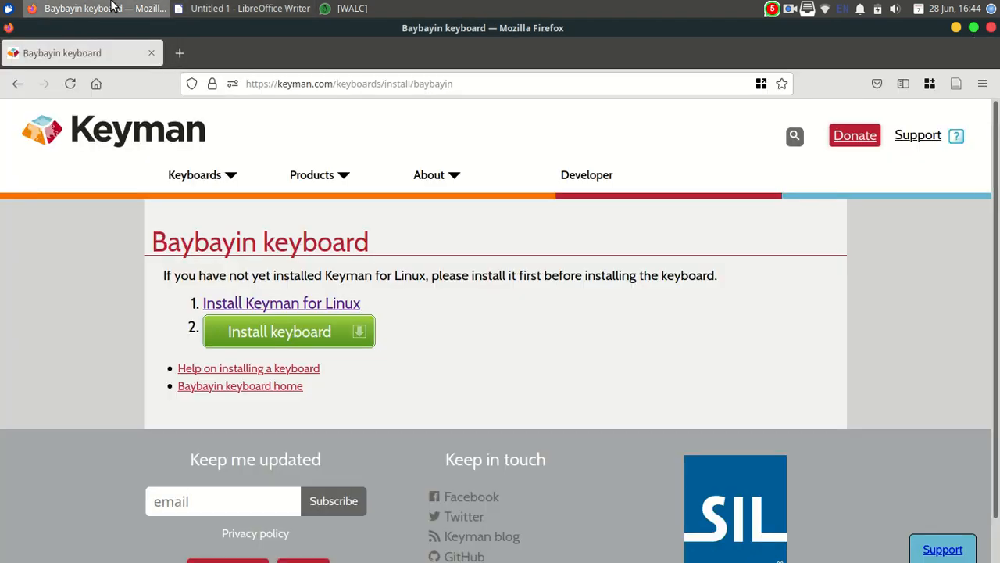
mouse_move(241, 60)
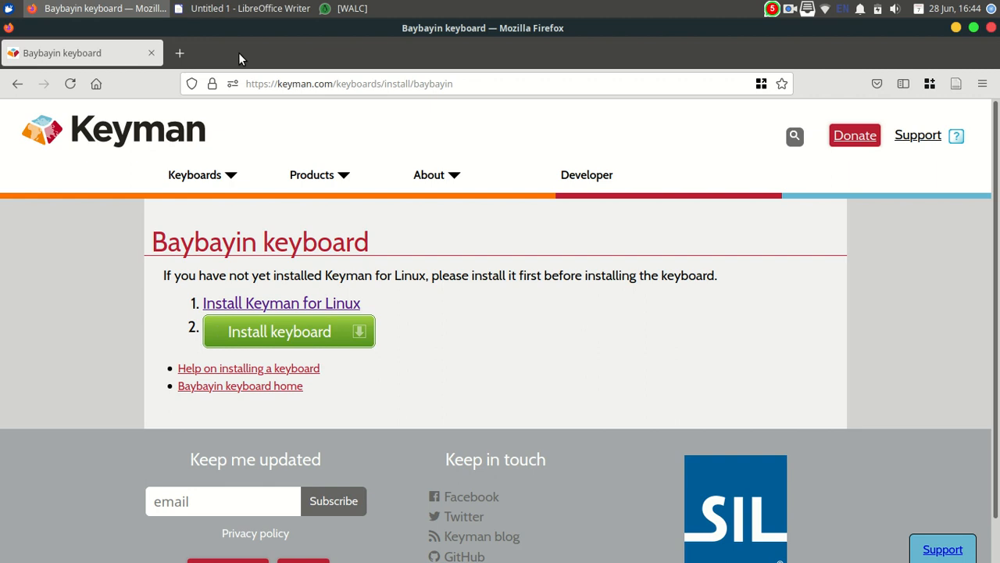
mouse_move(300, 58)
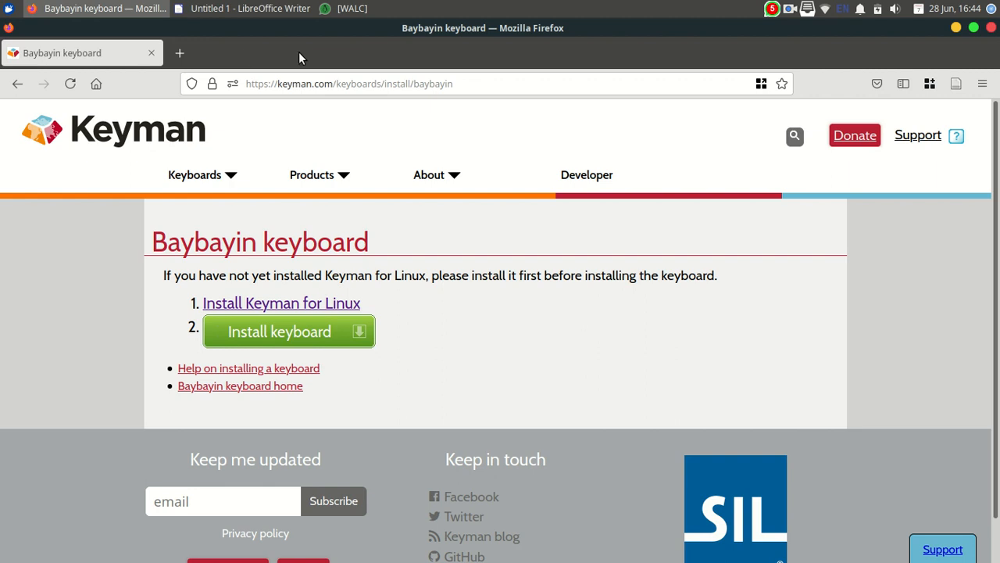
- Run a web search for 'noto sans google' in a new Firefox tab
click(178, 53)
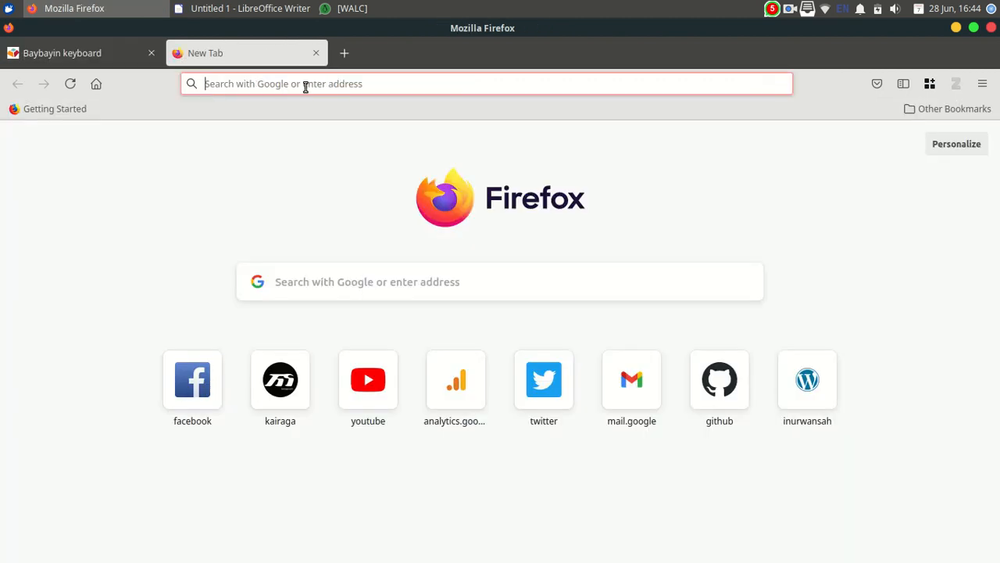
click(484, 84)
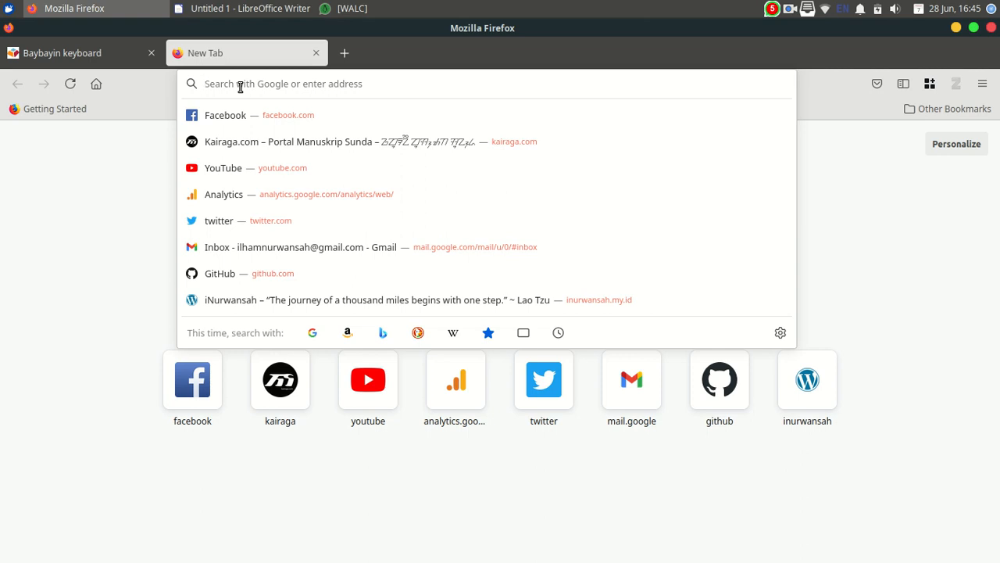
mouse_move(262, 84)
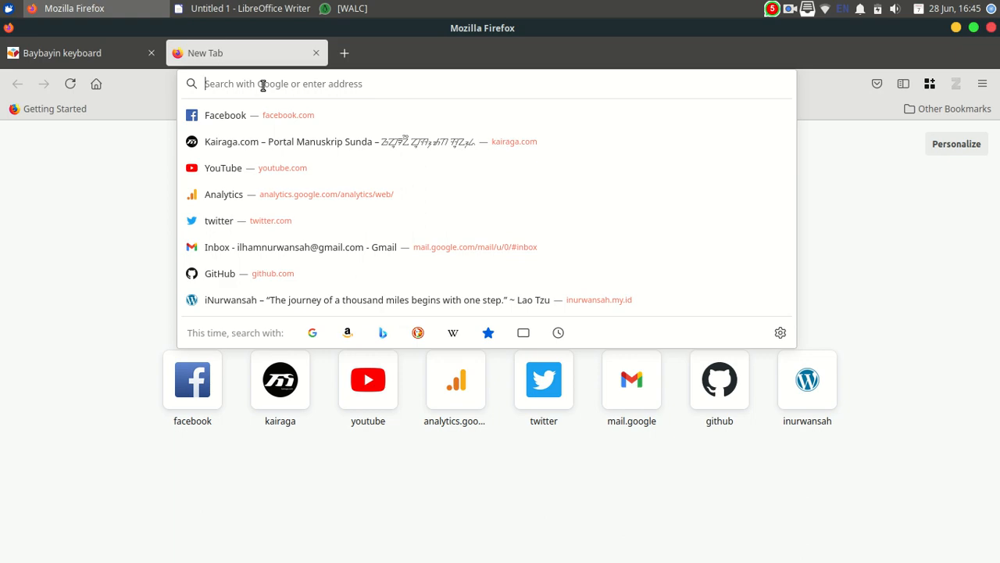
text(noto sans)
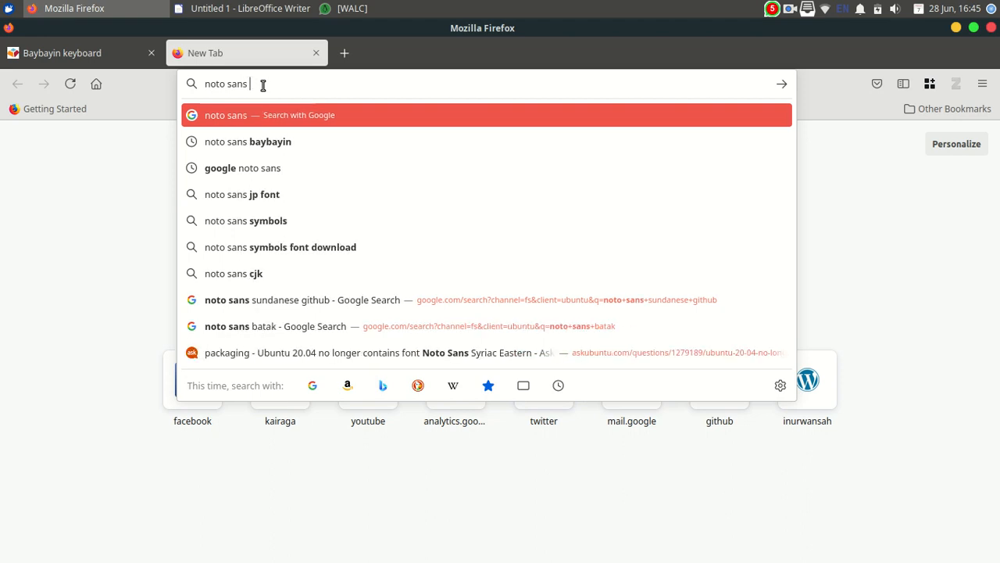
text(g)
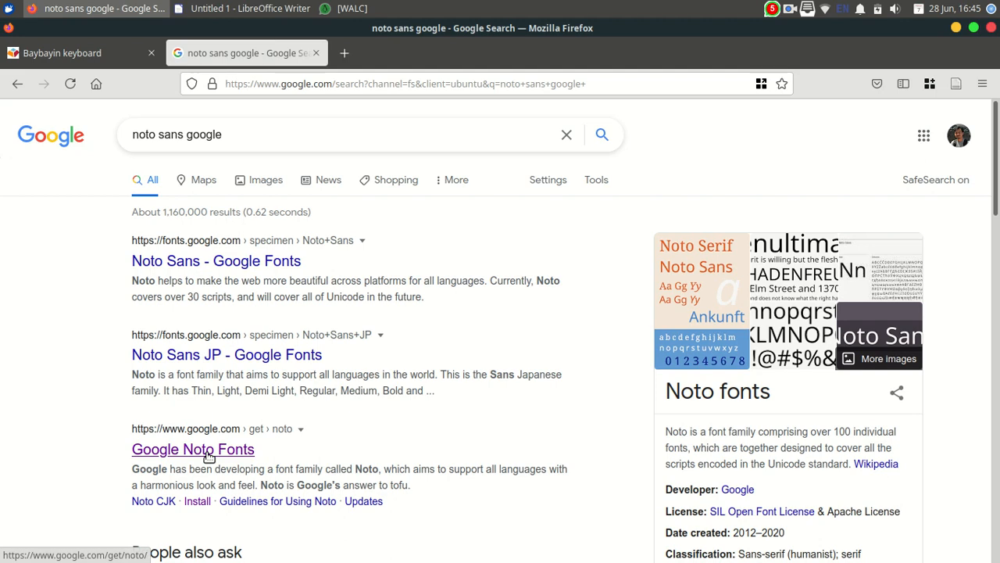
- On Google Noto Fonts, filter the font list by 'tagalog' down to Noto Sans Tagalog
click(192, 449)
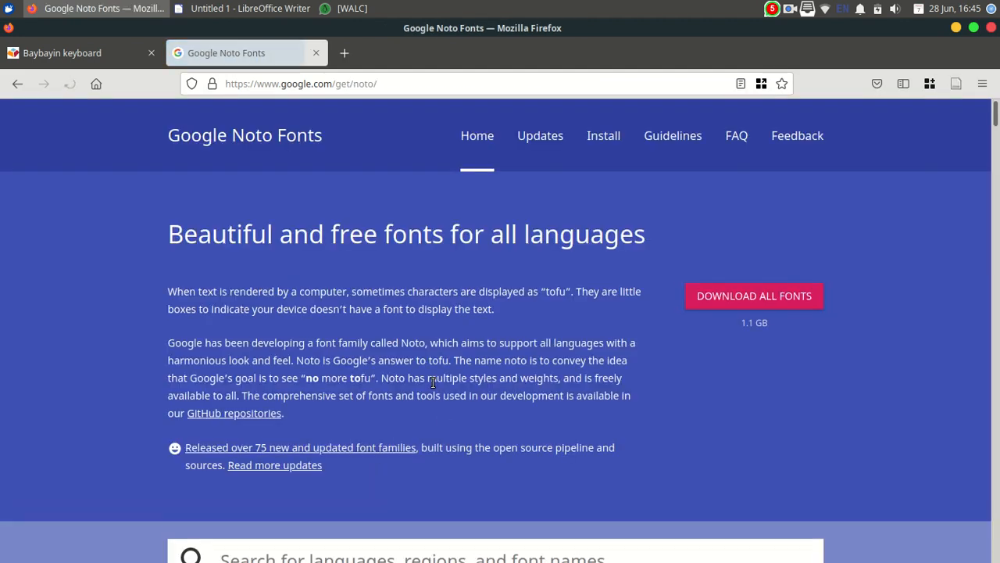
scroll(down, 3)
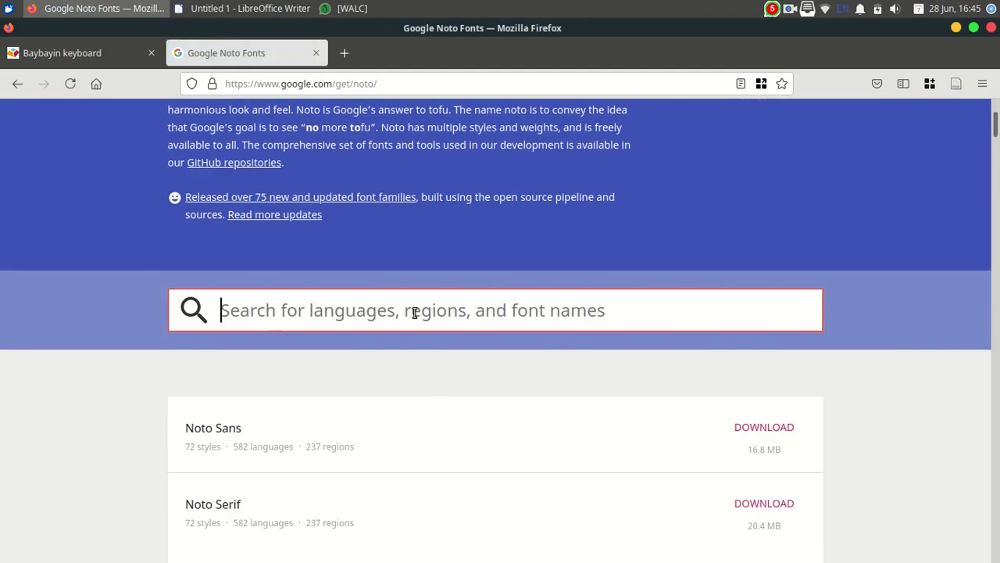
text(baybayin)
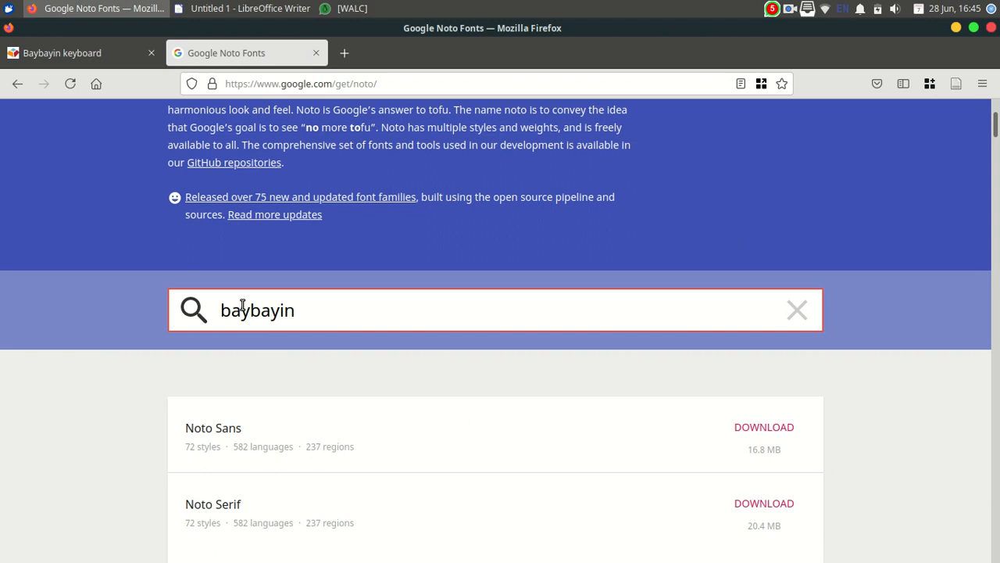
text(tagalog)
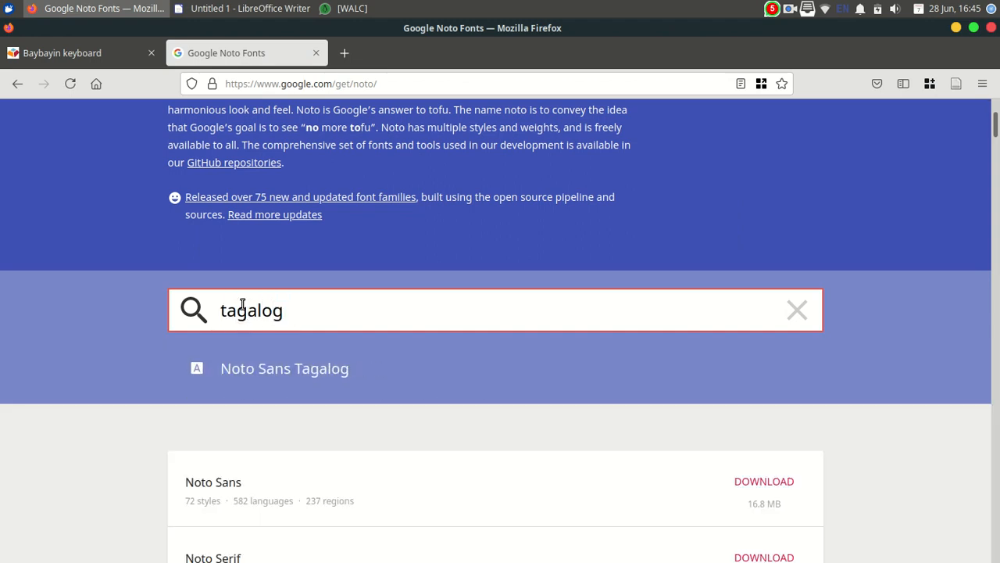
click(285, 369)
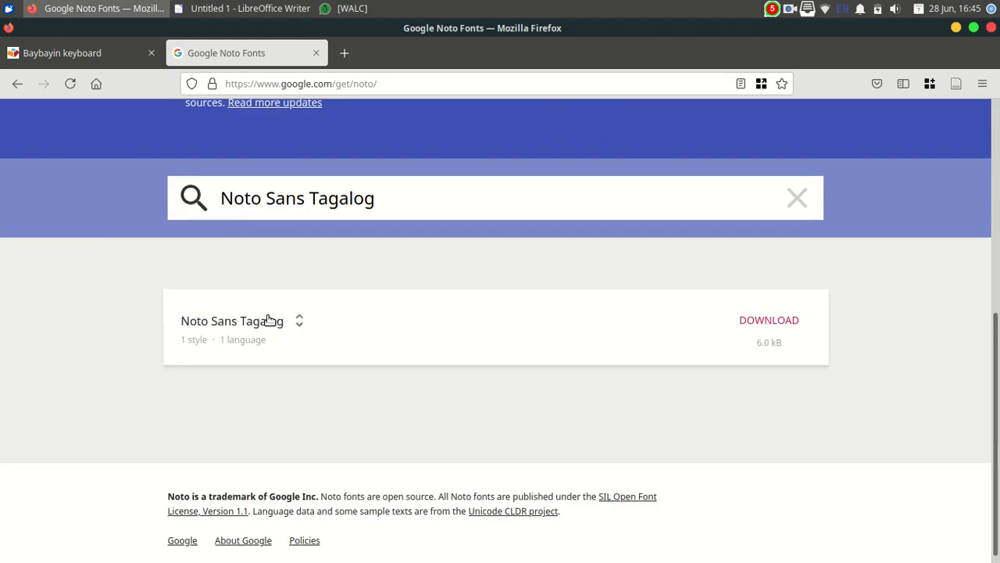
- Start the Noto Sans Tagalog zip download, then cancel the save prompt
click(768, 319)
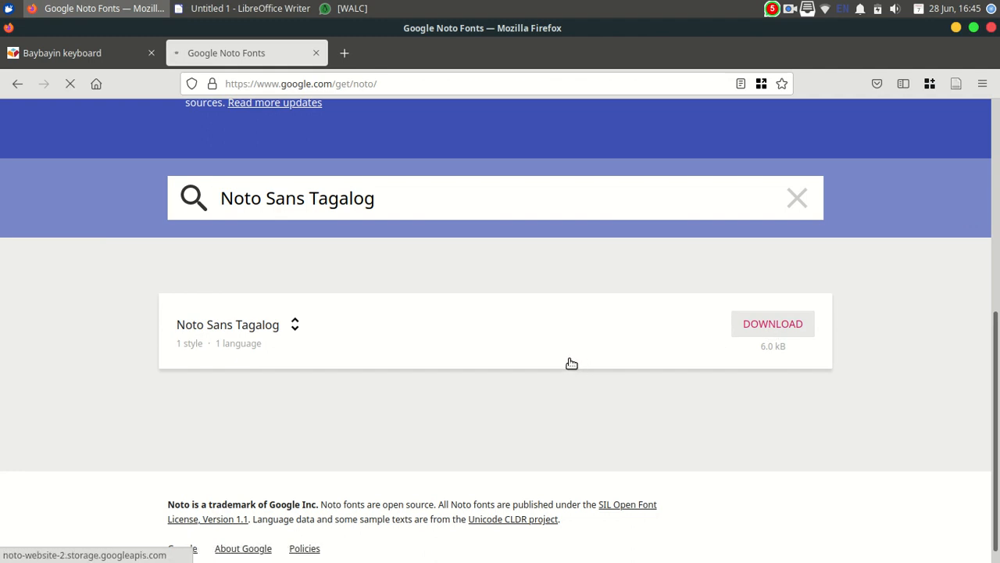
click(772, 324)
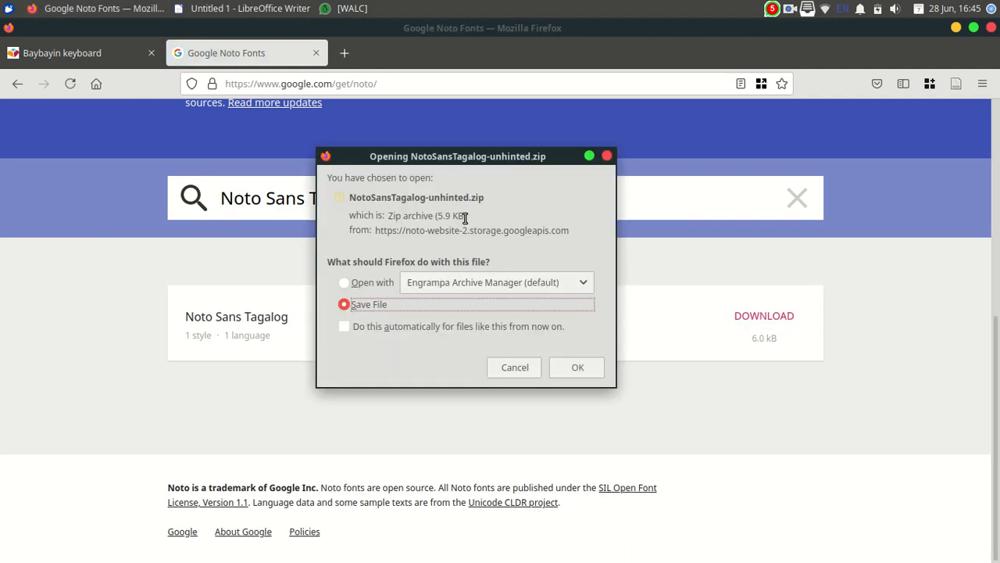
mouse_move(534, 231)
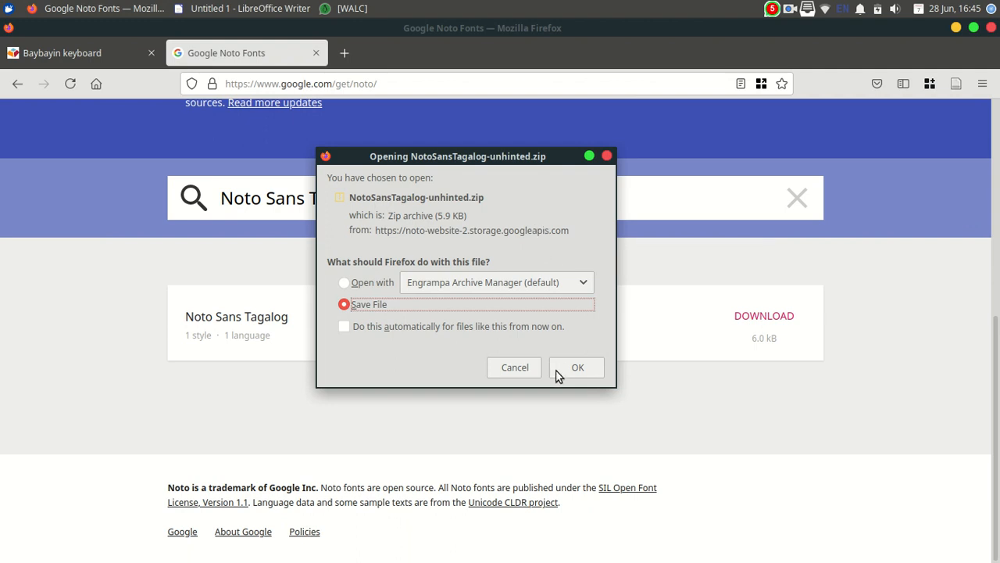
mouse_move(532, 373)
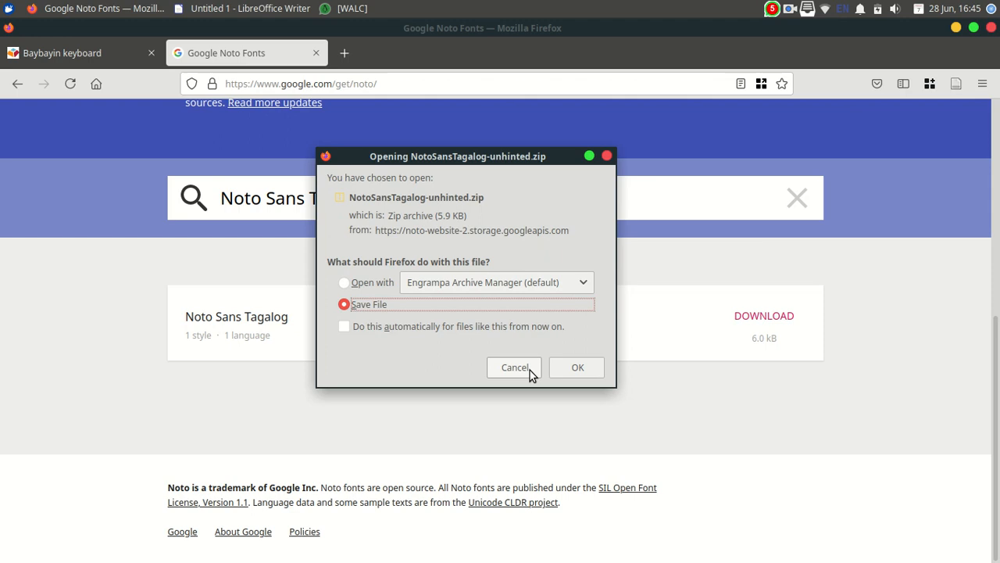
click(514, 367)
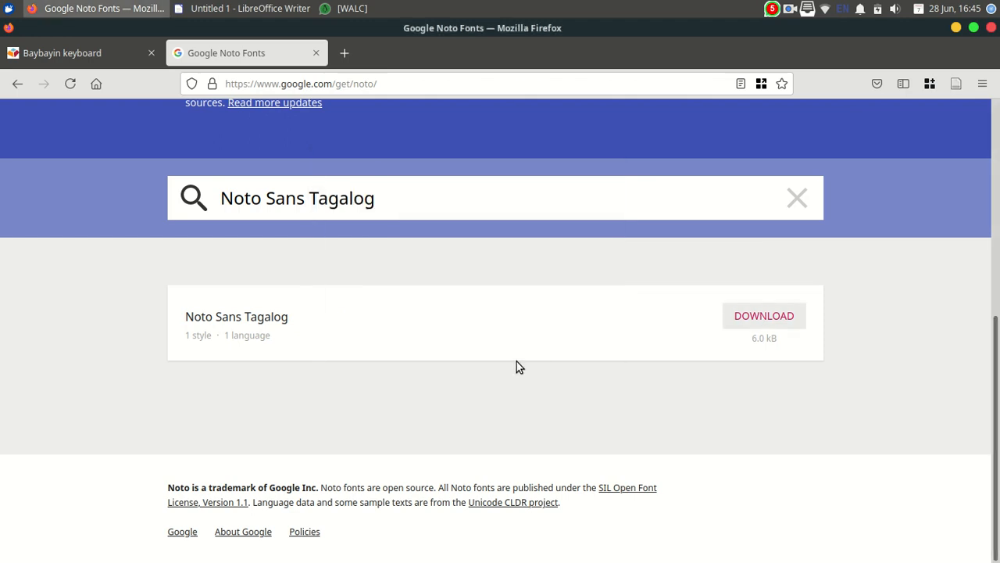
- Return Firefox to the Baybayin keyboard page and focus the blank Writer document for typing
click(70, 53)
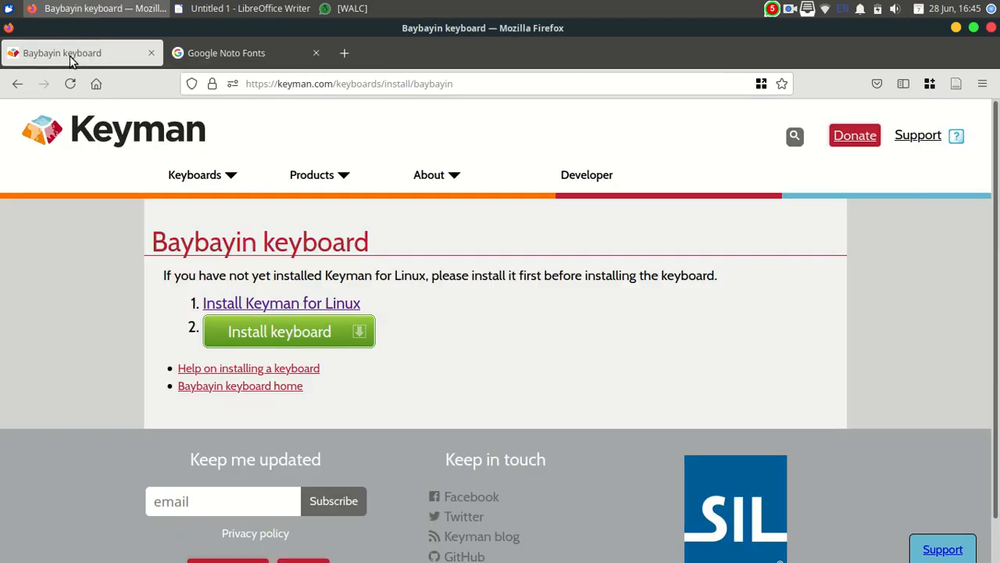
mouse_move(544, 379)
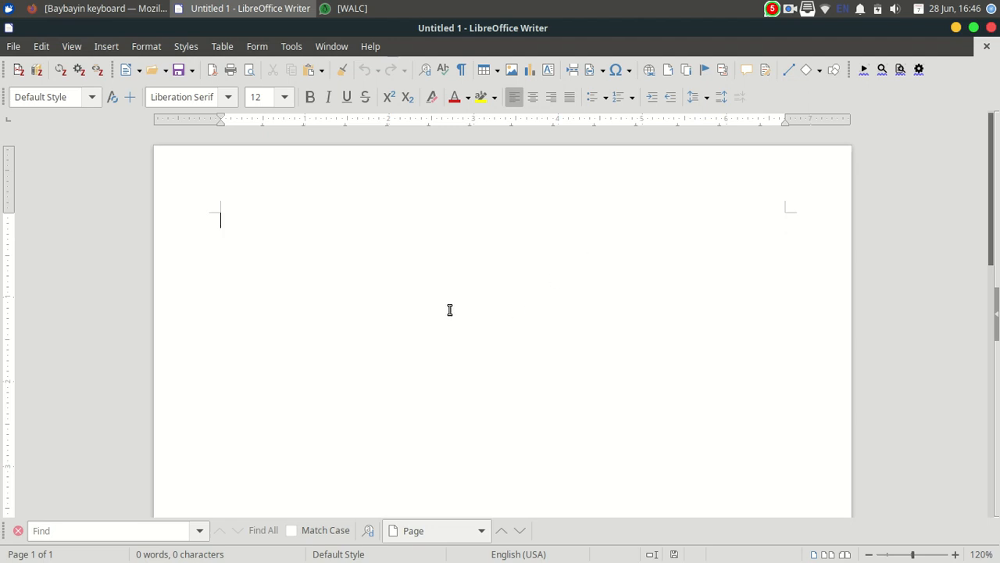
mouse_move(543, 273)
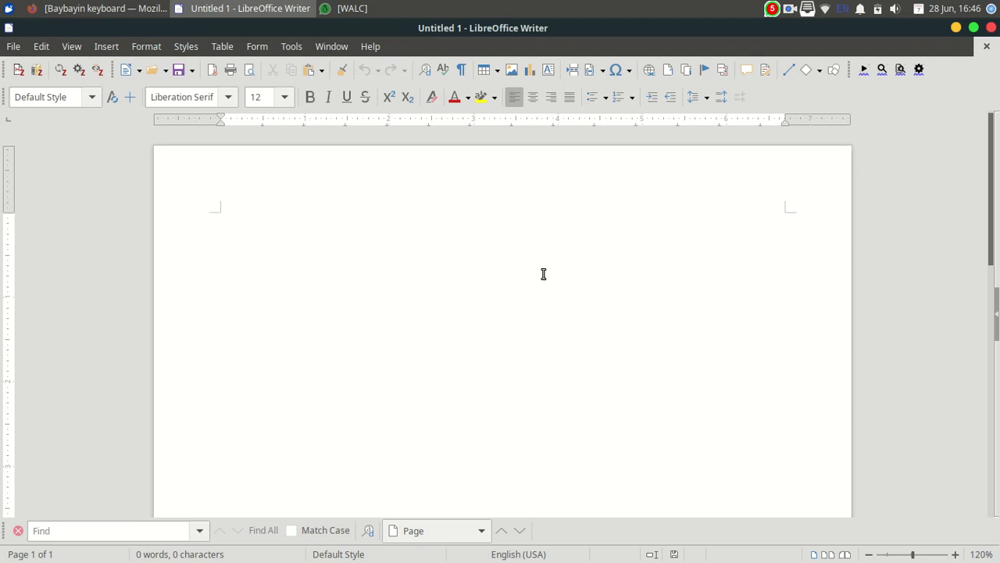
click(222, 219)
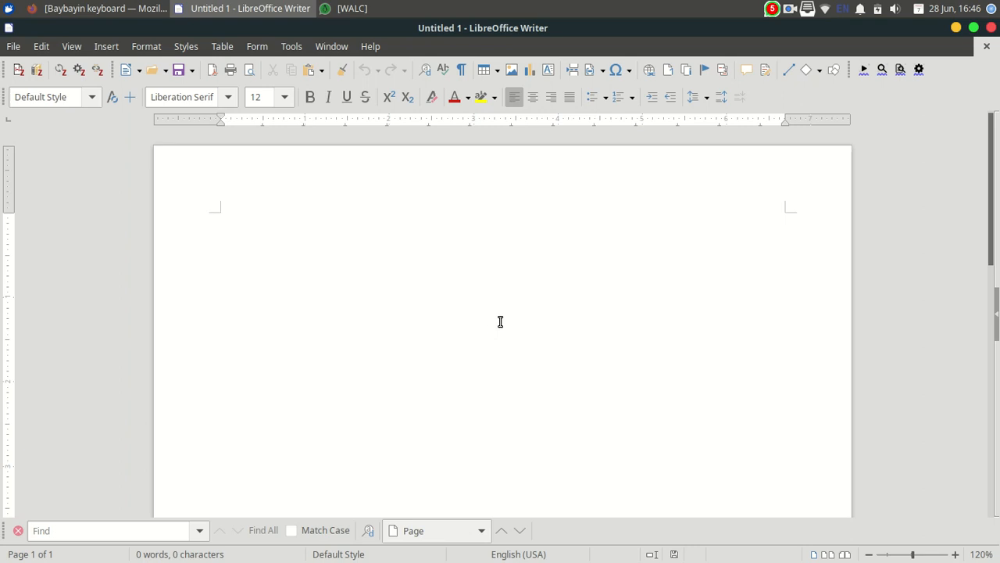
mouse_move(617, 276)
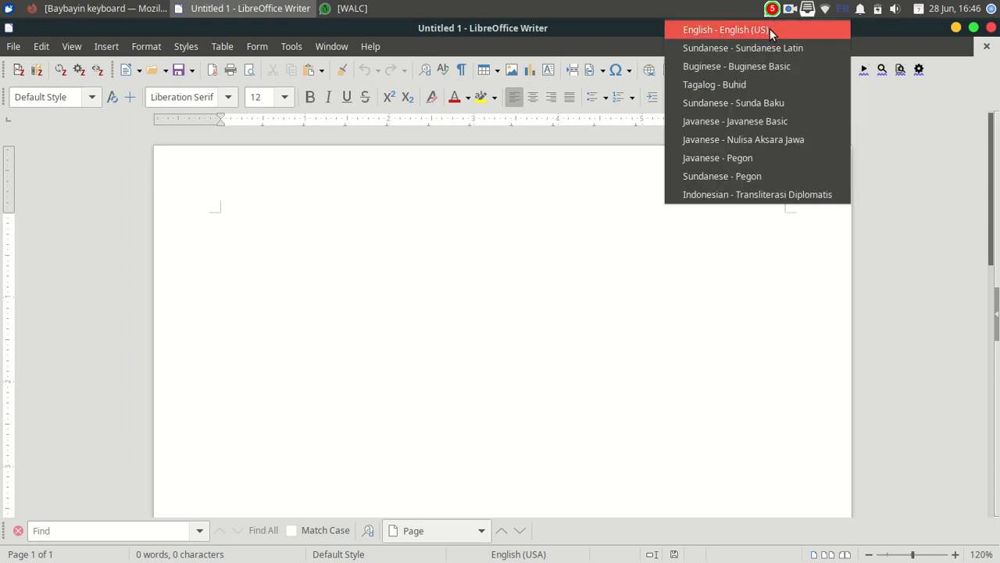
mouse_move(800, 25)
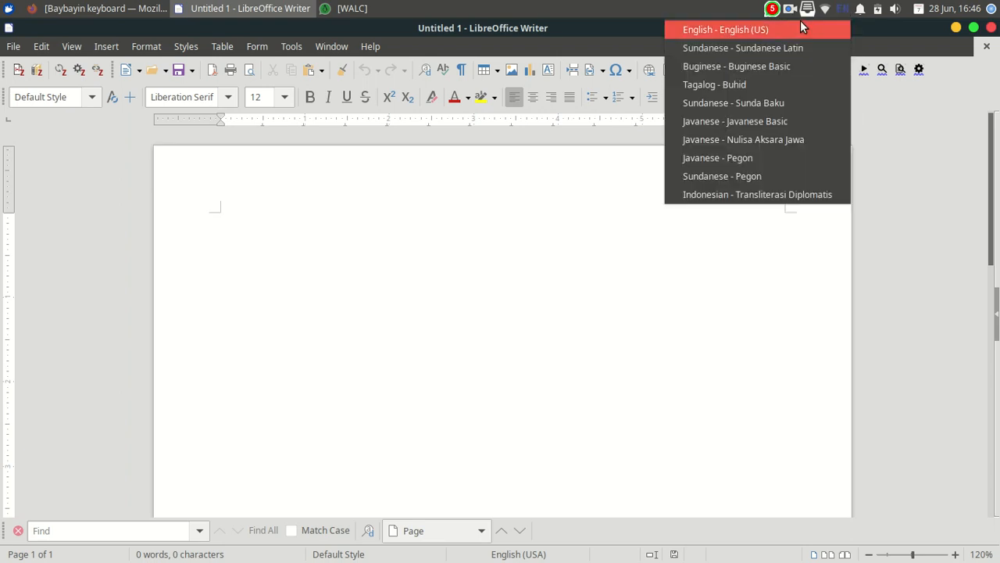
mouse_move(781, 84)
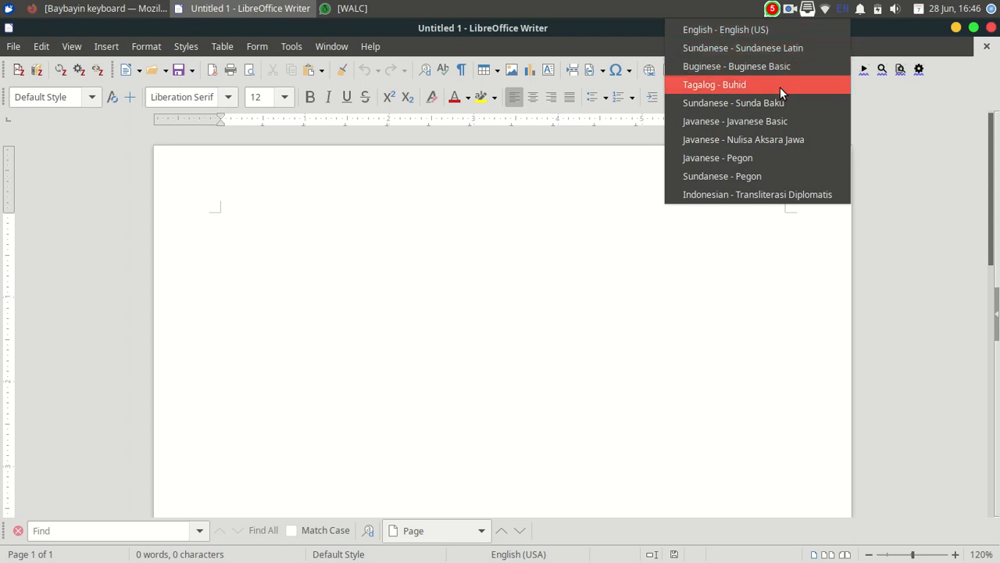
mouse_move(774, 194)
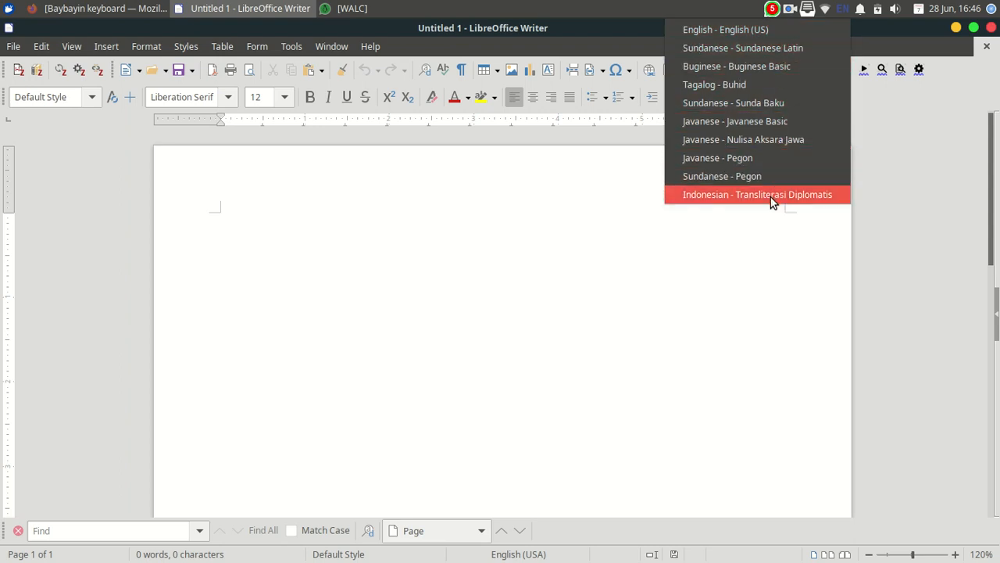
mouse_move(753, 47)
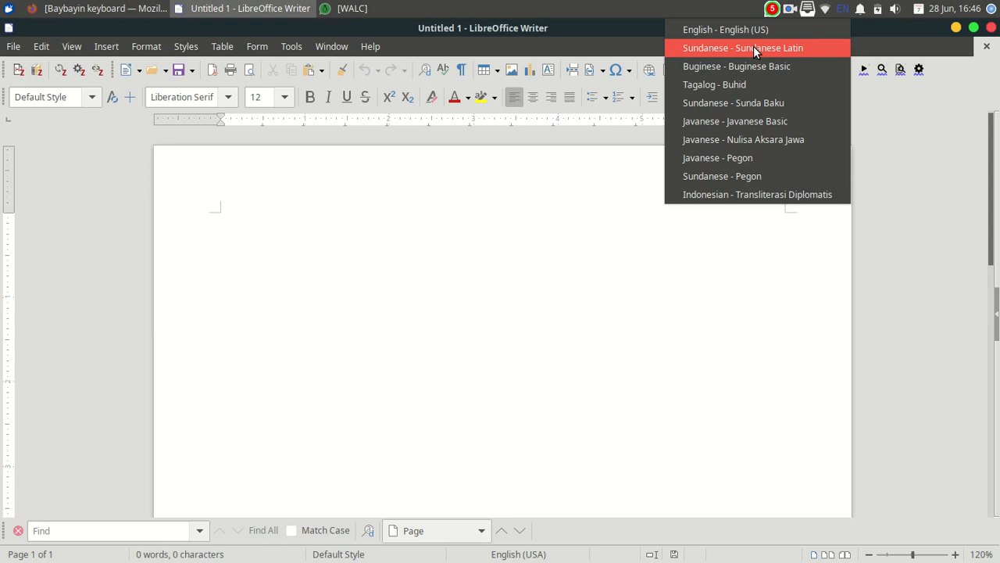
mouse_move(753, 175)
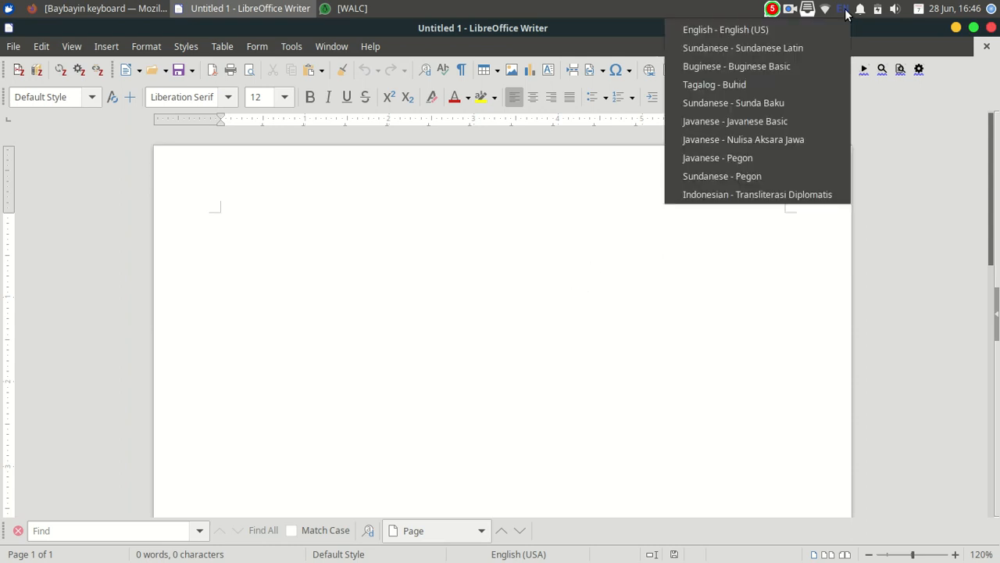
- In IBus Preferences, add Tagalog - Baybayin to the input method list and close the dialog
click(725, 28)
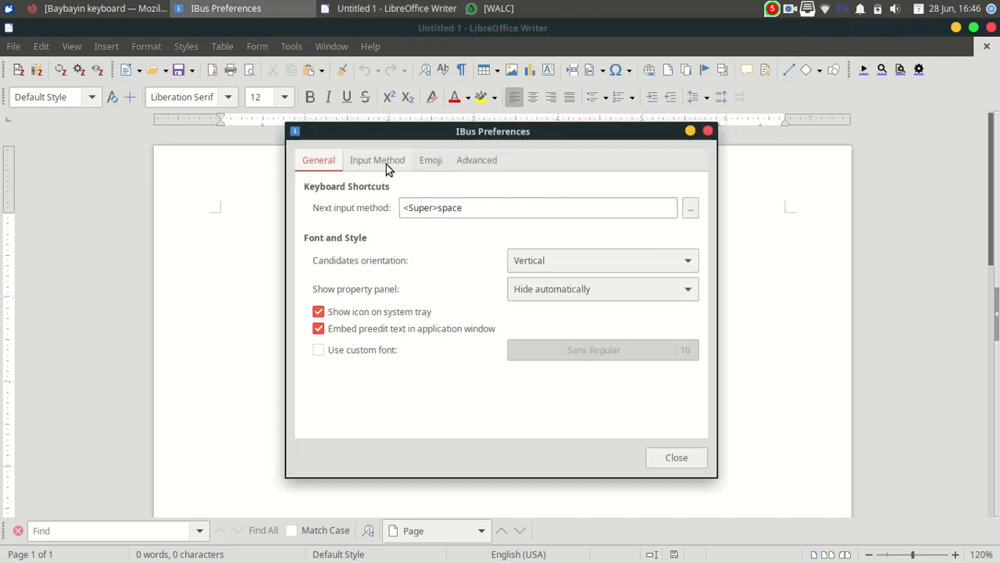
click(378, 160)
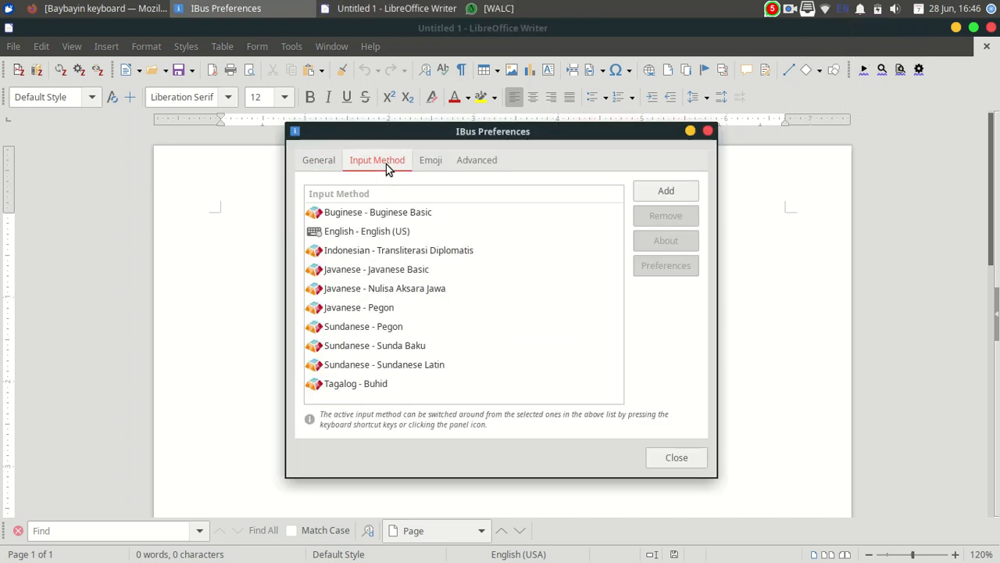
click(665, 191)
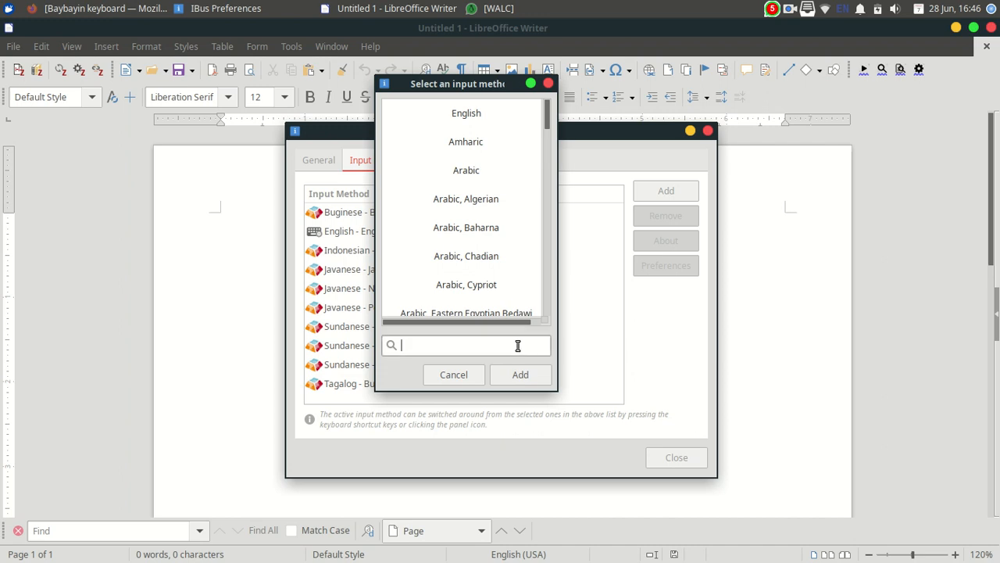
text(tagalog)
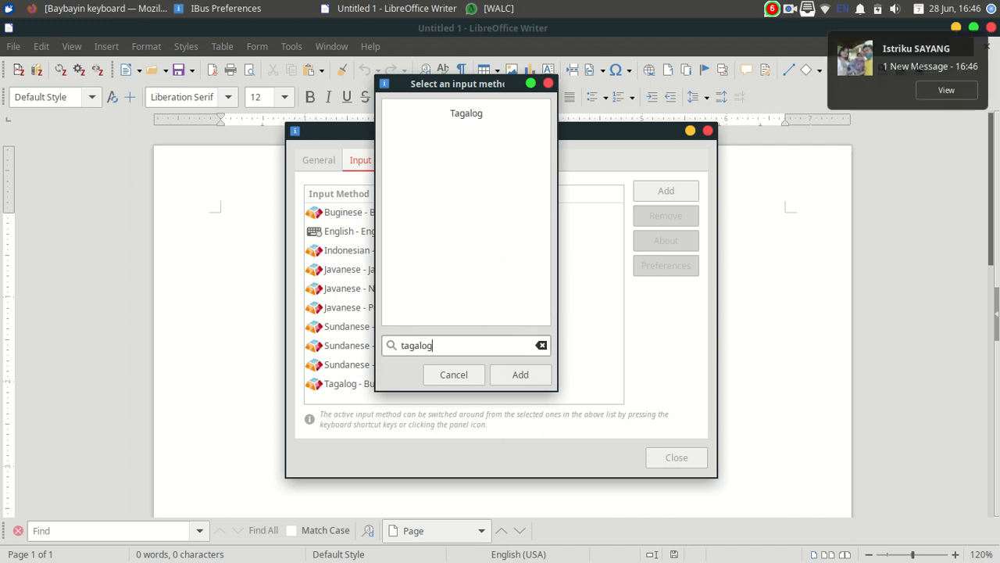
click(466, 113)
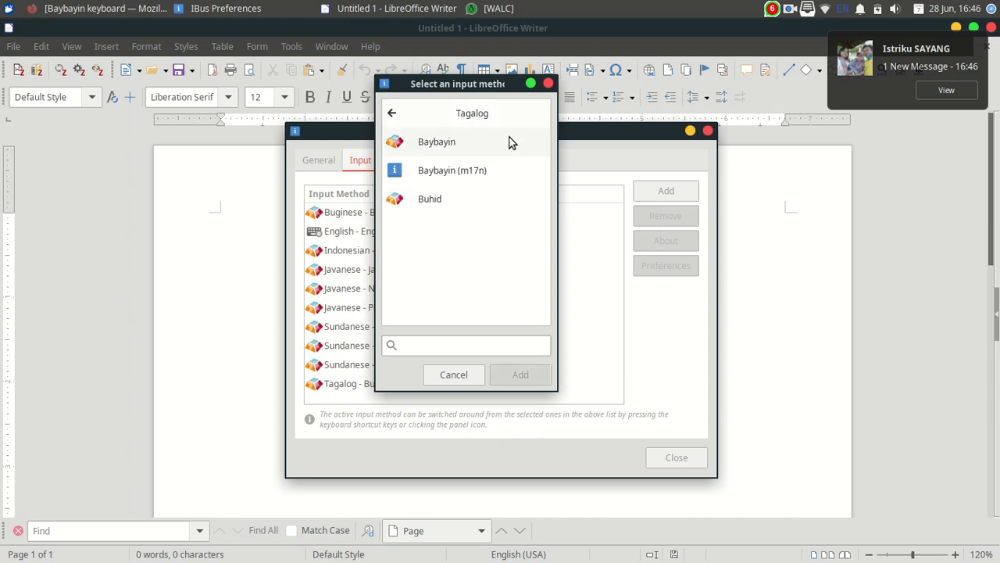
mouse_move(451, 147)
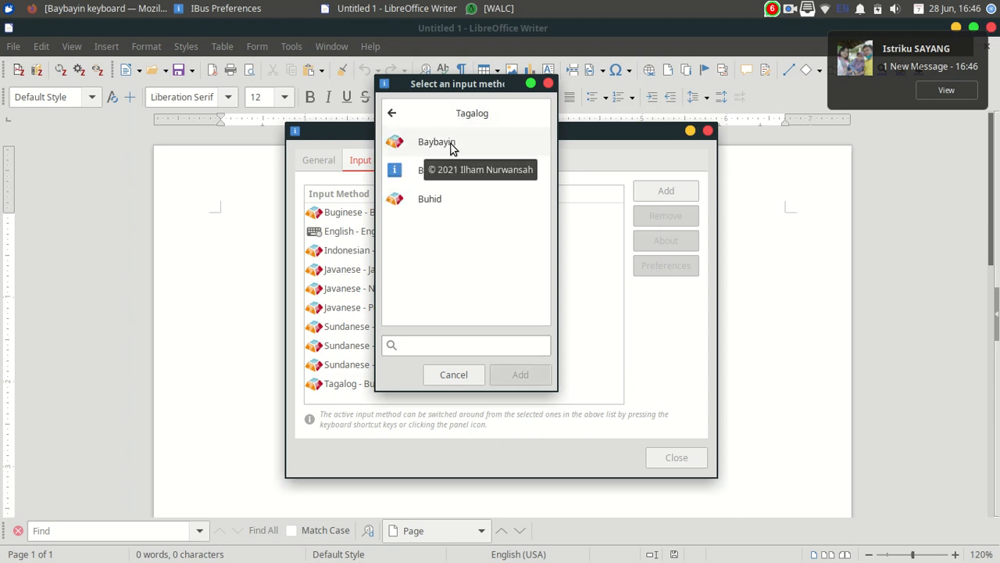
click(436, 140)
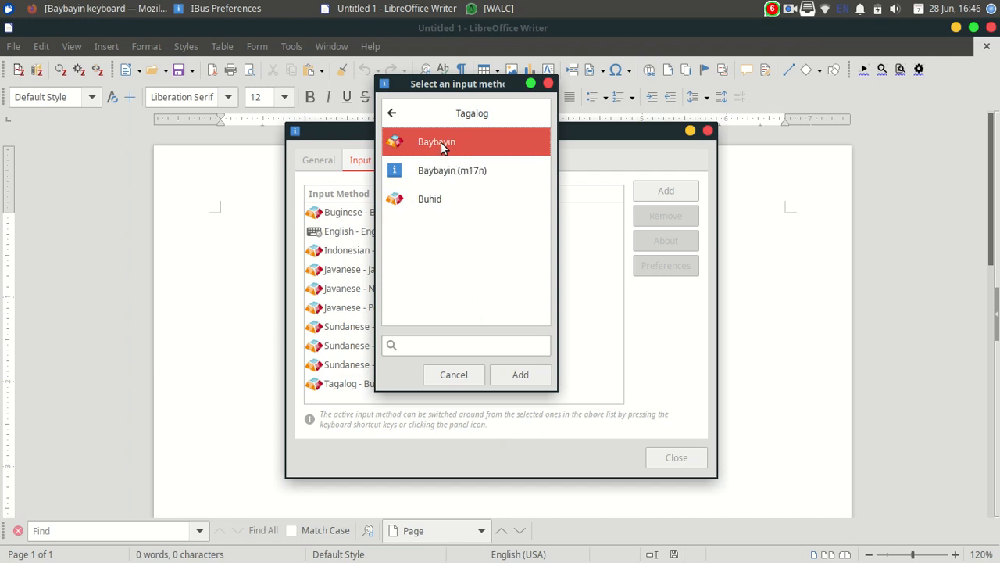
mouse_move(483, 212)
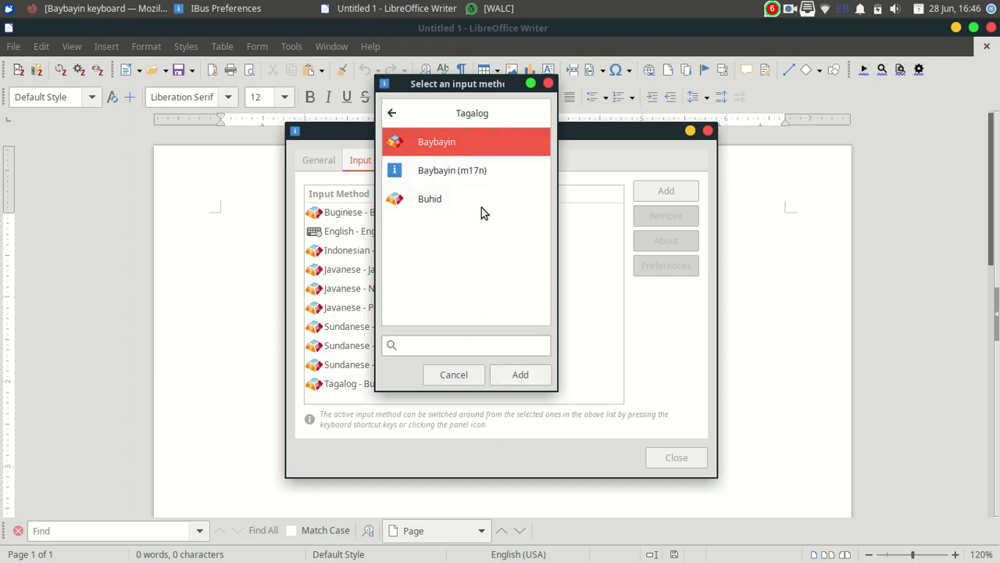
click(453, 375)
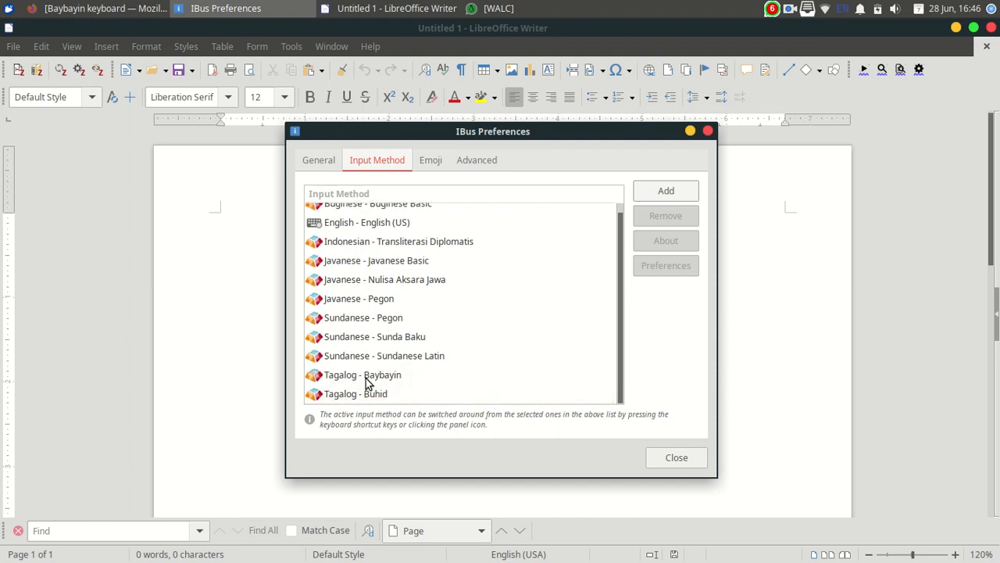
click(363, 375)
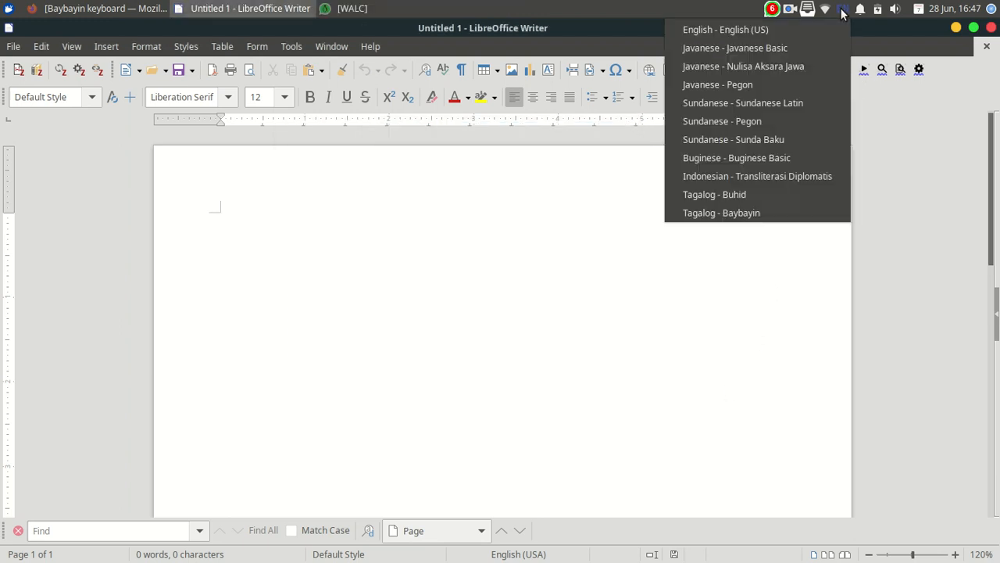
mouse_move(756, 139)
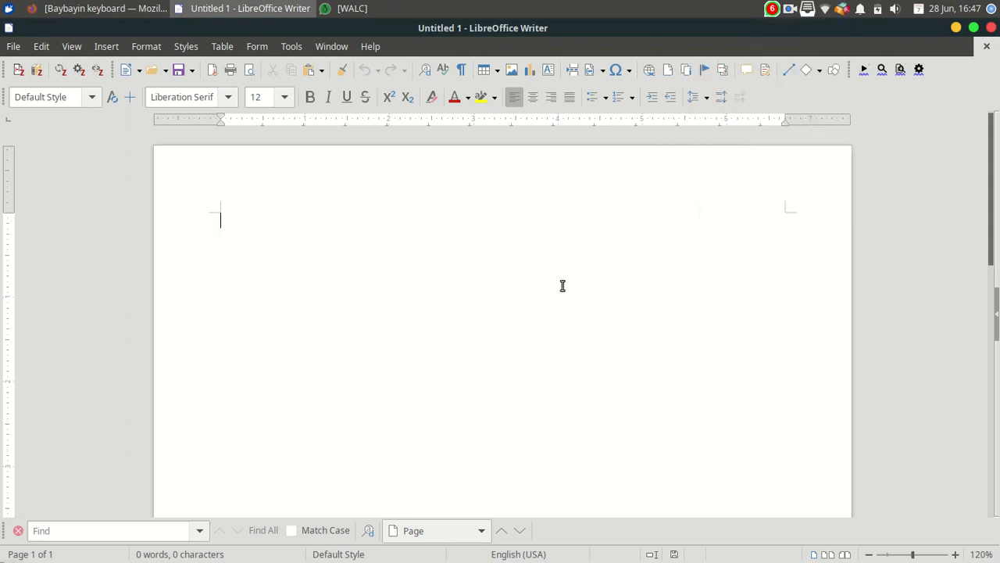
- Switch IBus to English (US) and enter the test text 'qqwertyuiop' in the Writer document
click(842, 9)
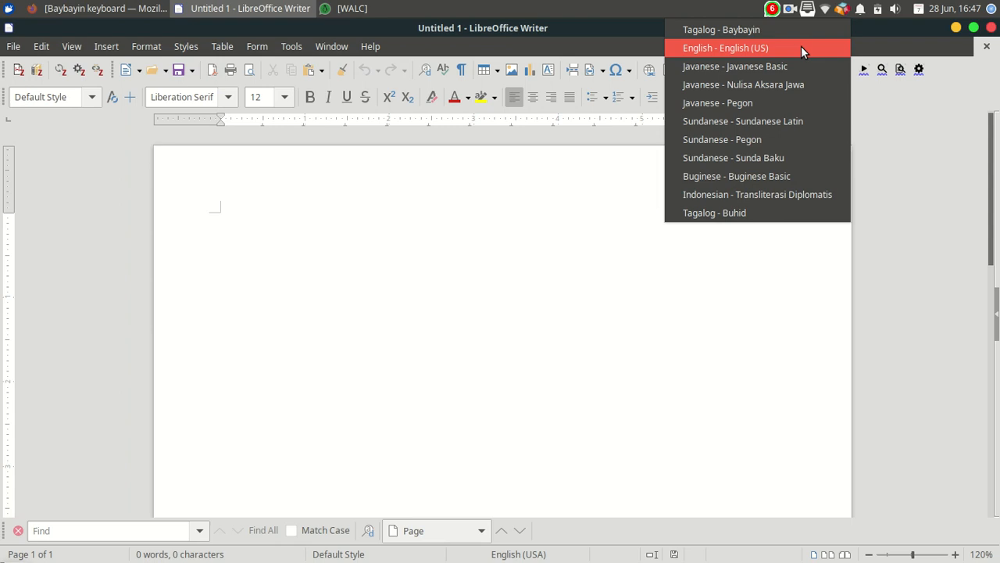
click(725, 47)
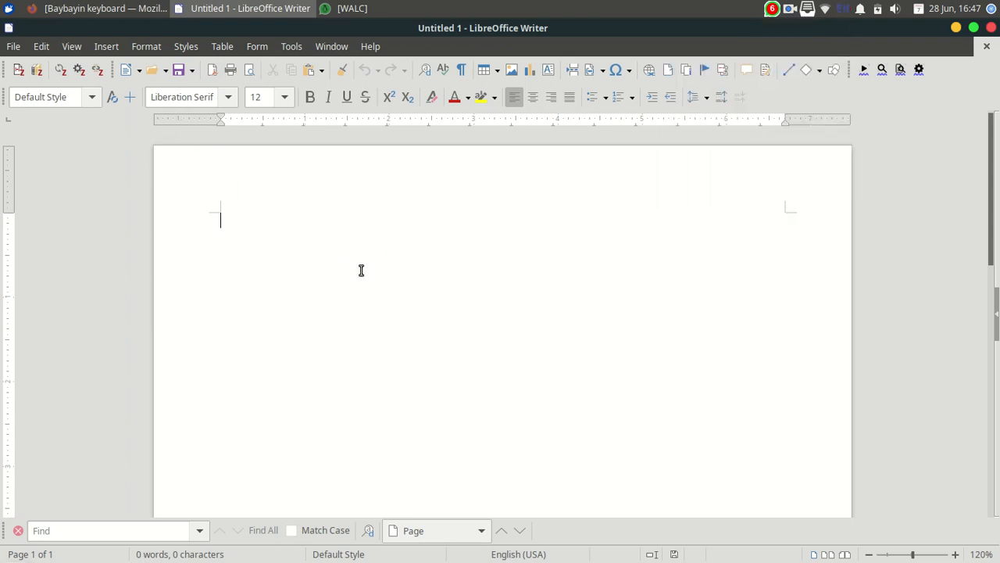
text(qqw)
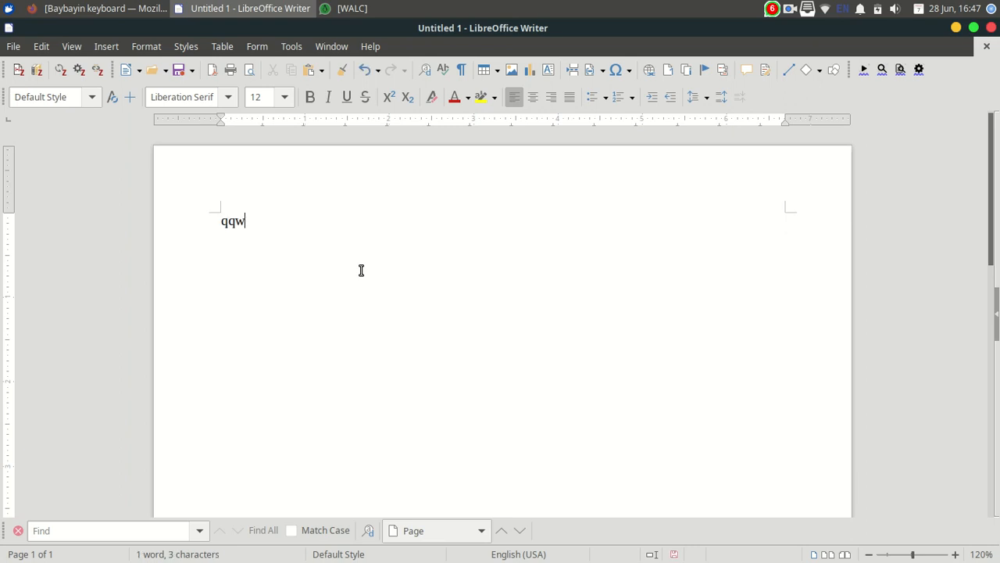
text(erty)
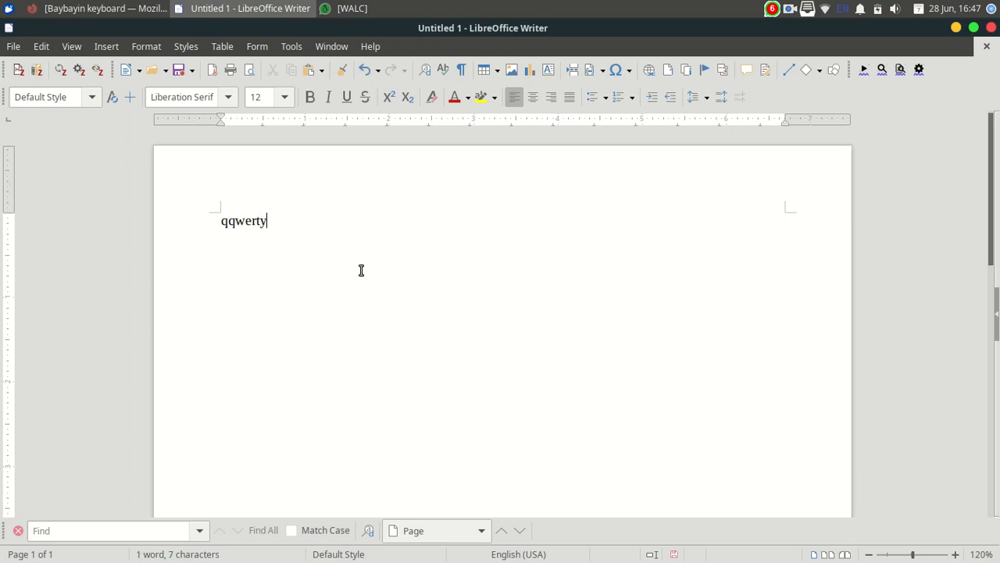
text(uiop)
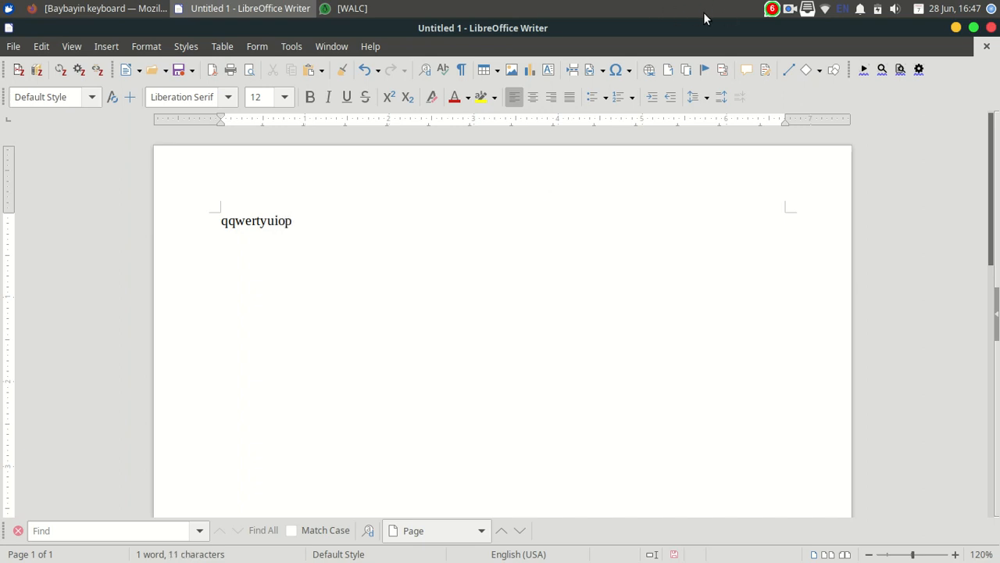
click(843, 10)
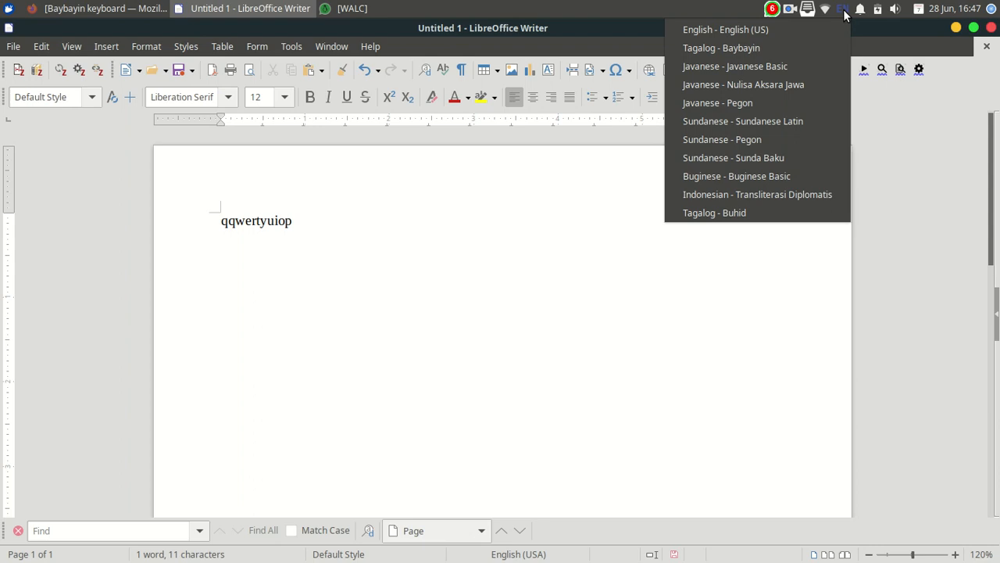
mouse_move(750, 47)
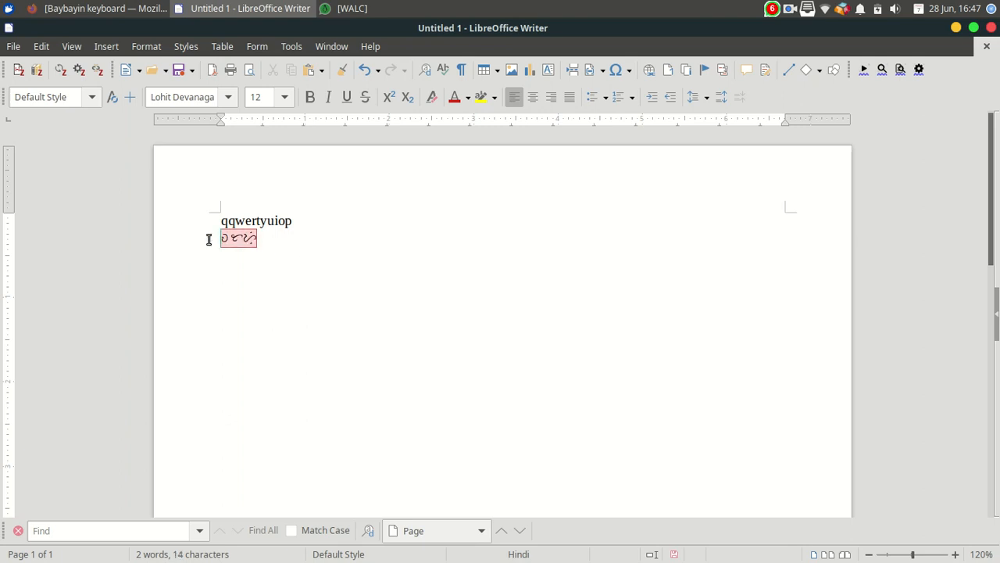
- Apply the Noto Sans Tagalog font to the selected Baybayin text from the Font Name list
click(232, 96)
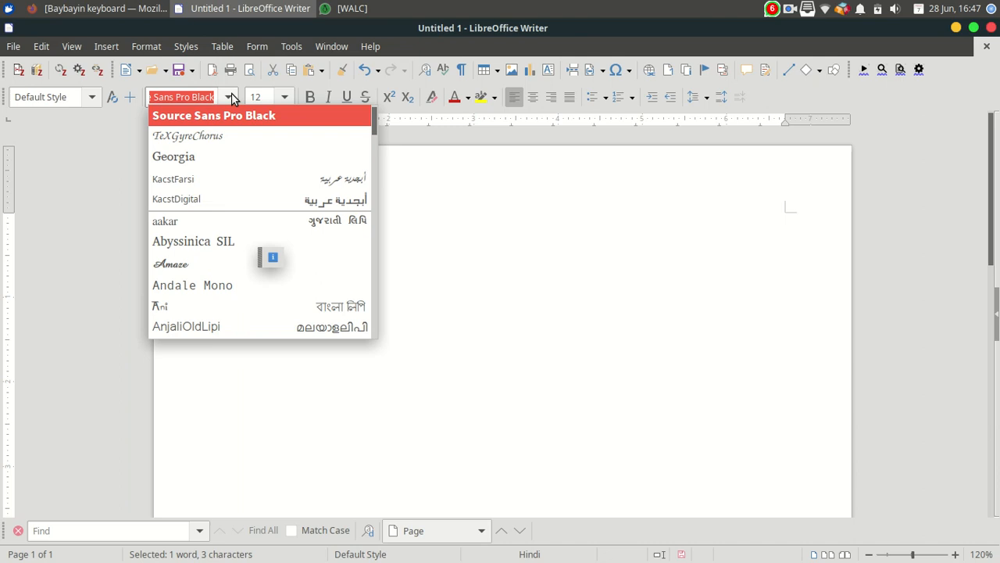
mouse_move(372, 128)
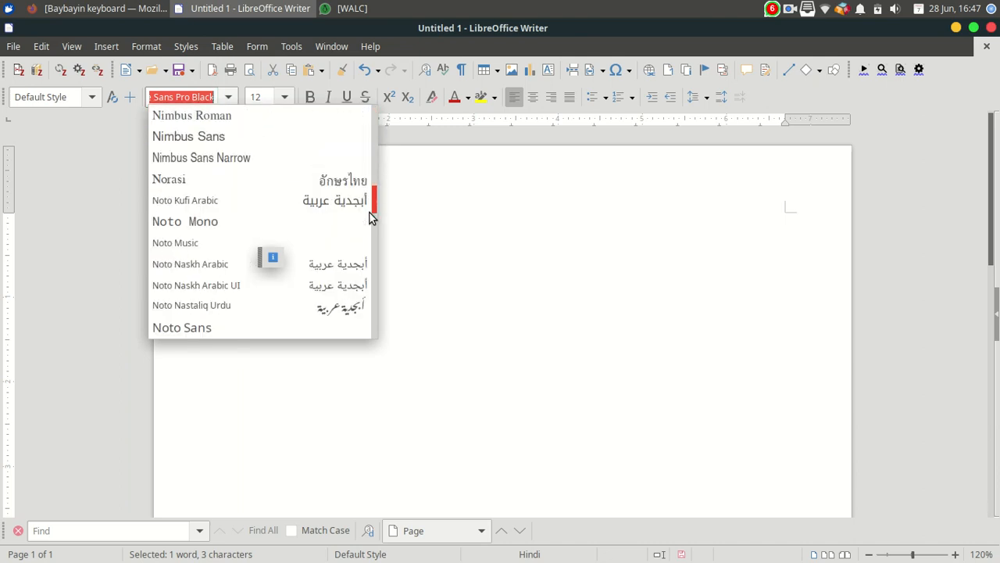
scroll(down, 3)
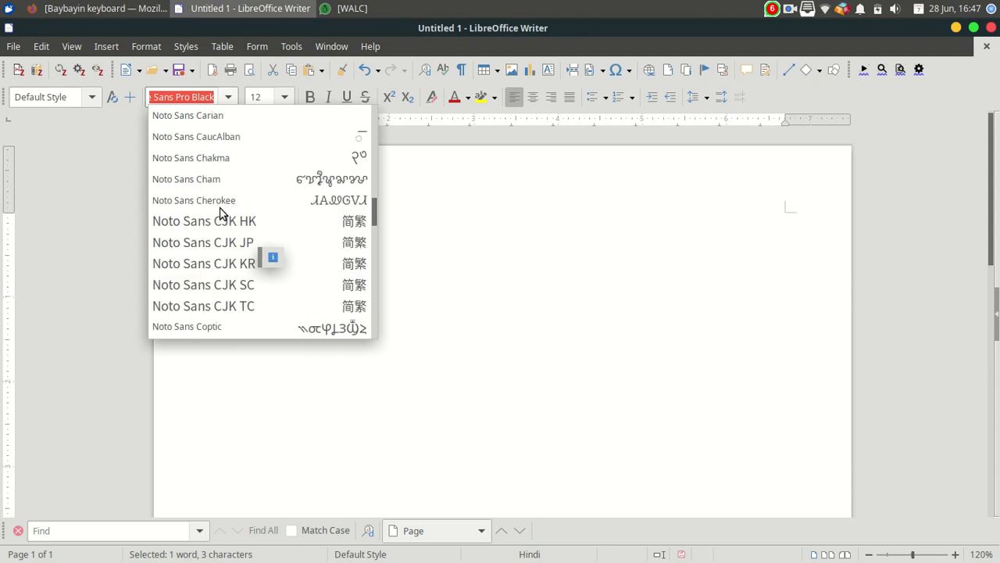
mouse_move(203, 222)
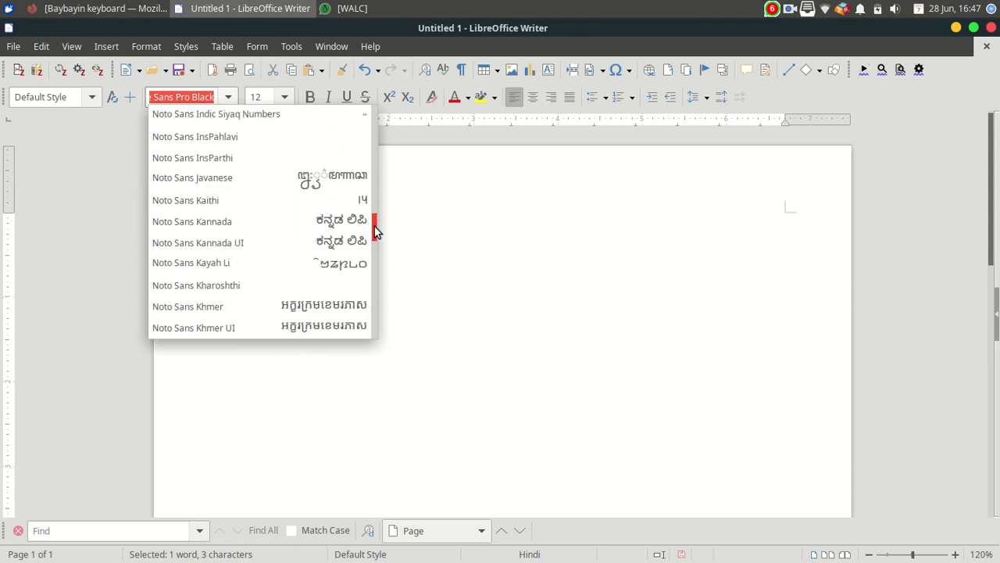
scroll(down, 3)
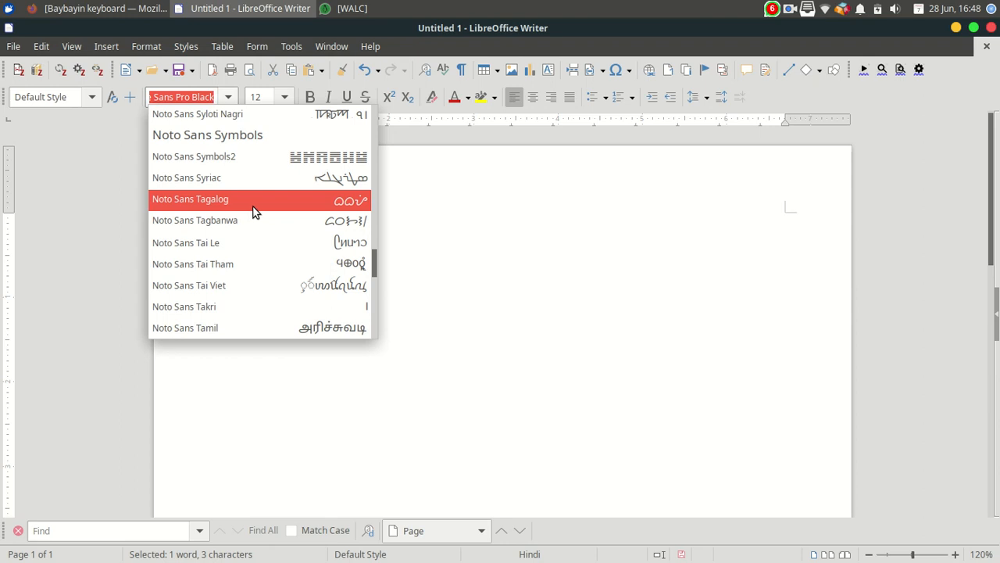
click(191, 198)
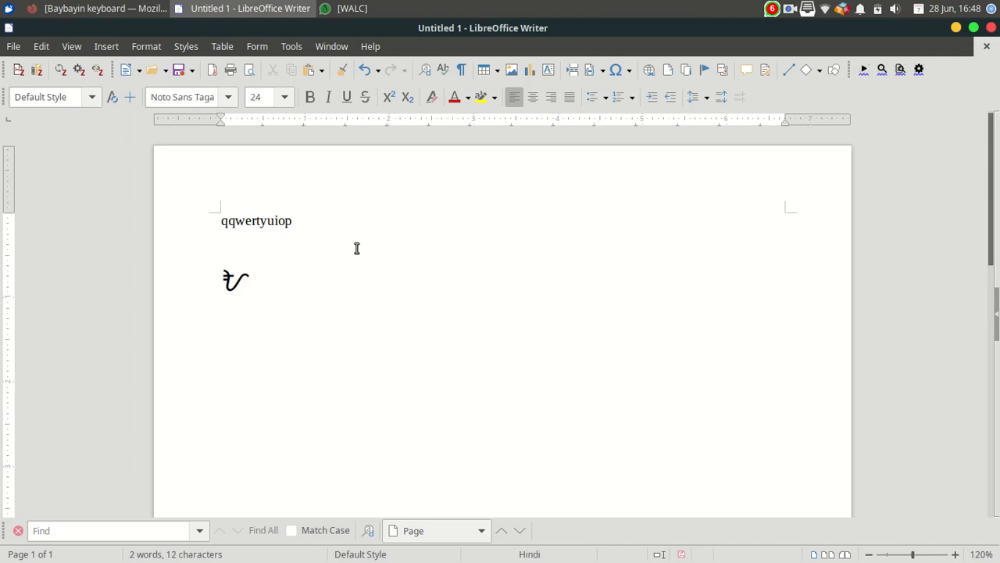
- Finish the first Baybayin line, typing ᜋ and kudlit marks and removing one stray character
text(ᜋ)
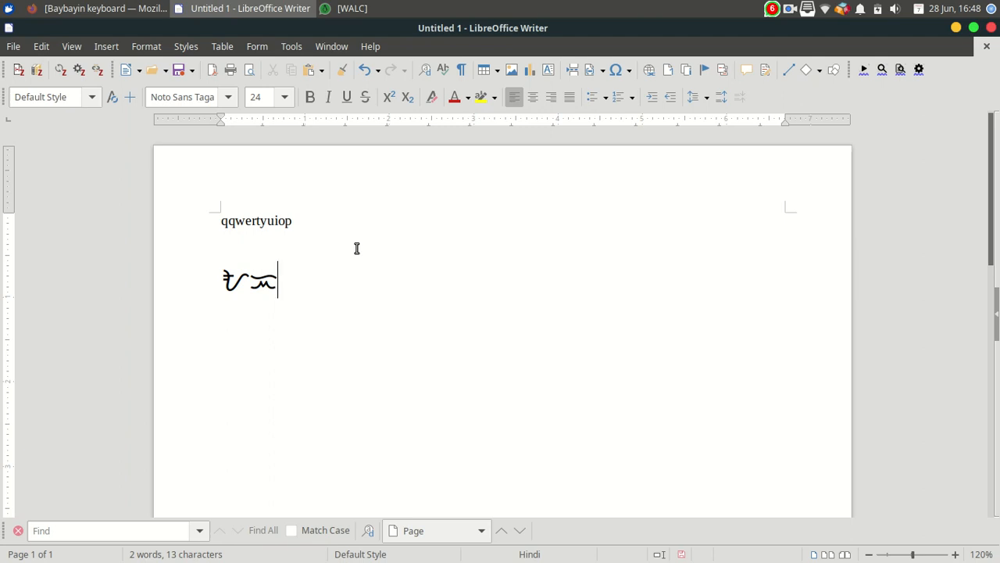
text(3)
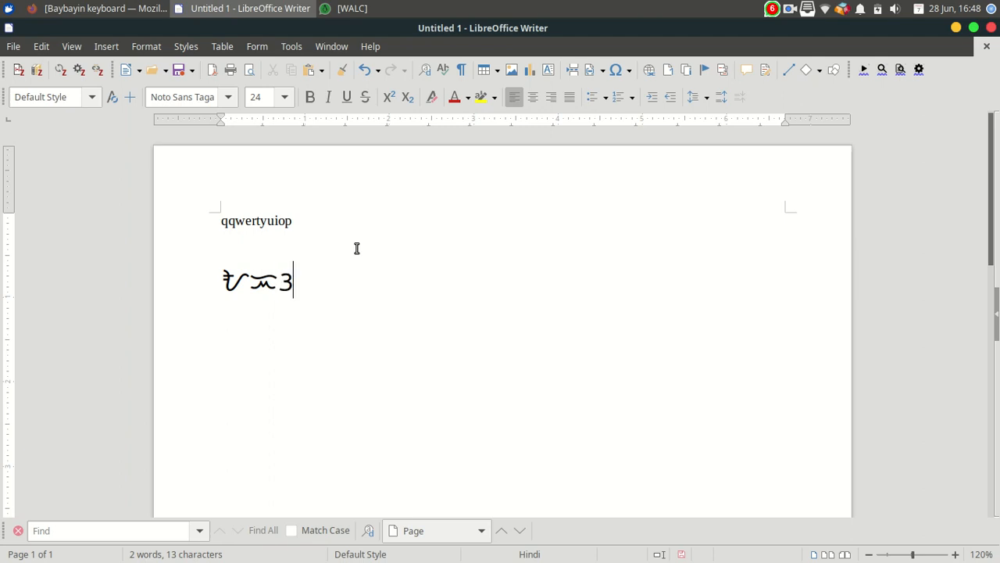
text(3)
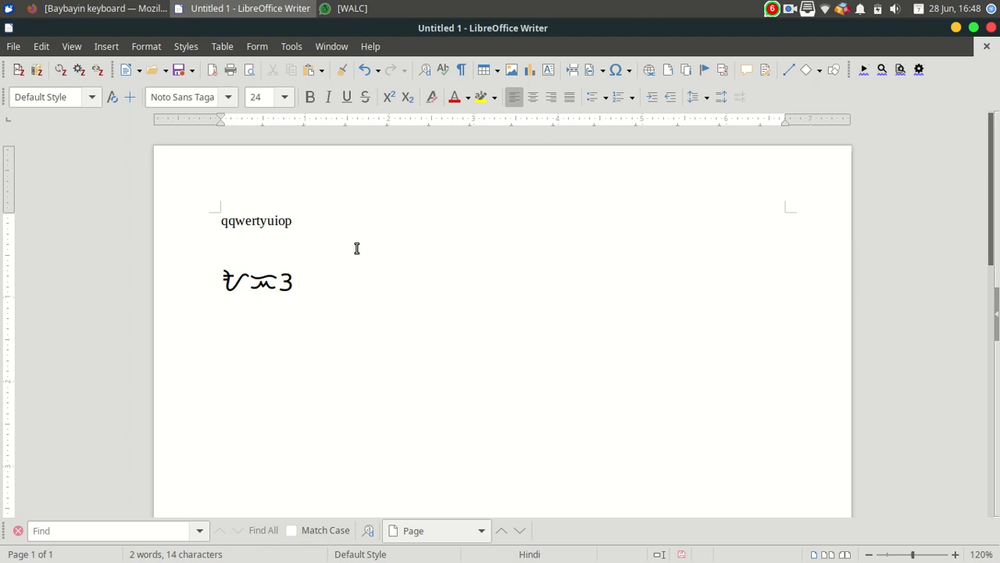
key(BackSpace)
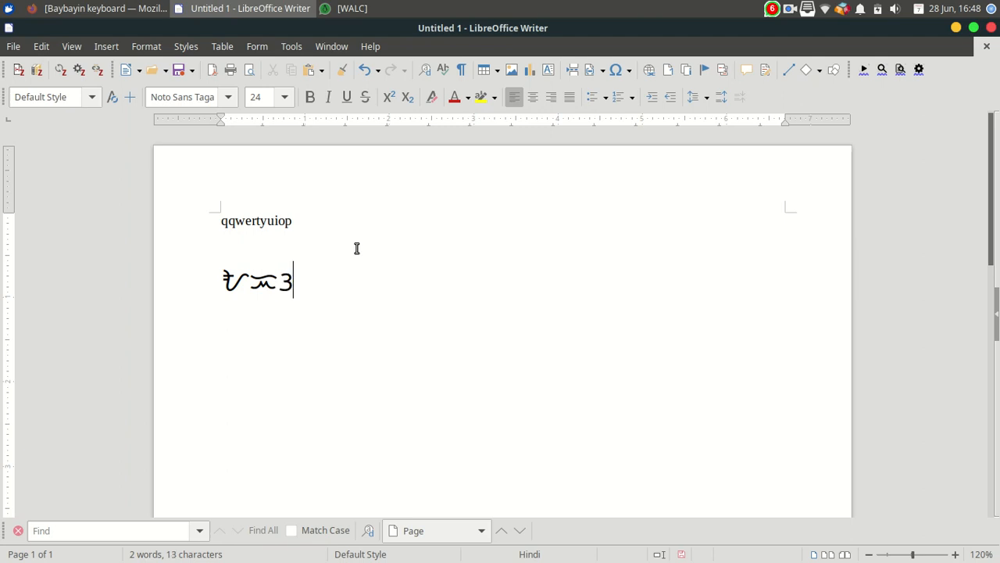
text(3)
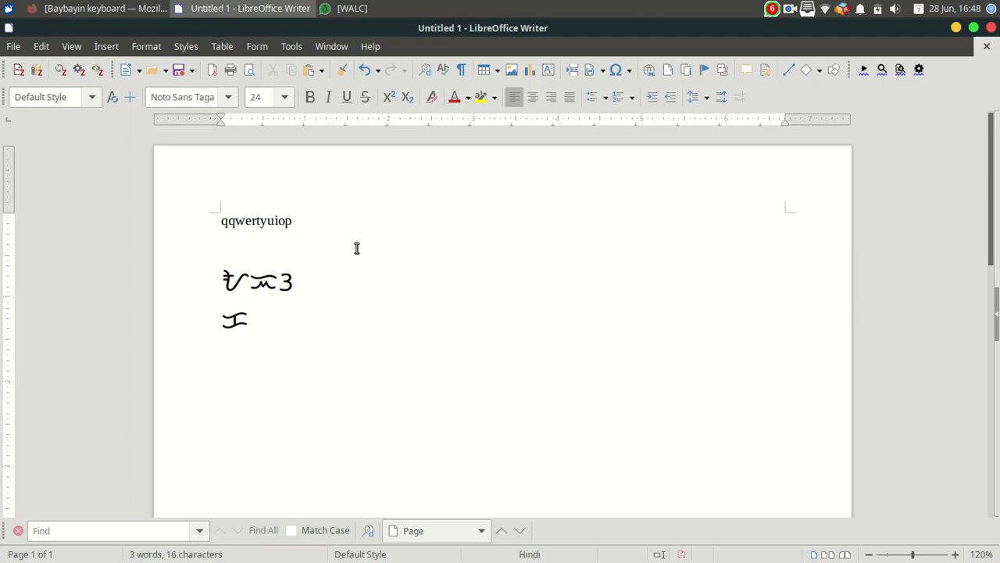
text(3)
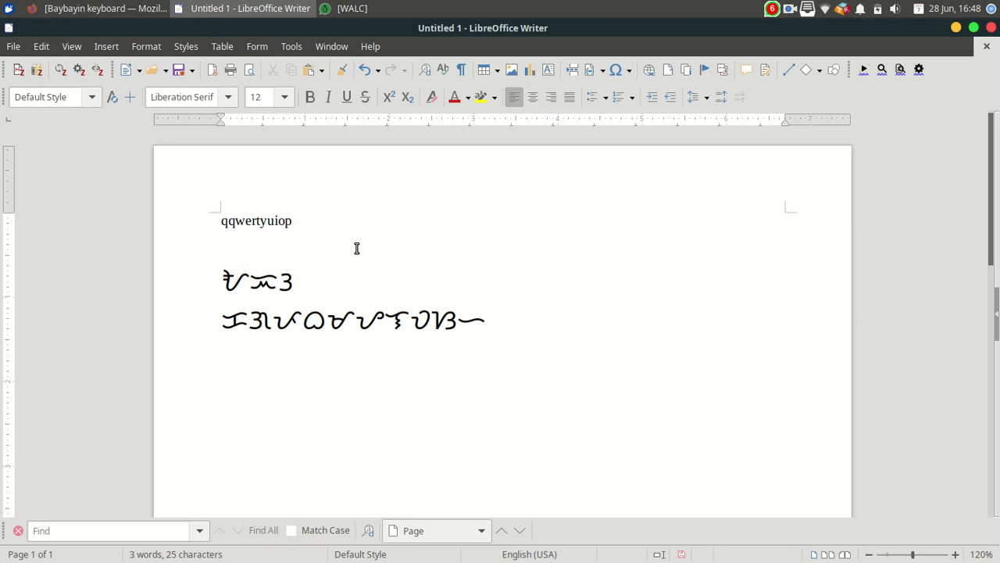
- Type the second and third lines of Baybayin characters beneath the first
text(a)
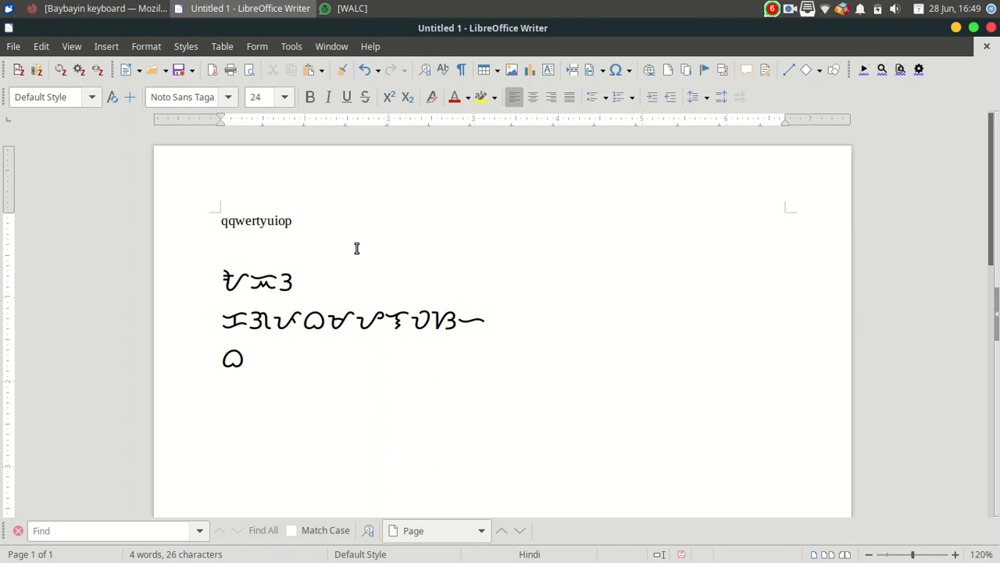
text(ᜊ)
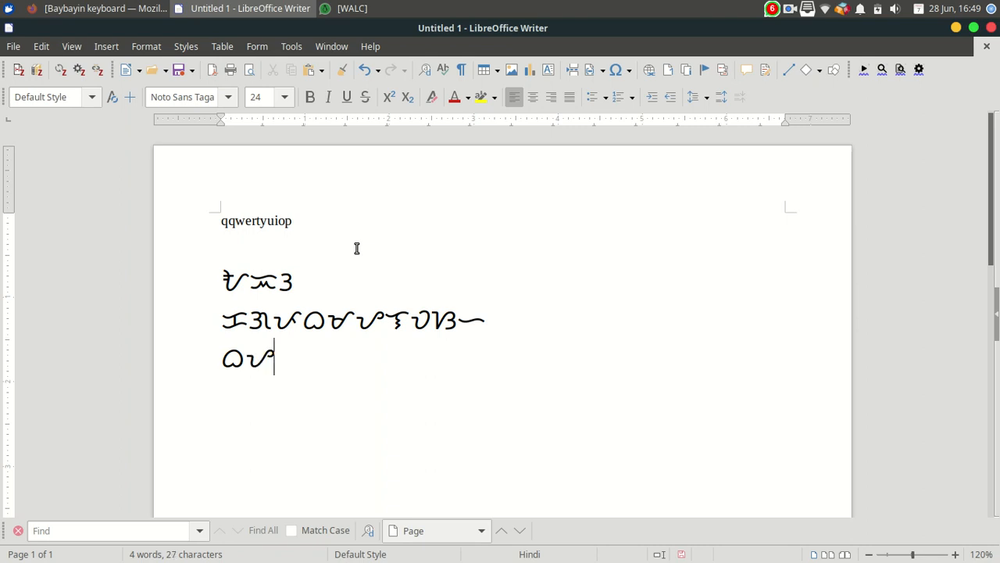
text(́)
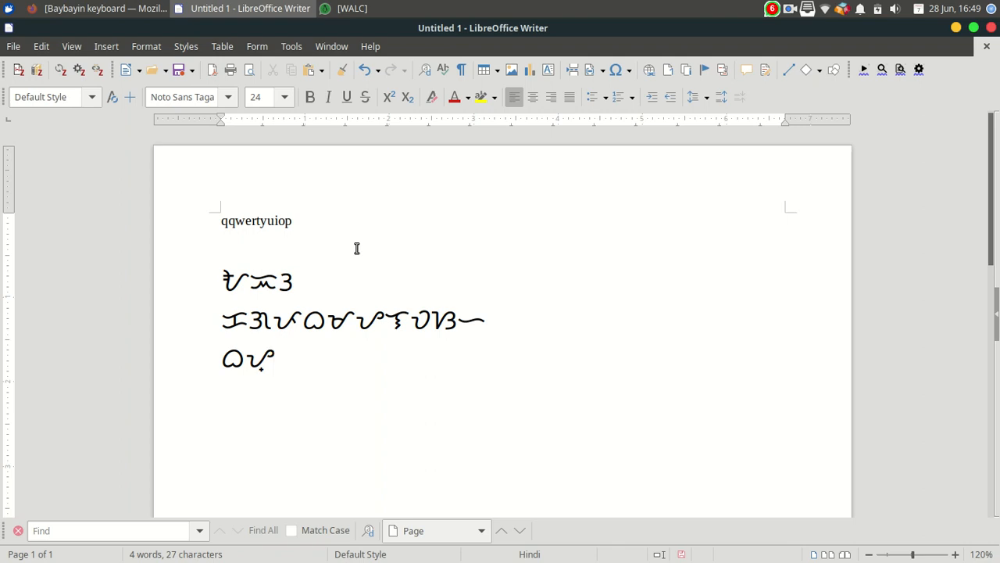
text(a)
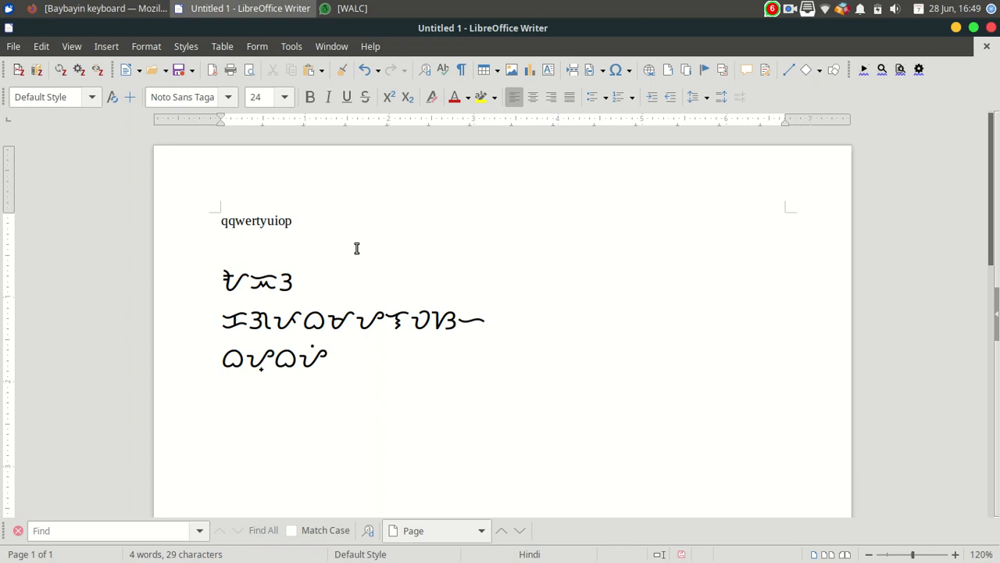
click(327, 358)
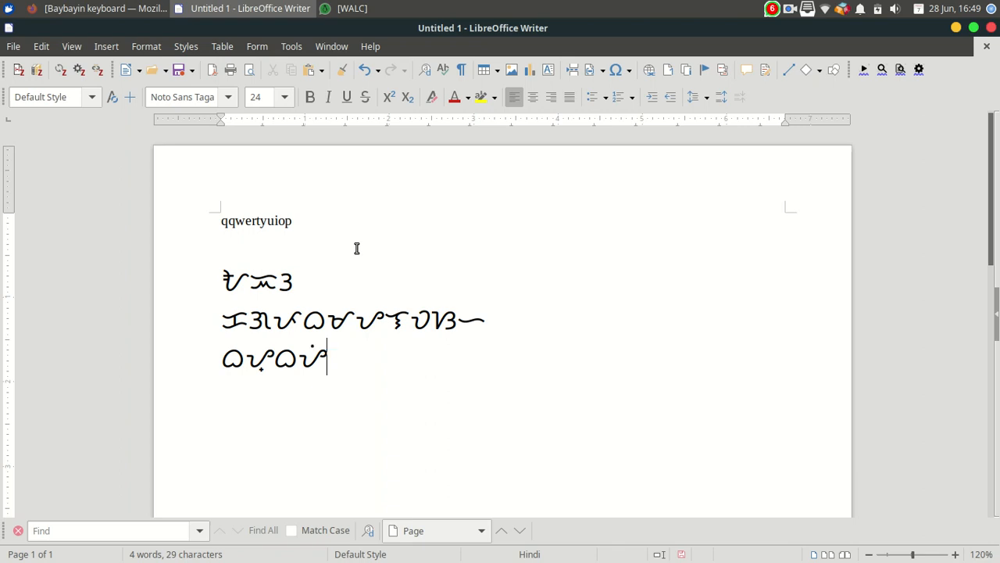
text(x)
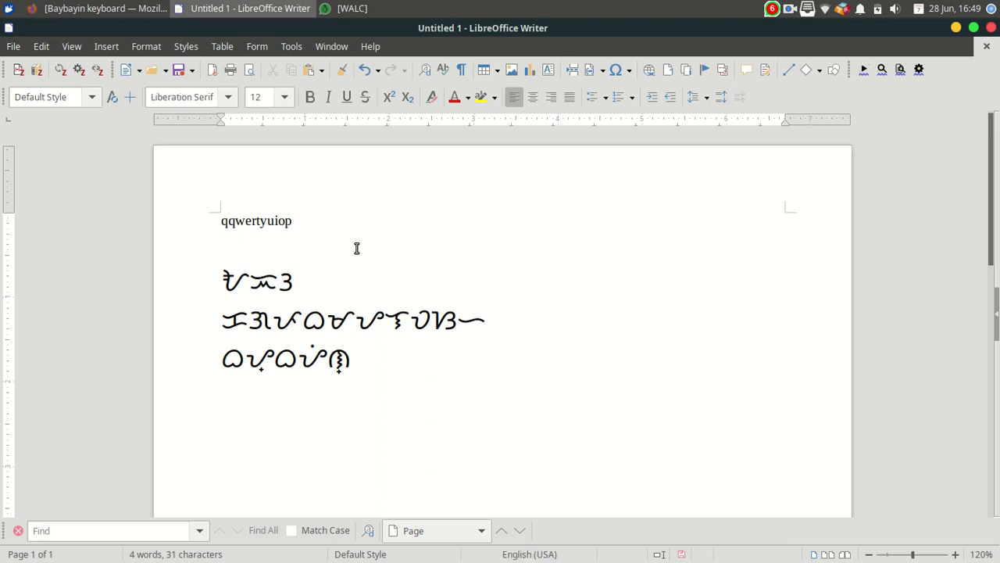
- Start a fourth line and type four Baybayin characters (ᜍ, kudlit, ᜐ, and one more)
key(Return)
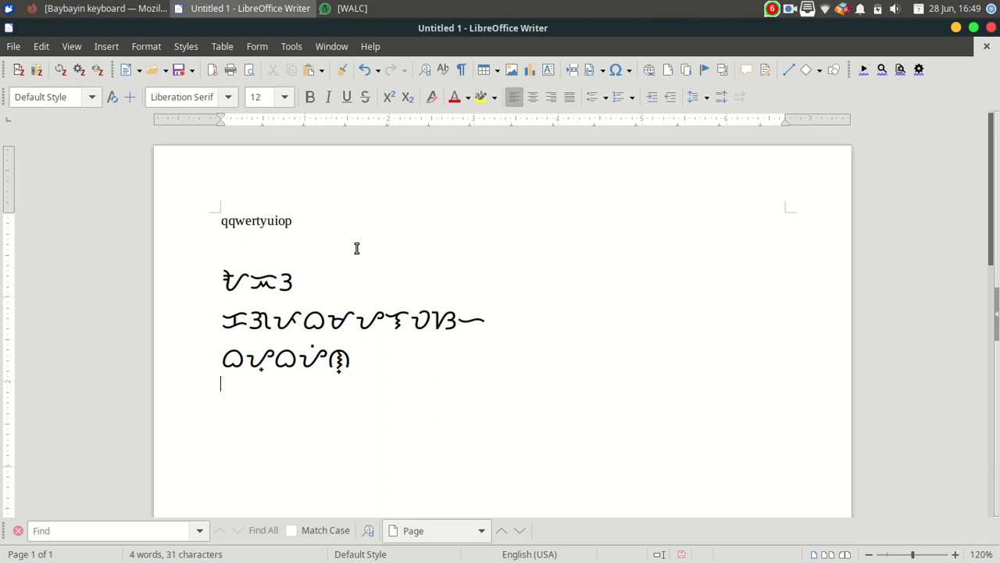
text(ᜍ)
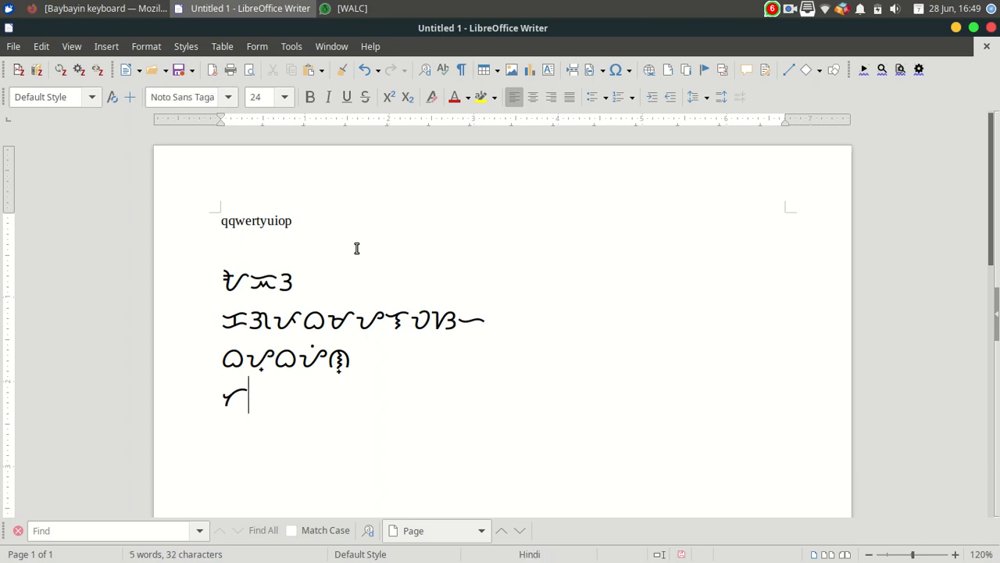
text(3)
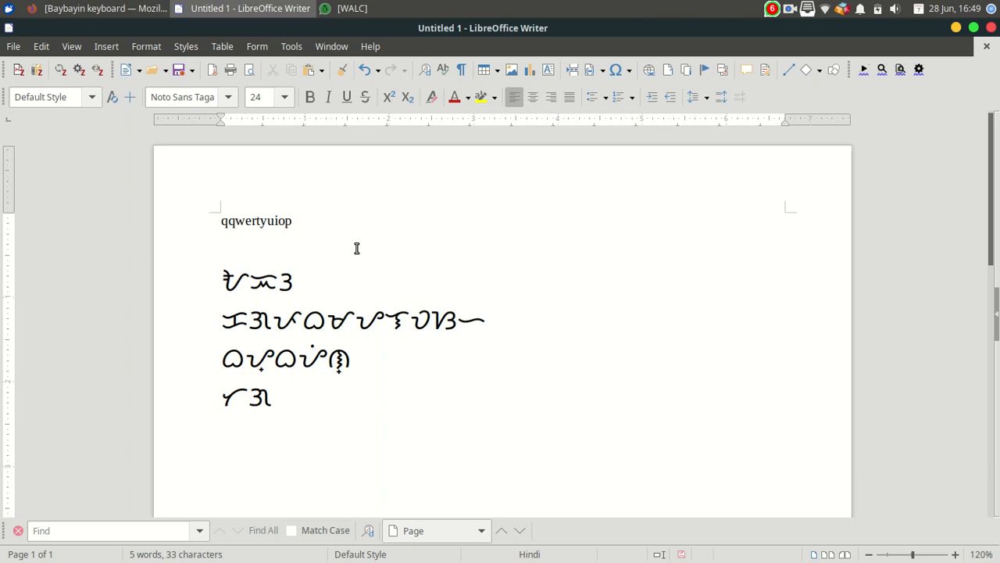
text(ᜐ)
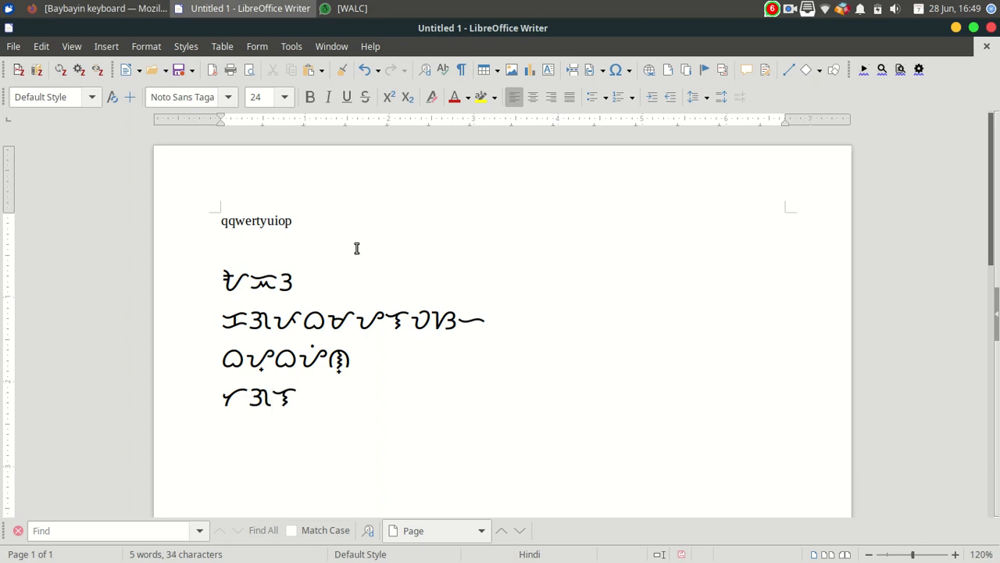
click(295, 397)
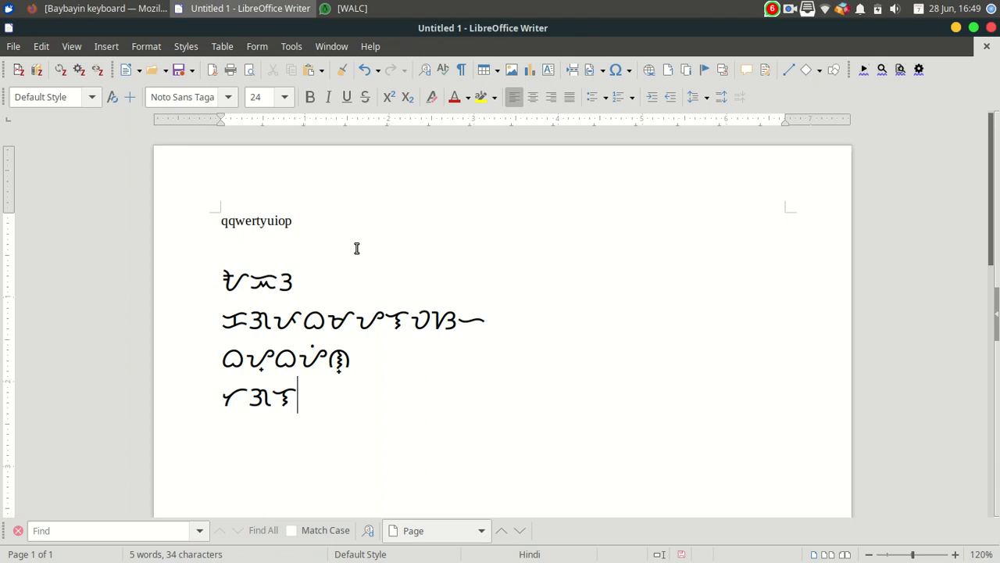
text(अ)
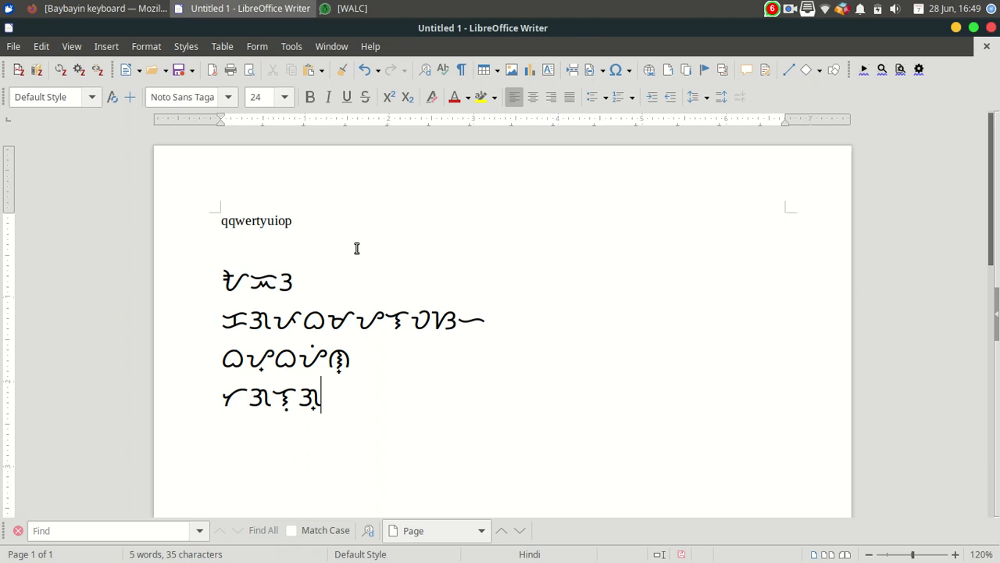
mouse_move(359, 406)
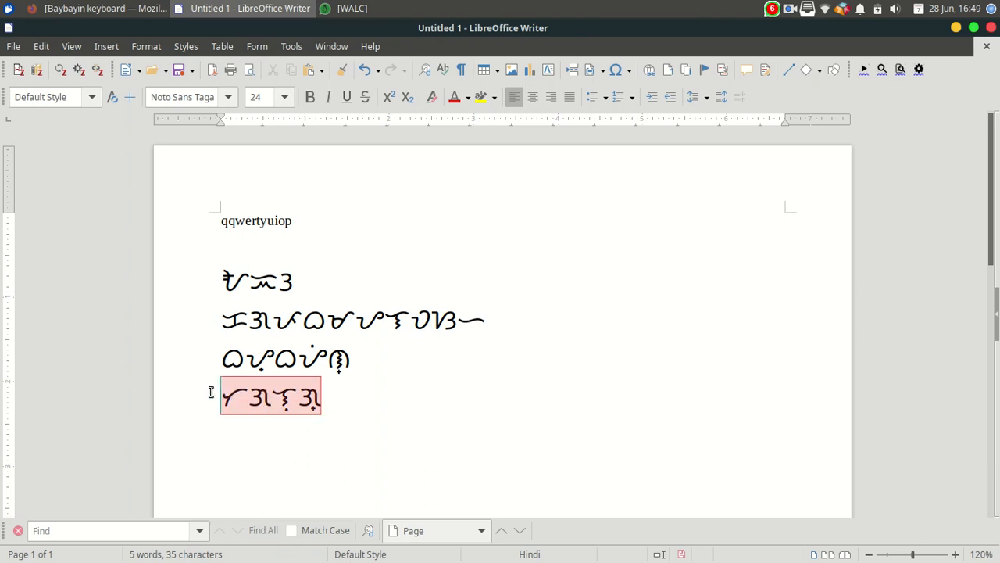
click(328, 397)
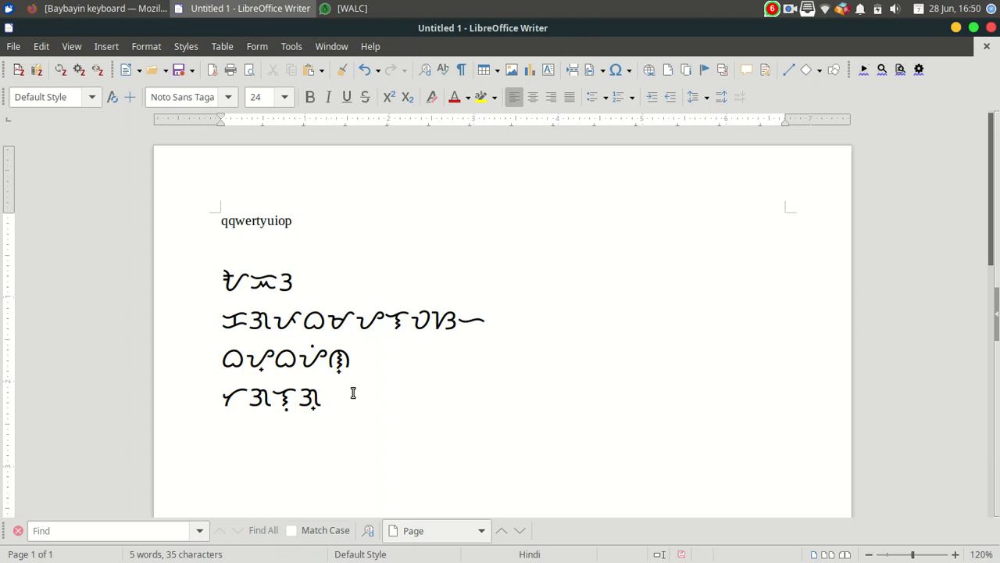
click(321, 398)
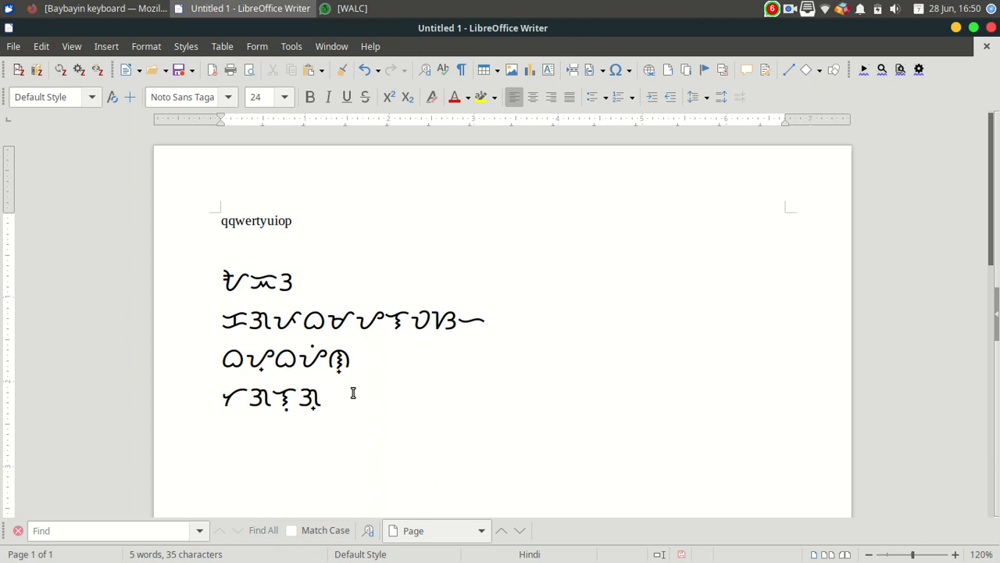
mouse_move(416, 392)
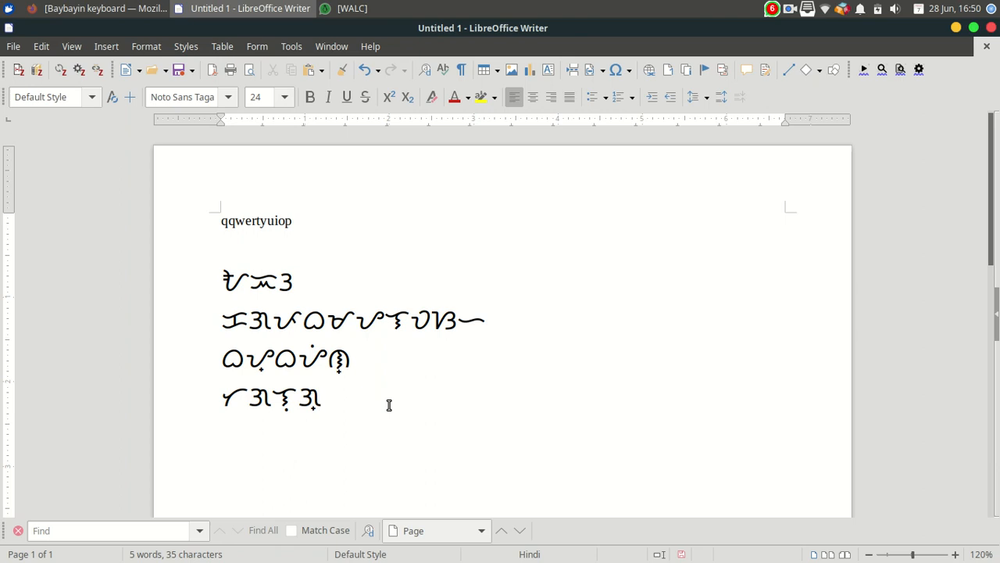
mouse_move(352, 419)
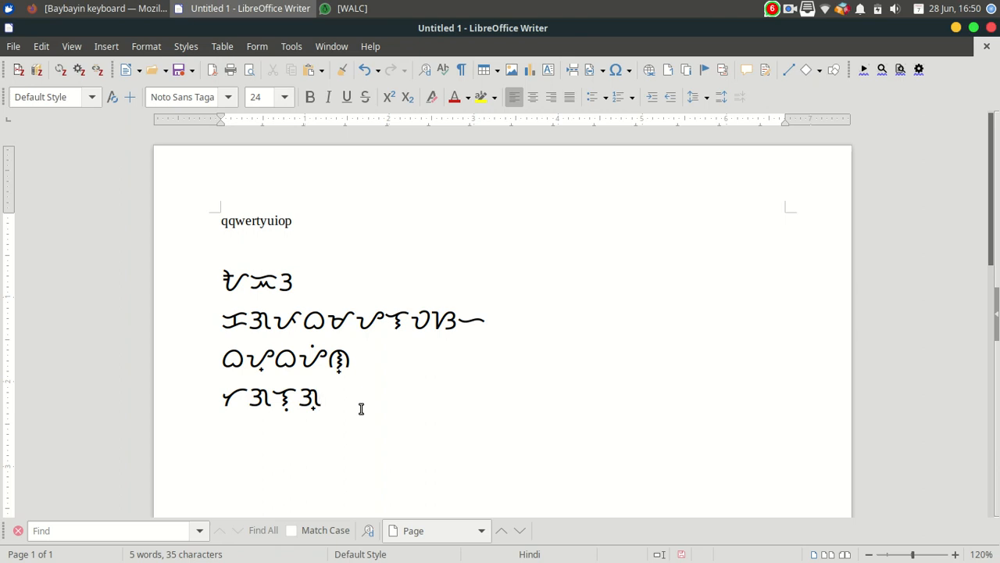
click(321, 399)
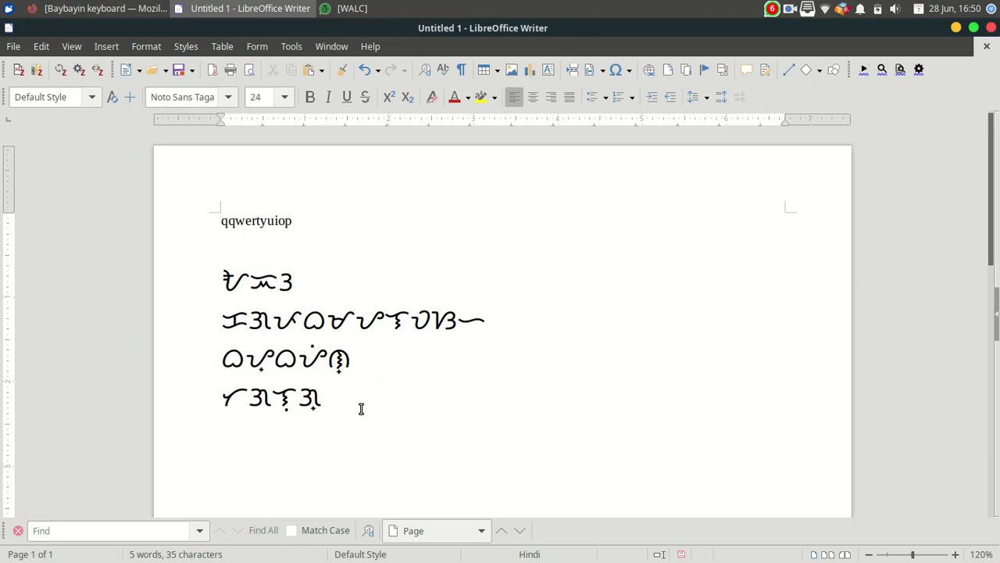
click(320, 399)
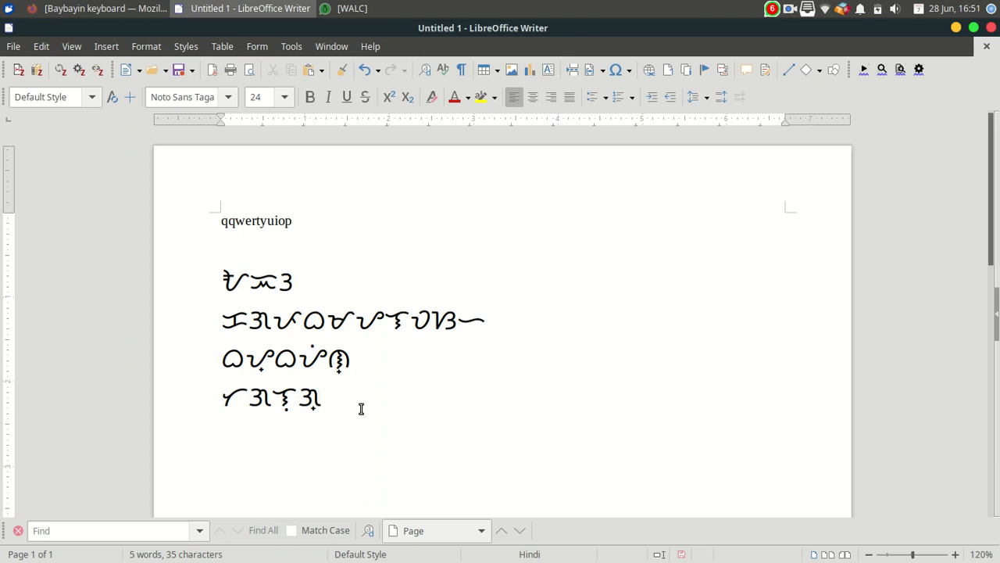
click(319, 398)
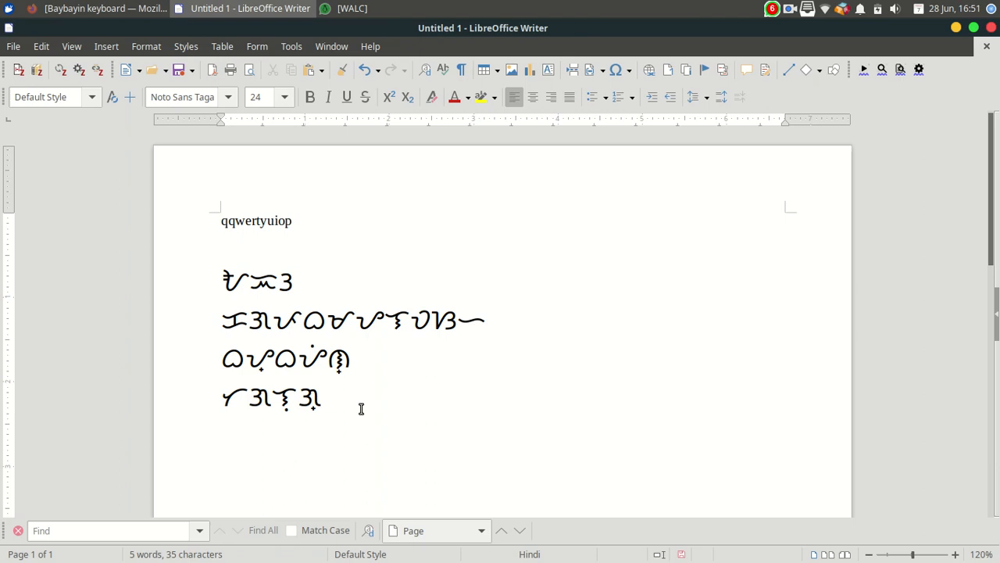
click(319, 399)
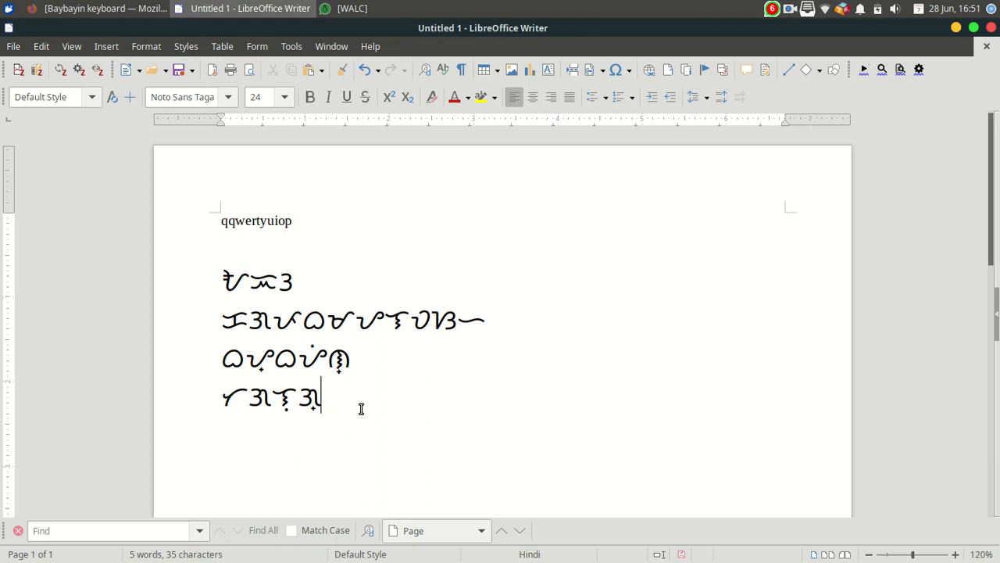